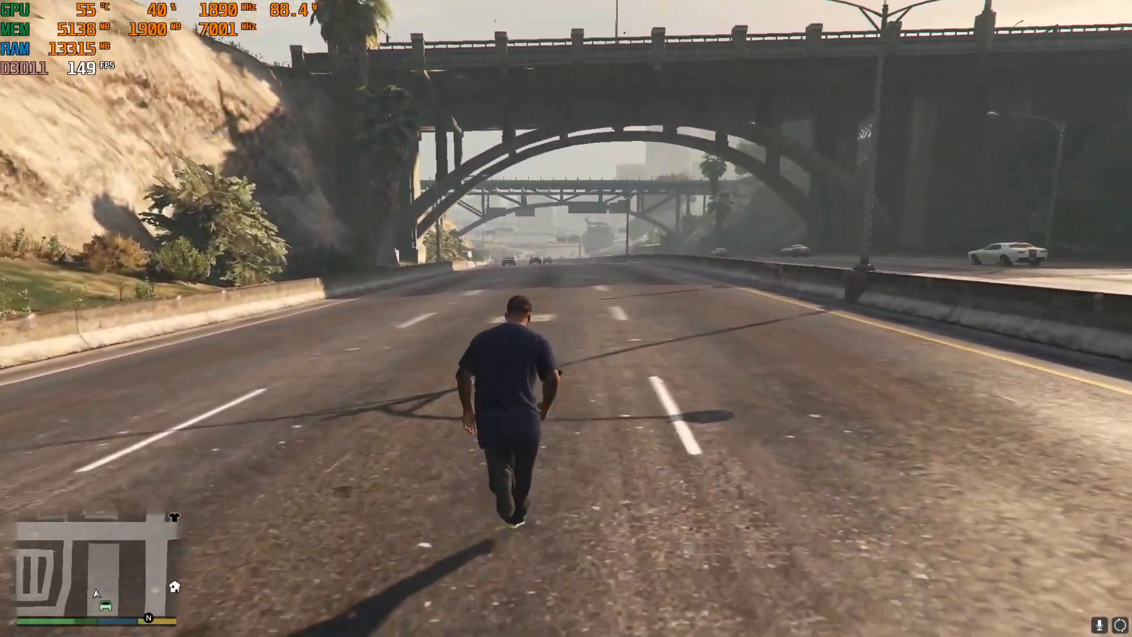
Step: Leave the GTA V weapon wheel and scroll the System Protection drive list into view
key("tab")
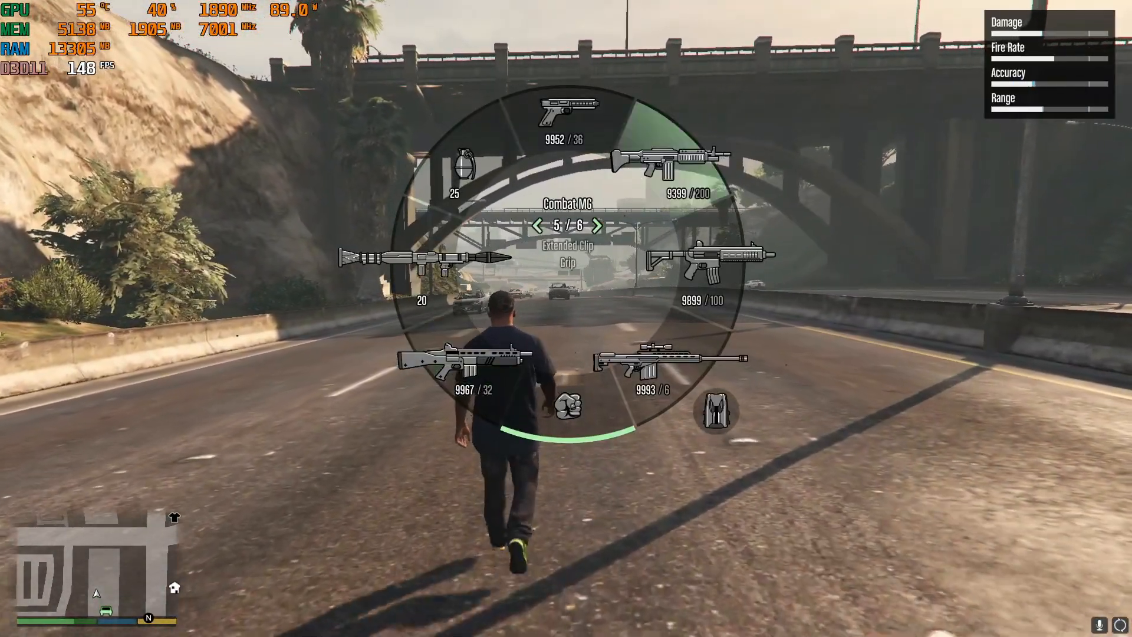
key("tab")
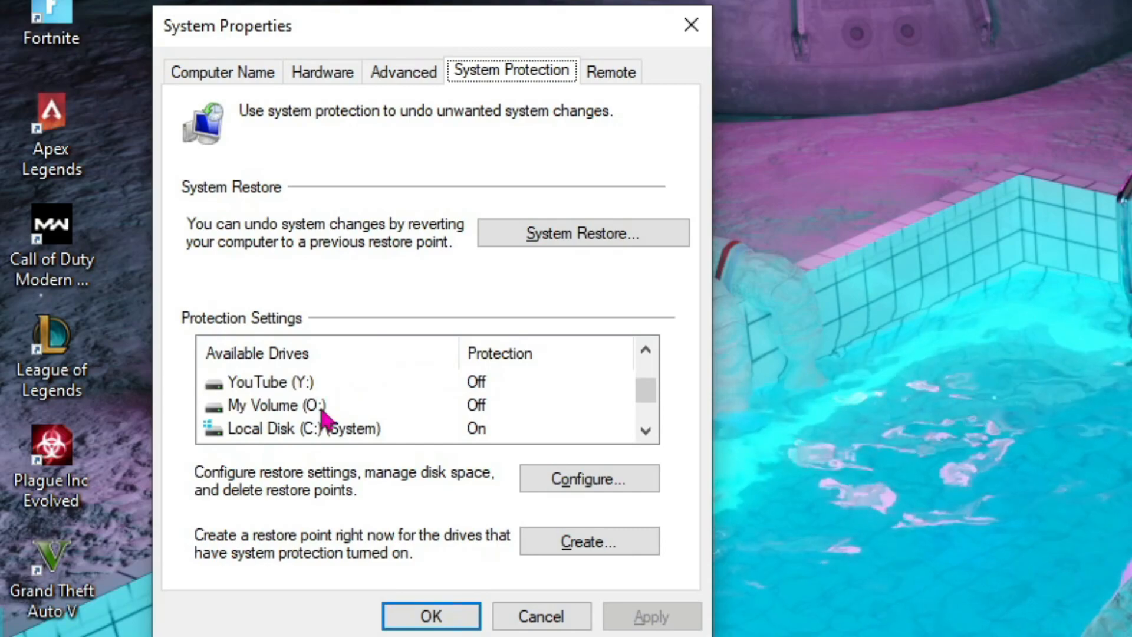
scroll("down", 3)
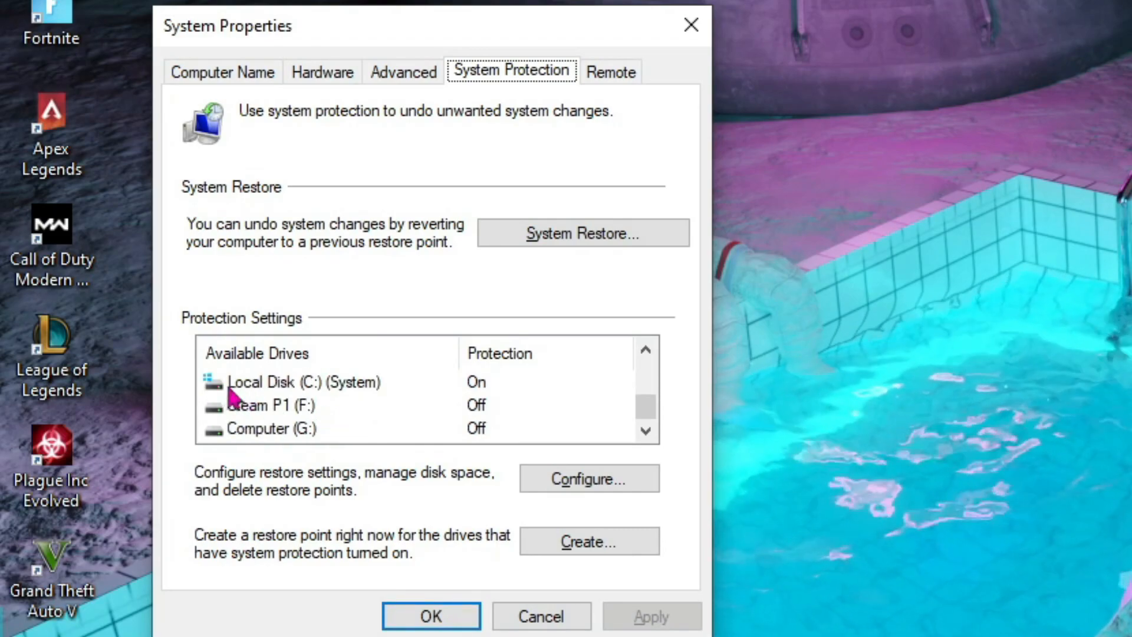
mouse_move(214, 391)
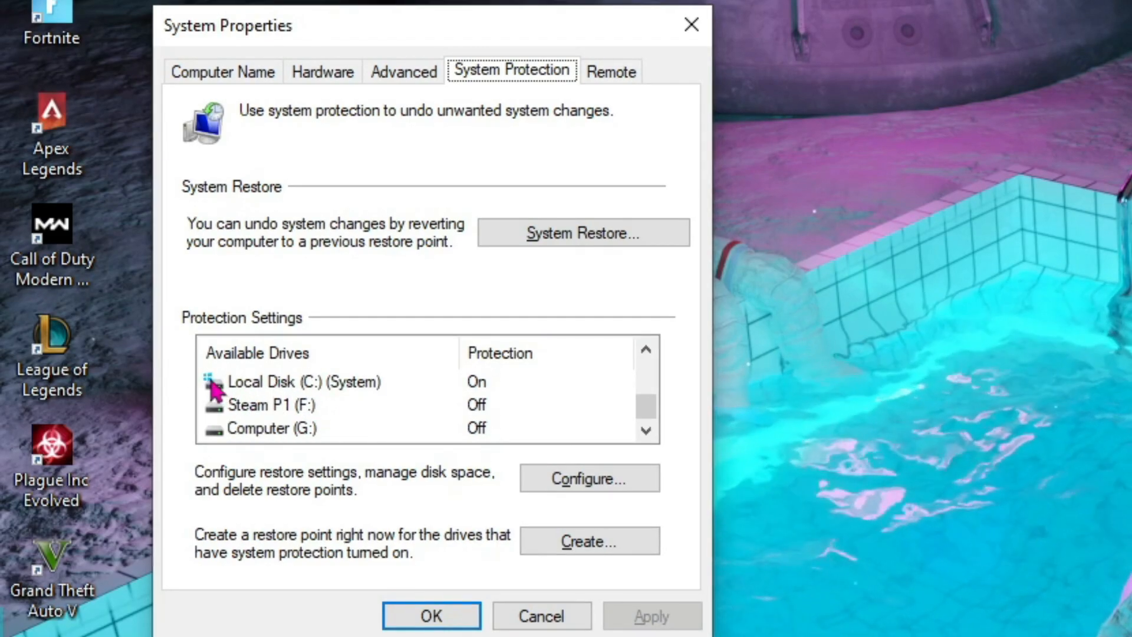
Step: Confirm system protection stays turned on for Local Disk (C:) in its Configure dialog
left_click(291, 381)
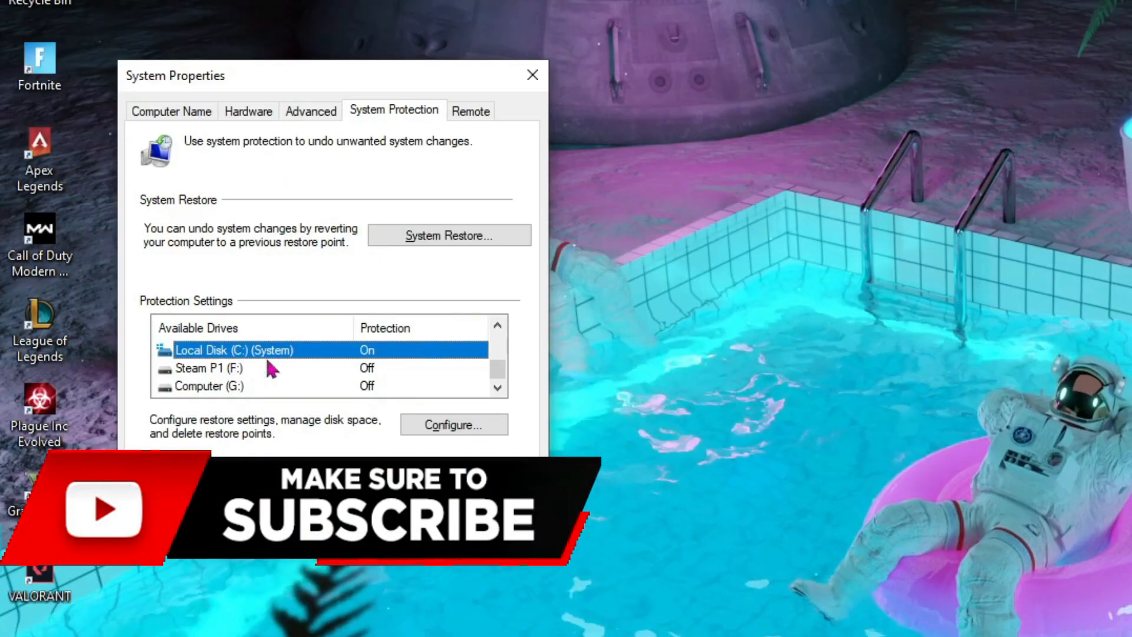
left_click(454, 424)
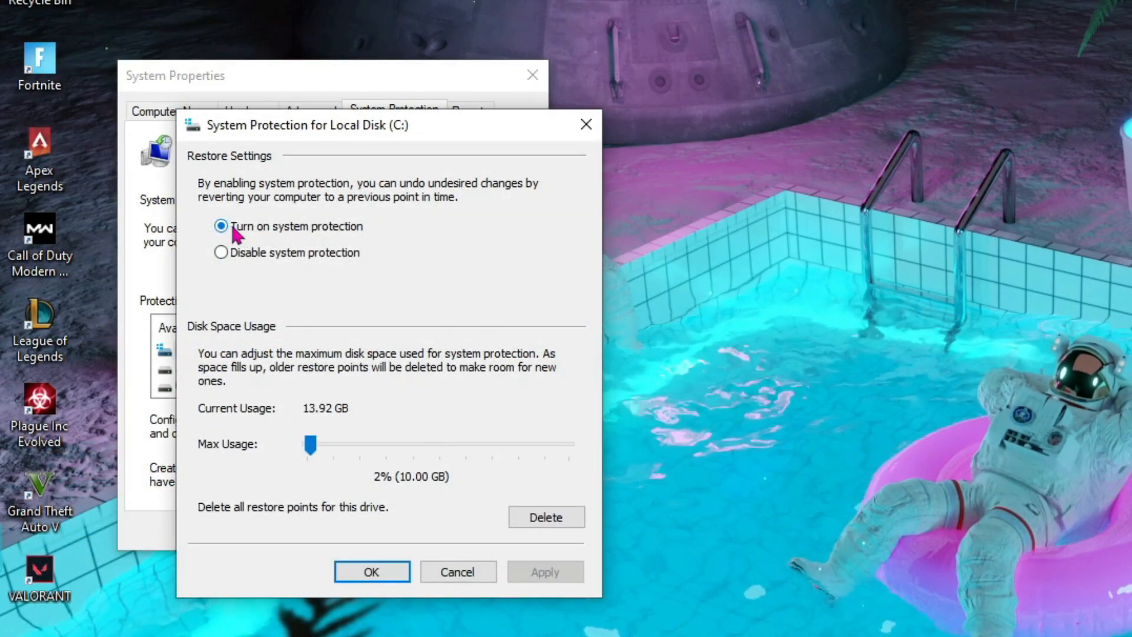
left_click(372, 571)
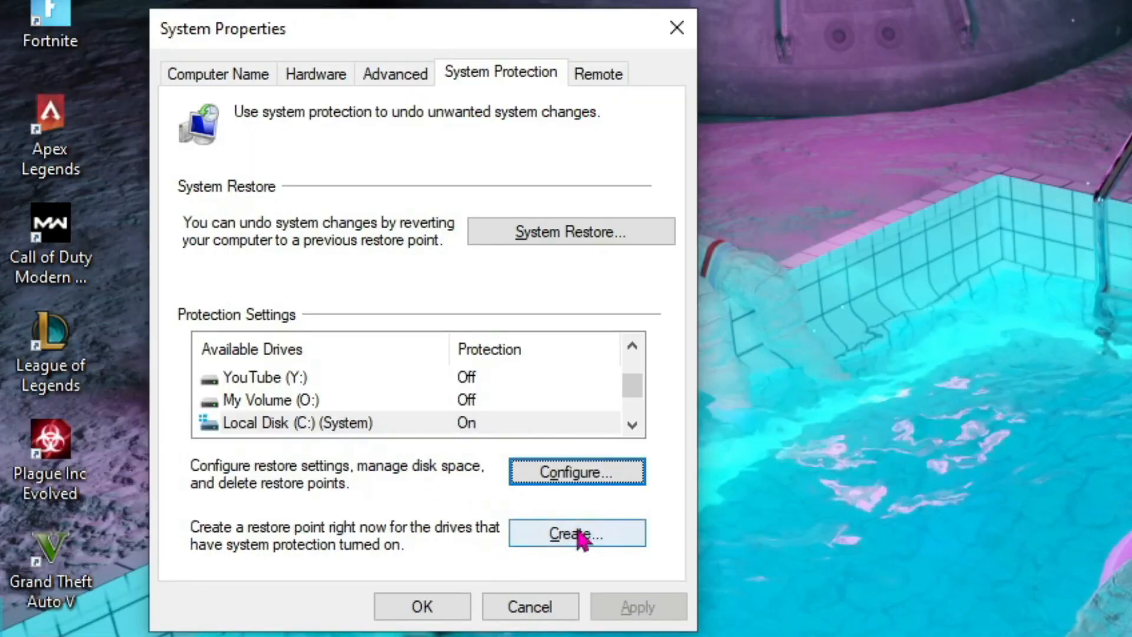
Step: Create a restore point described as 'GTA V FPS Pack'
left_click(576, 533)
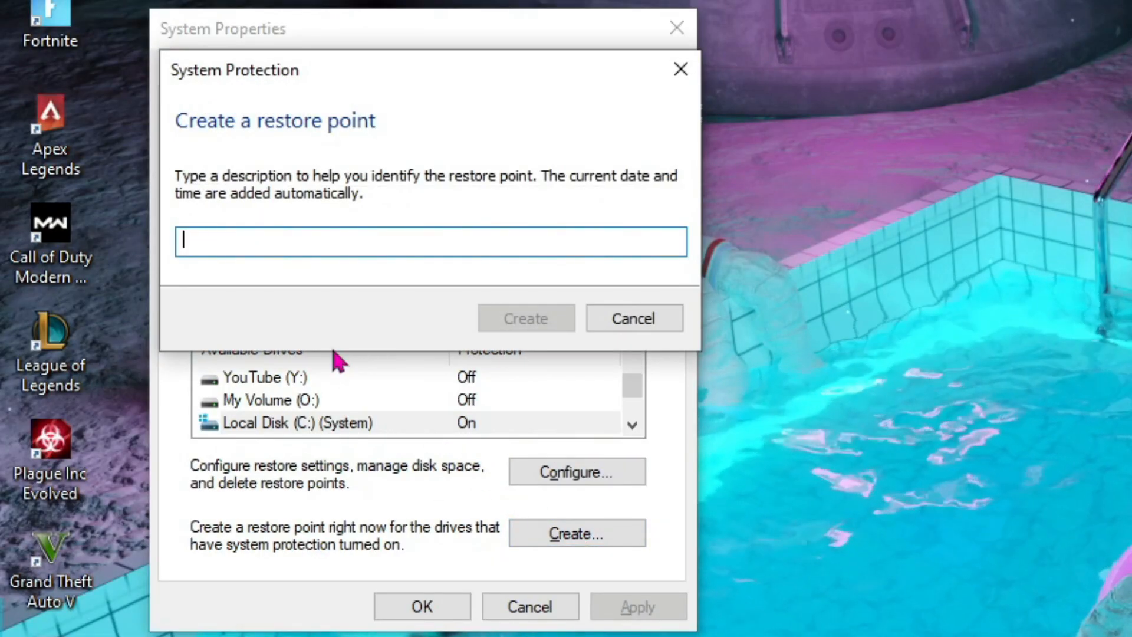
type("GTA V FPS Pa")
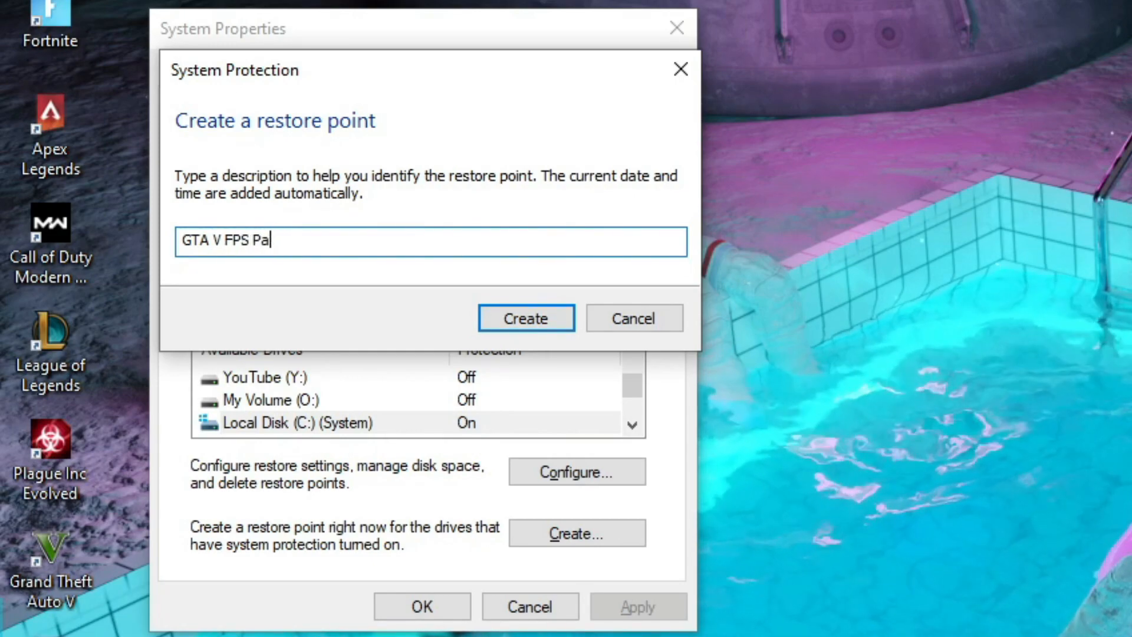
type("ck")
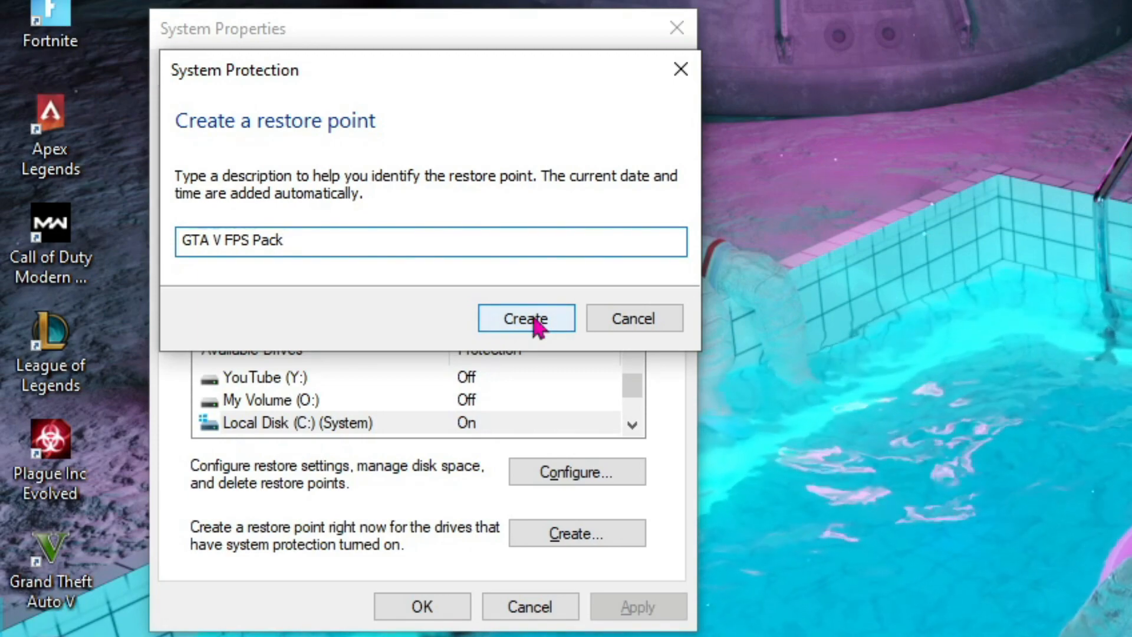
left_click(526, 317)
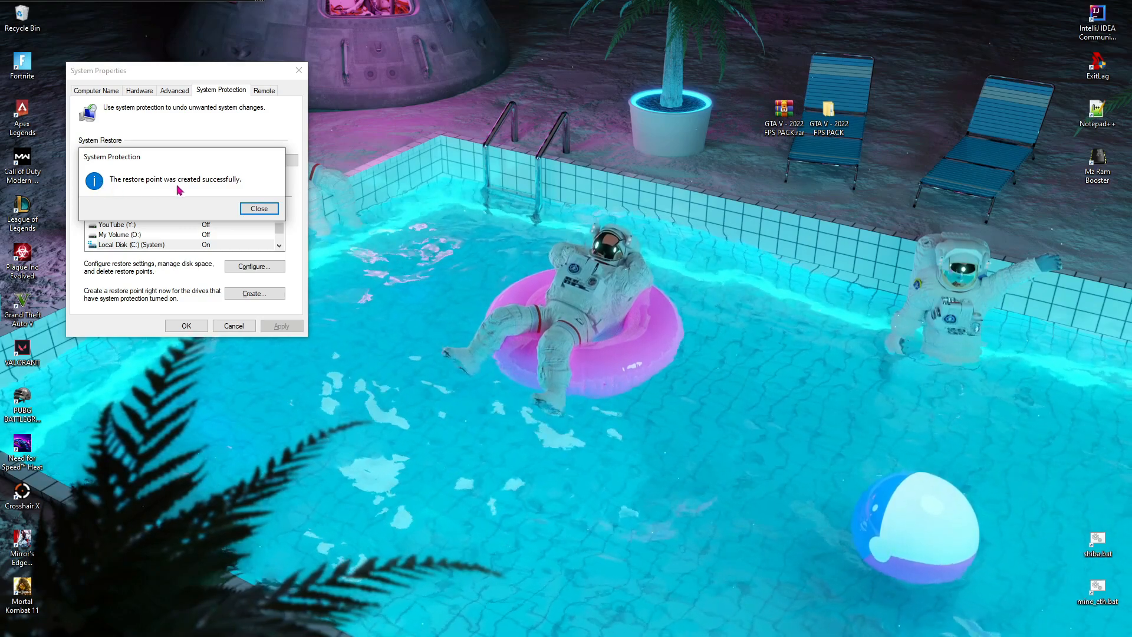
Step: Dismiss the success message, close System Properties and open the GTA V - 2022 FPS PACK folder on the desktop
left_click(259, 208)
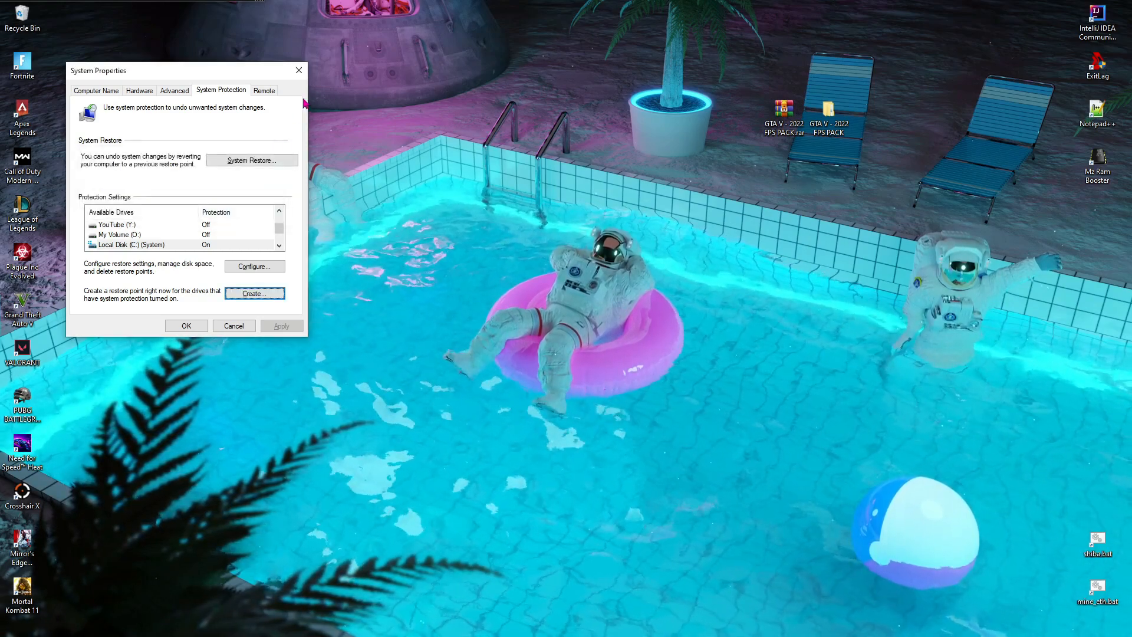
left_click(298, 70)
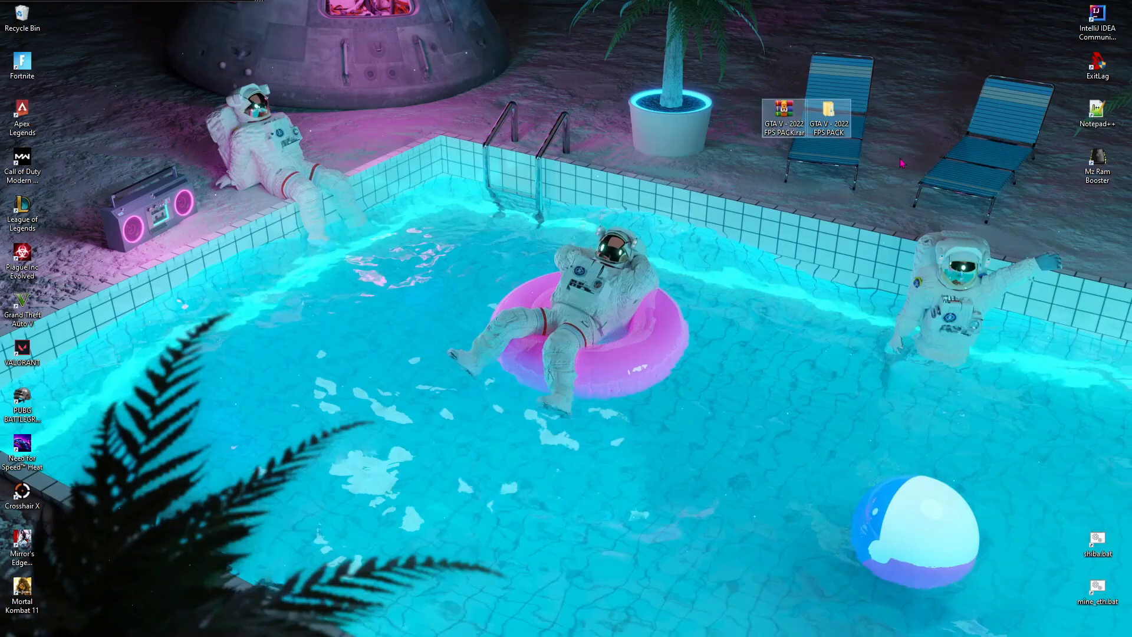
mouse_move(780, 112)
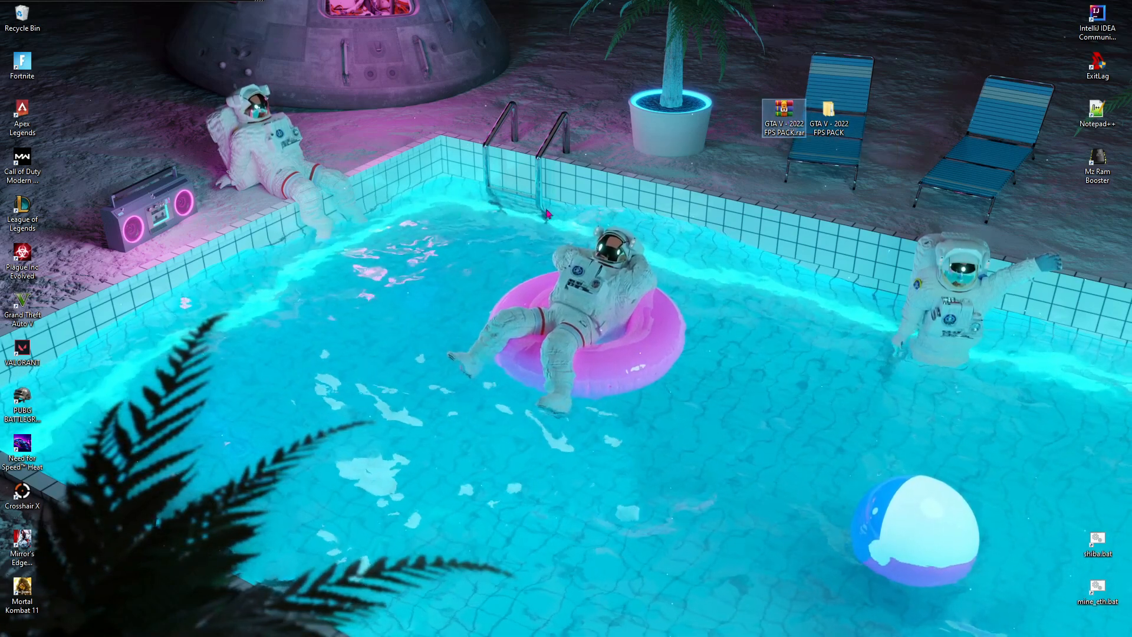
double_click(783, 109)
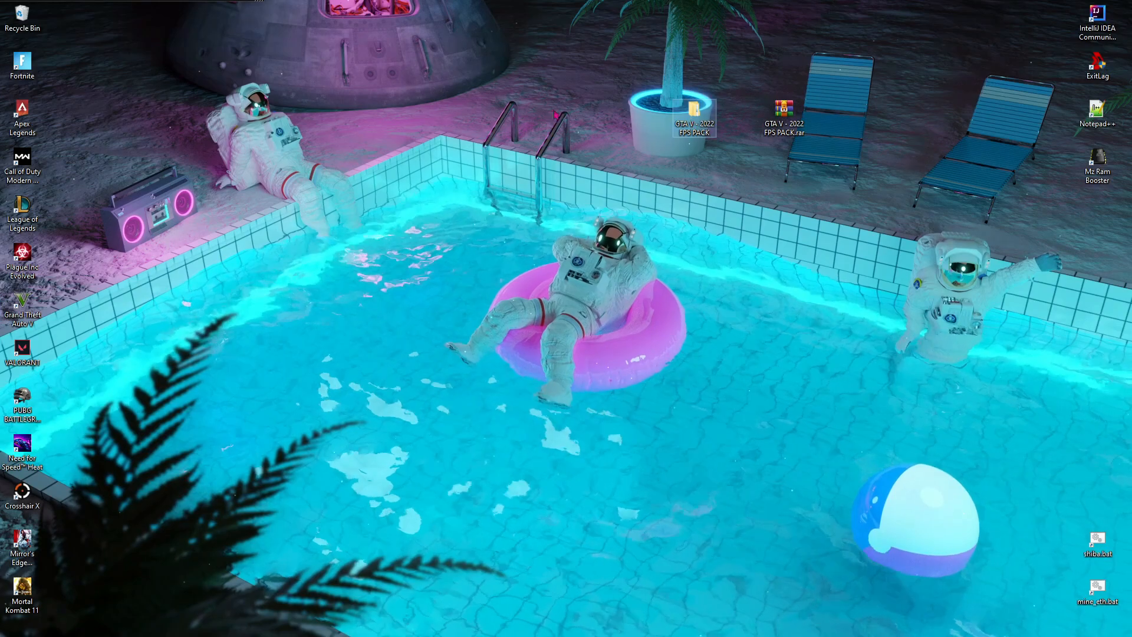
Step: Enter the 1-Optimizations folder inside the GTA V - 2022 FPS PACK folder
double_click(694, 109)
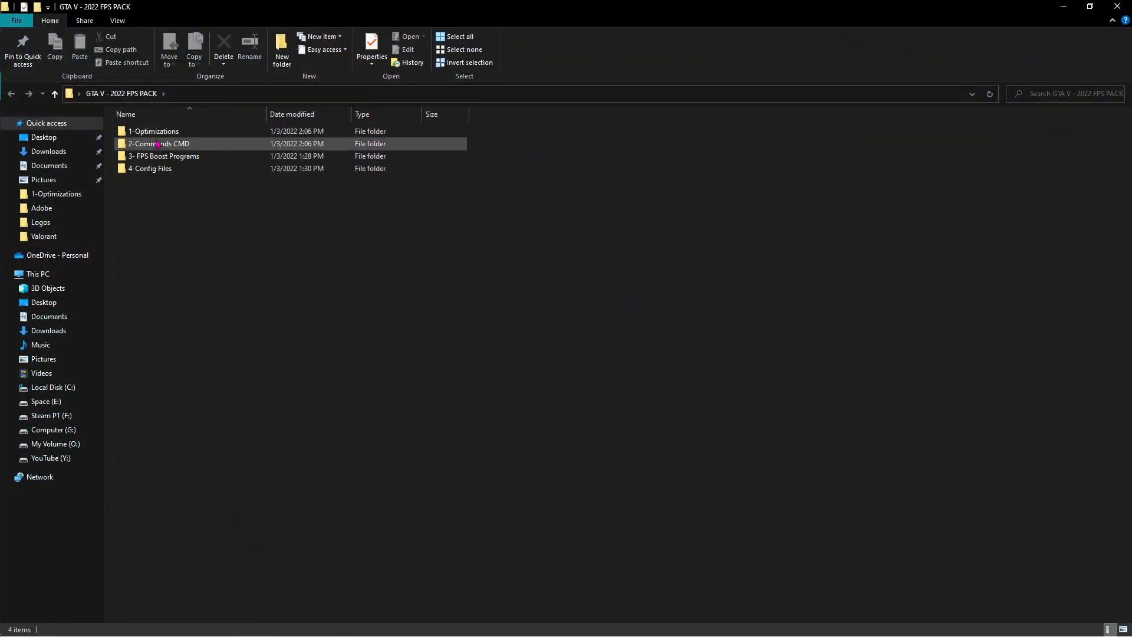
left_click(154, 131)
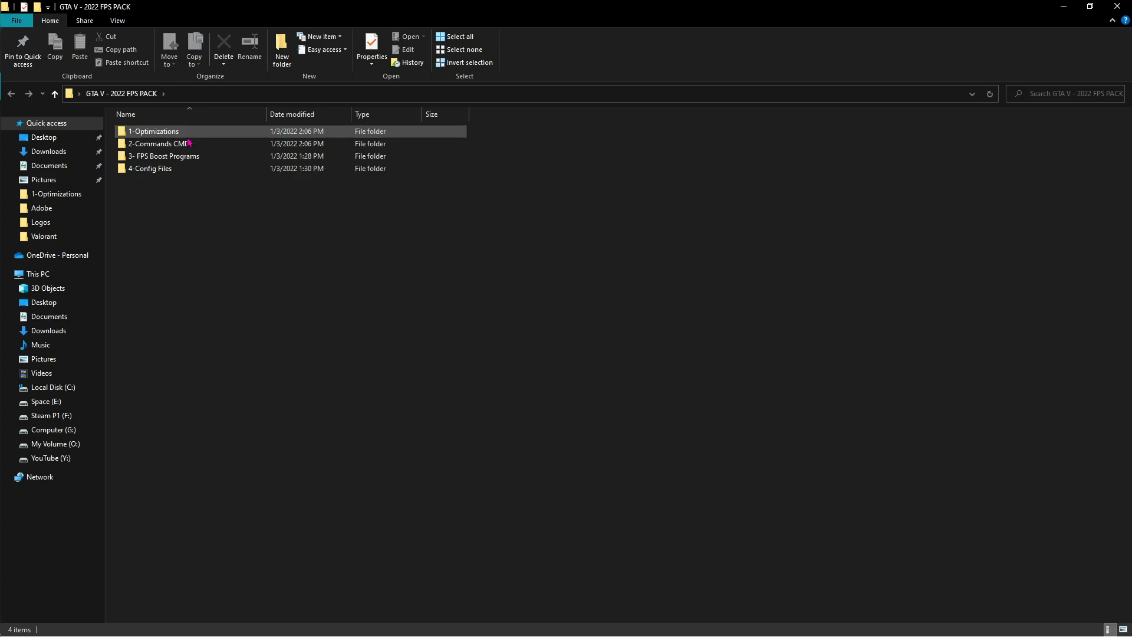
double_click(153, 132)
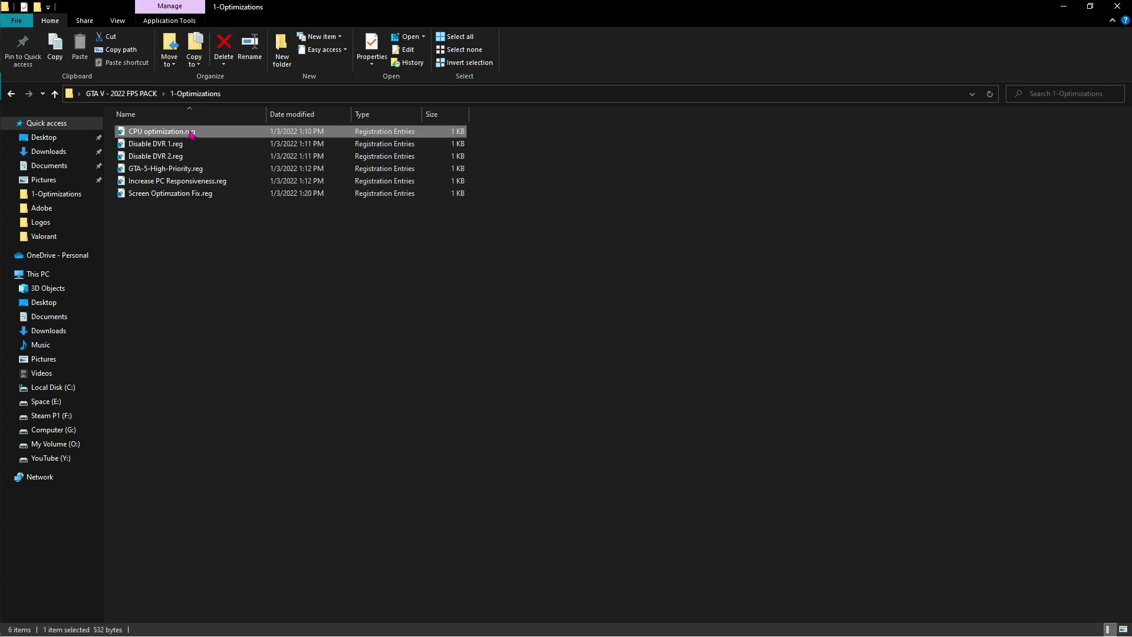
right_click(156, 131)
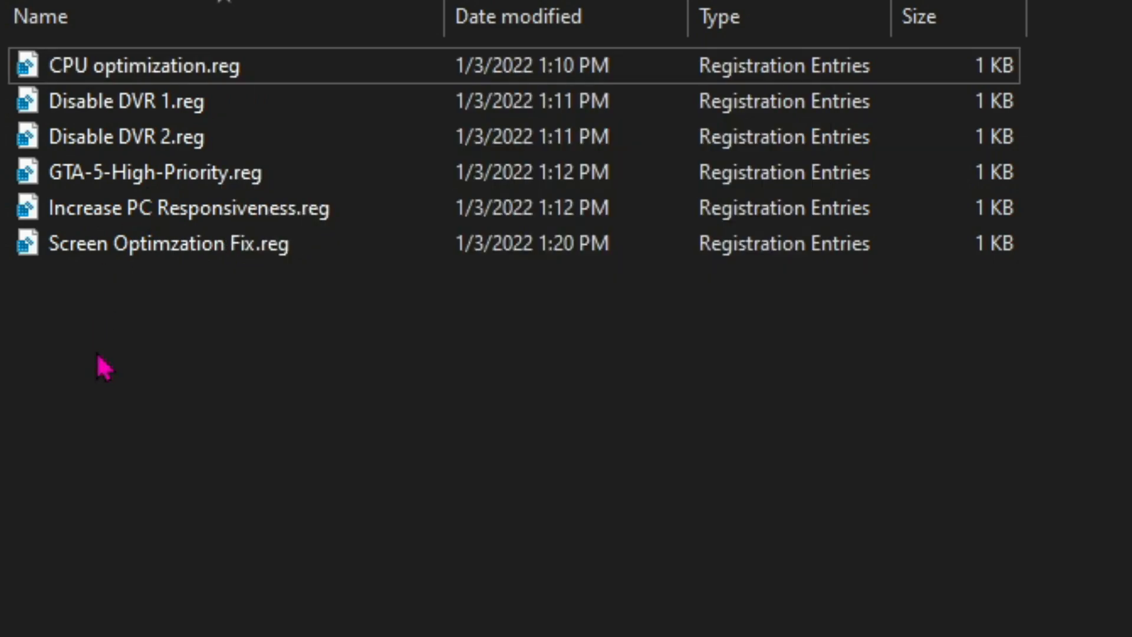
Step: Run the registry tweaks such as CPU optimization.reg and Disable DVR 2.reg
left_click(136, 65)
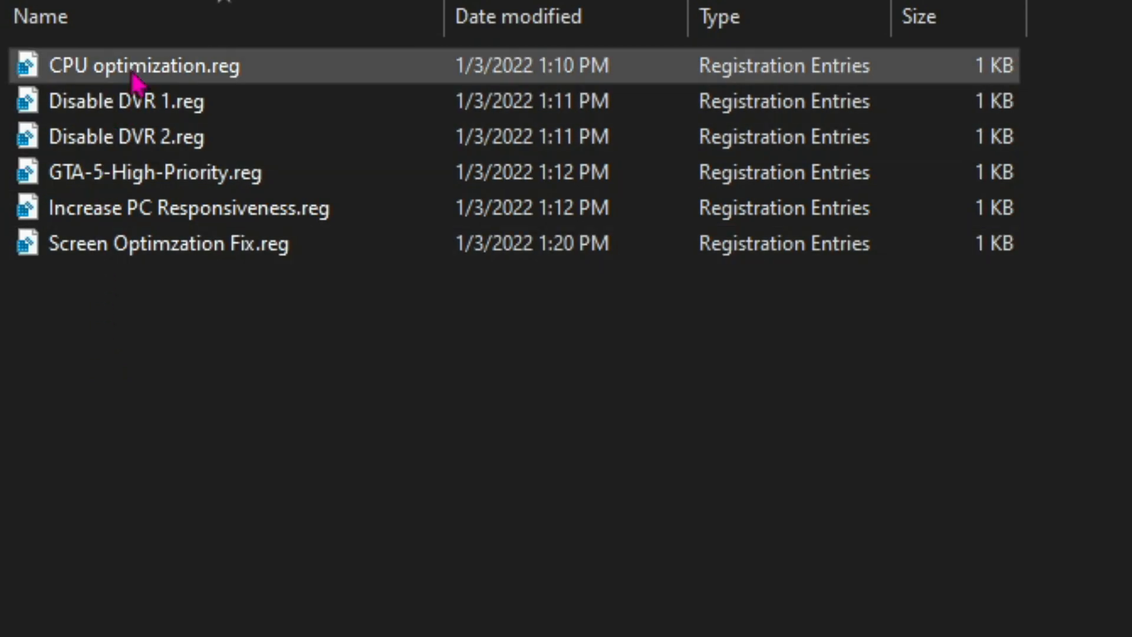
left_click(124, 137)
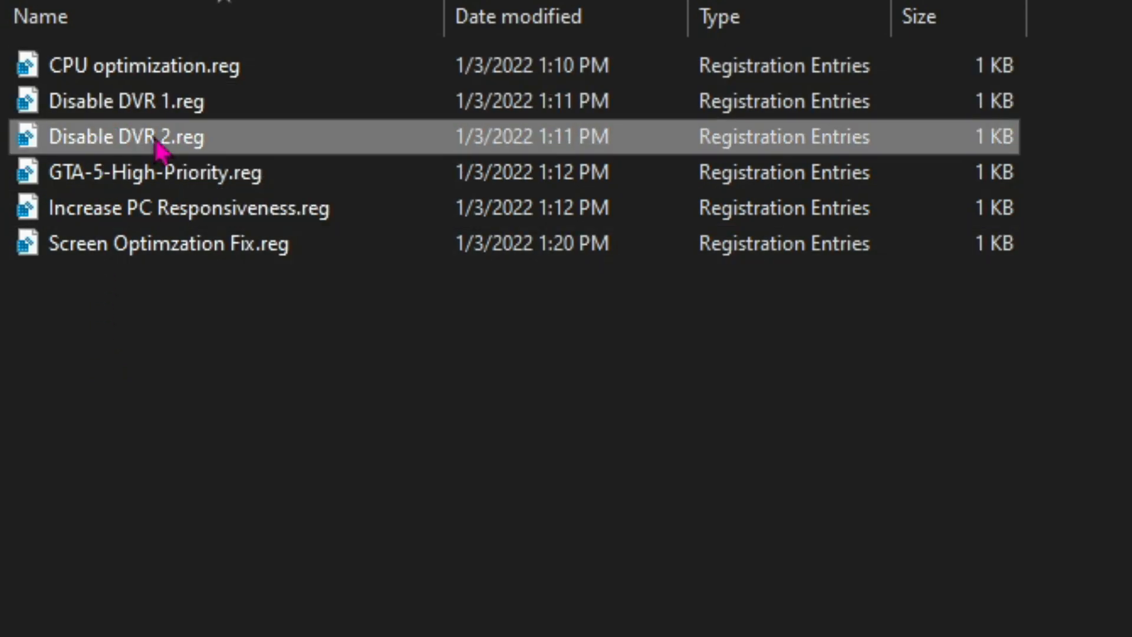
left_click(145, 172)
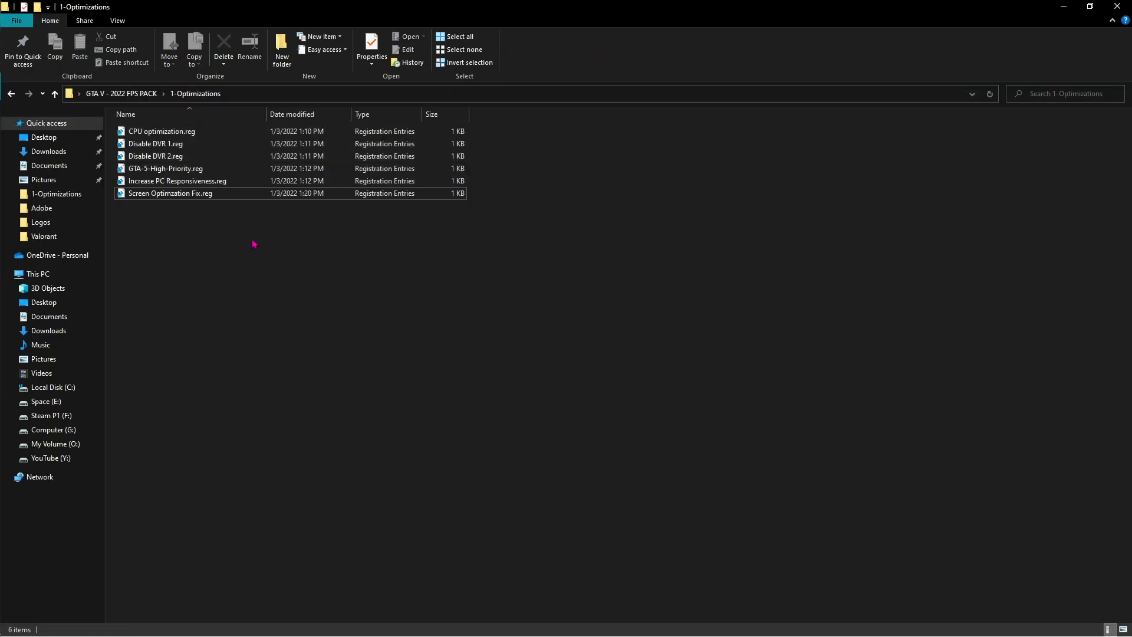
left_click(163, 131)
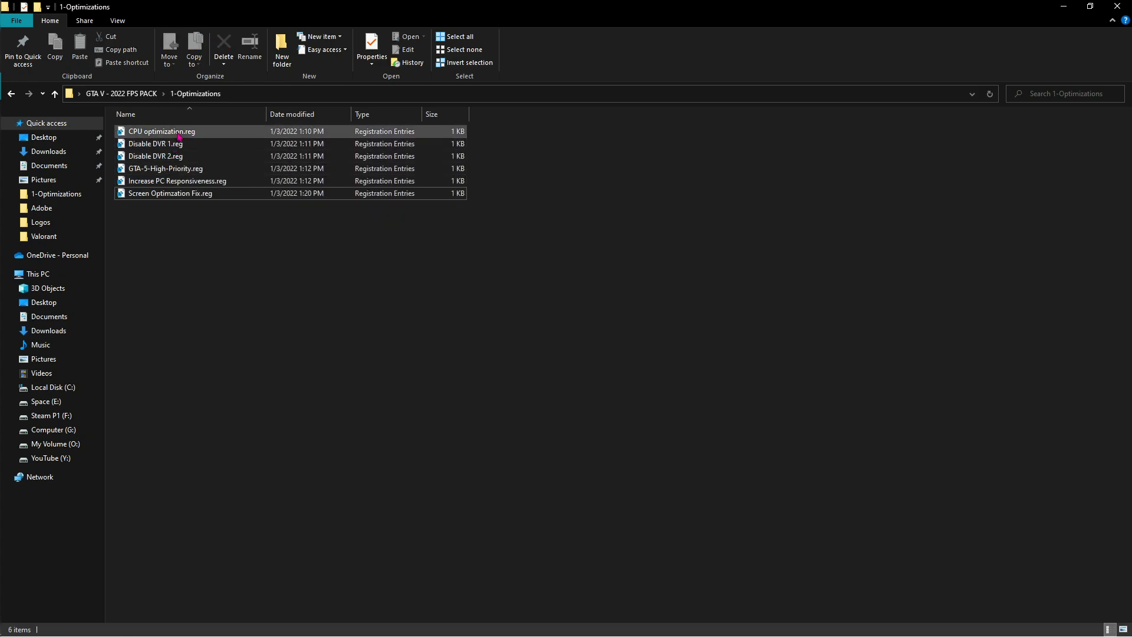
mouse_move(175, 134)
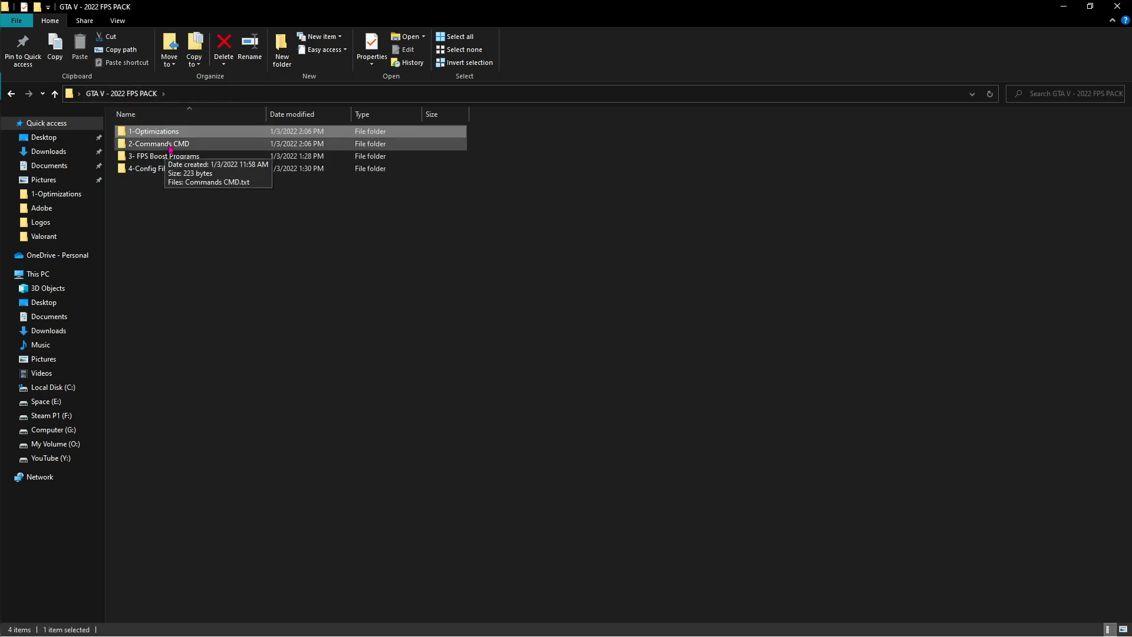
Step: Open Commands CMD.txt from the 2-Commands CMD folder for editing in Notepad
double_click(156, 143)
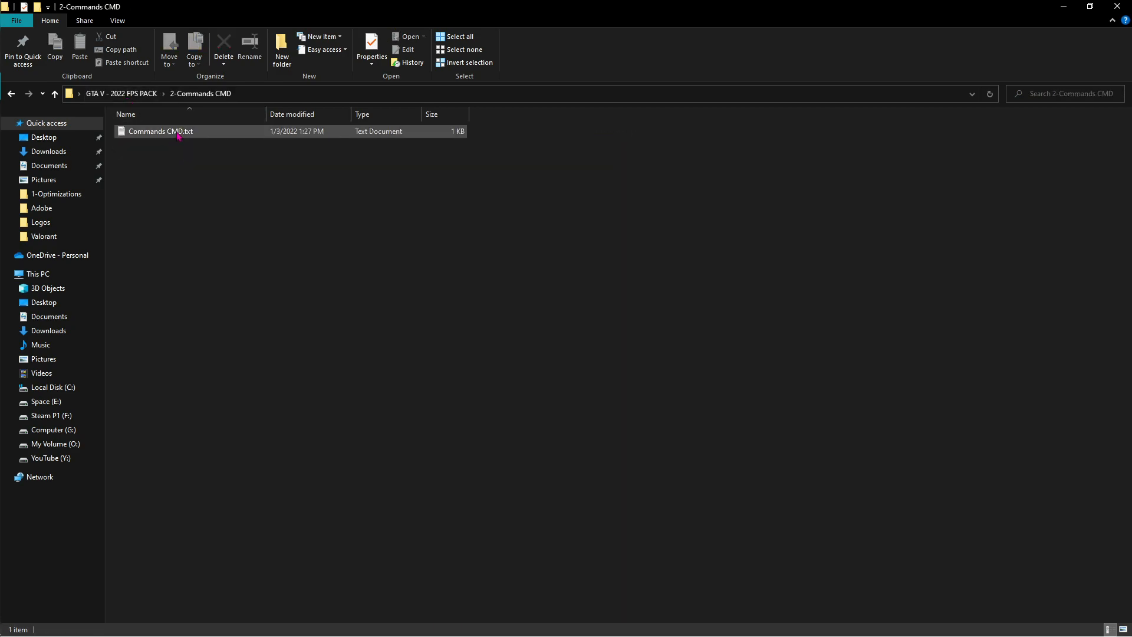
right_click(179, 133)
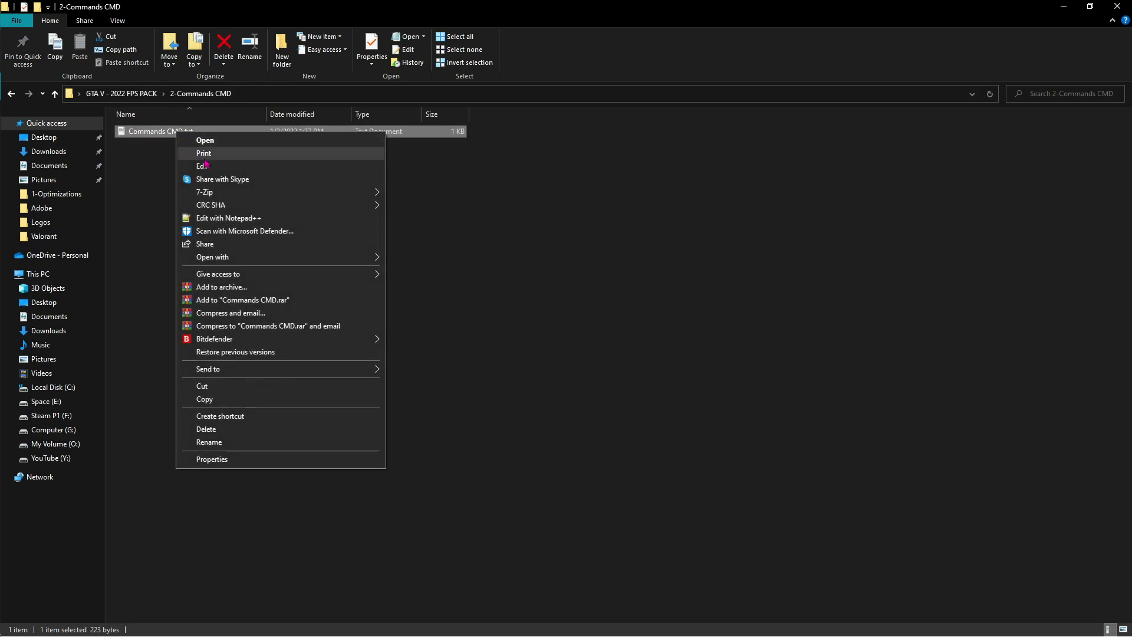
left_click(205, 139)
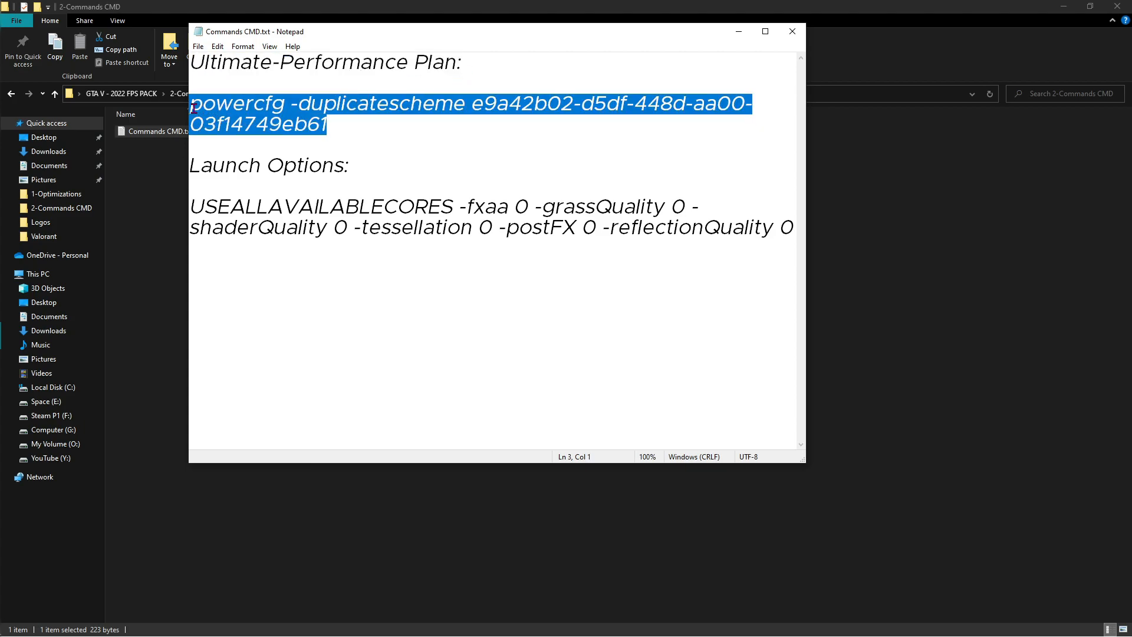
Step: Search the Start menu for 'cmd' and launch the result
left_click(4, 634)
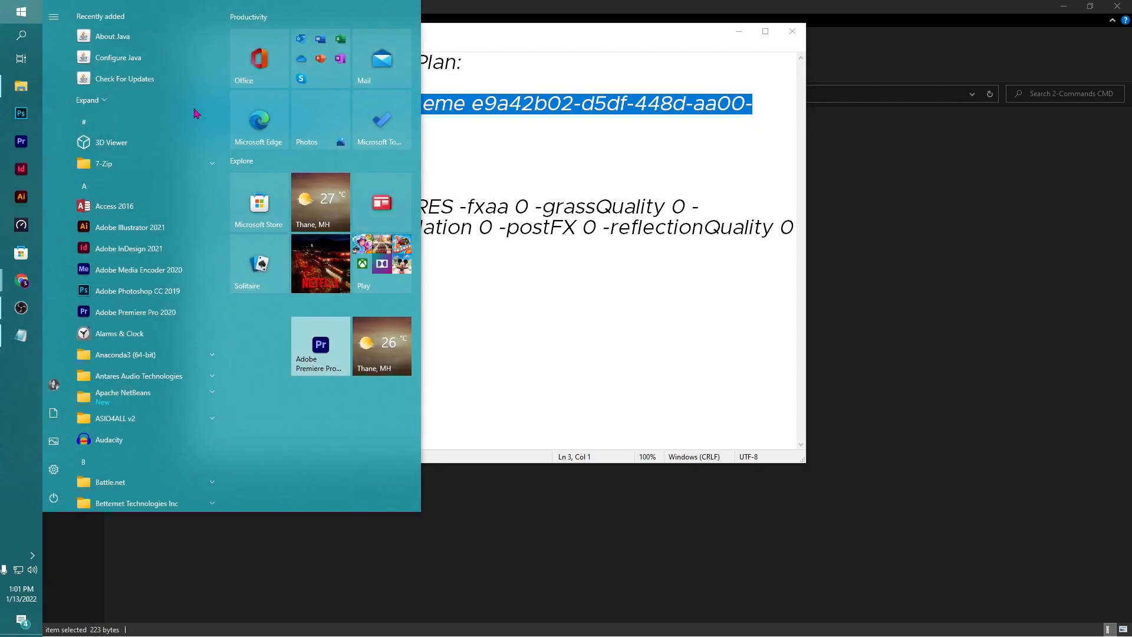
type("cmd")
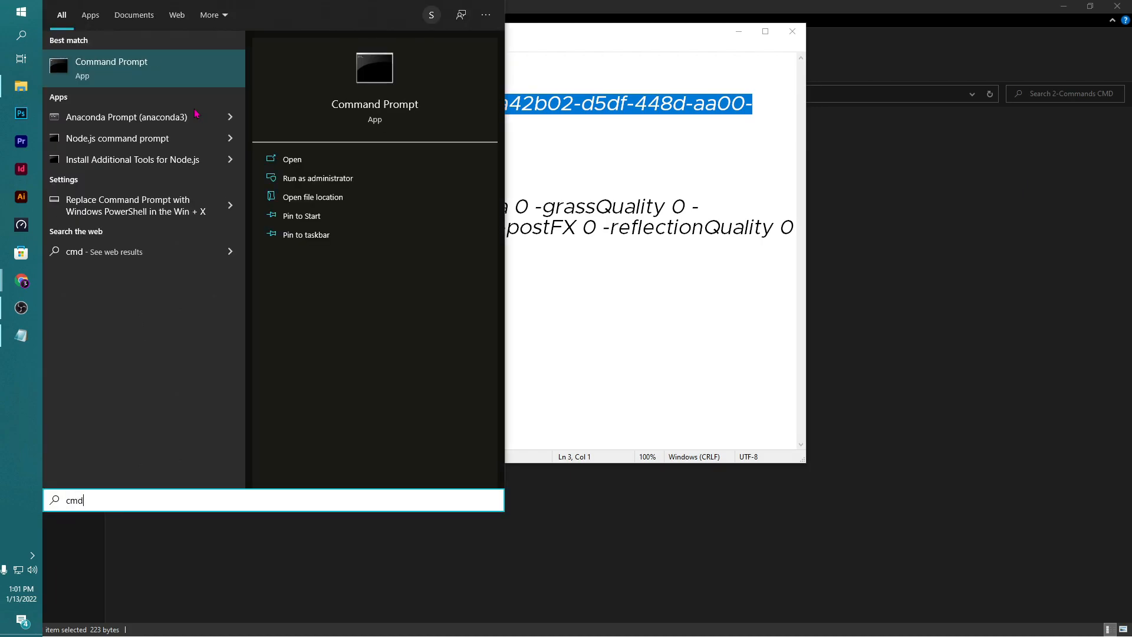
left_click(318, 178)
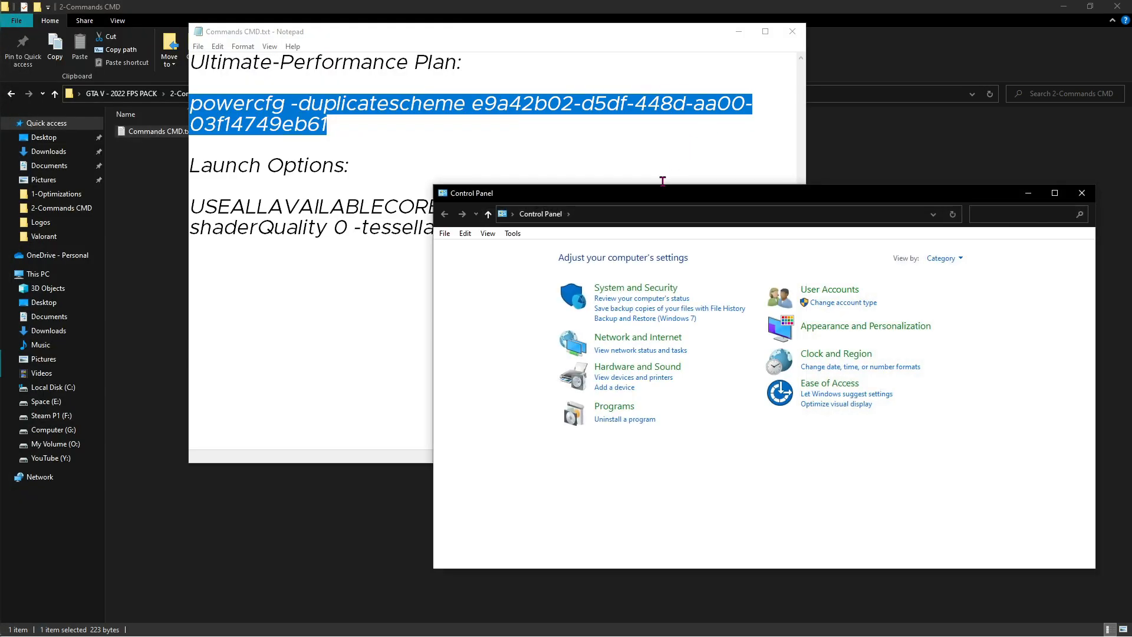
Step: In Power Options choose the Ultimate Performance plan, then switch back with Alt+Tab
type("Po")
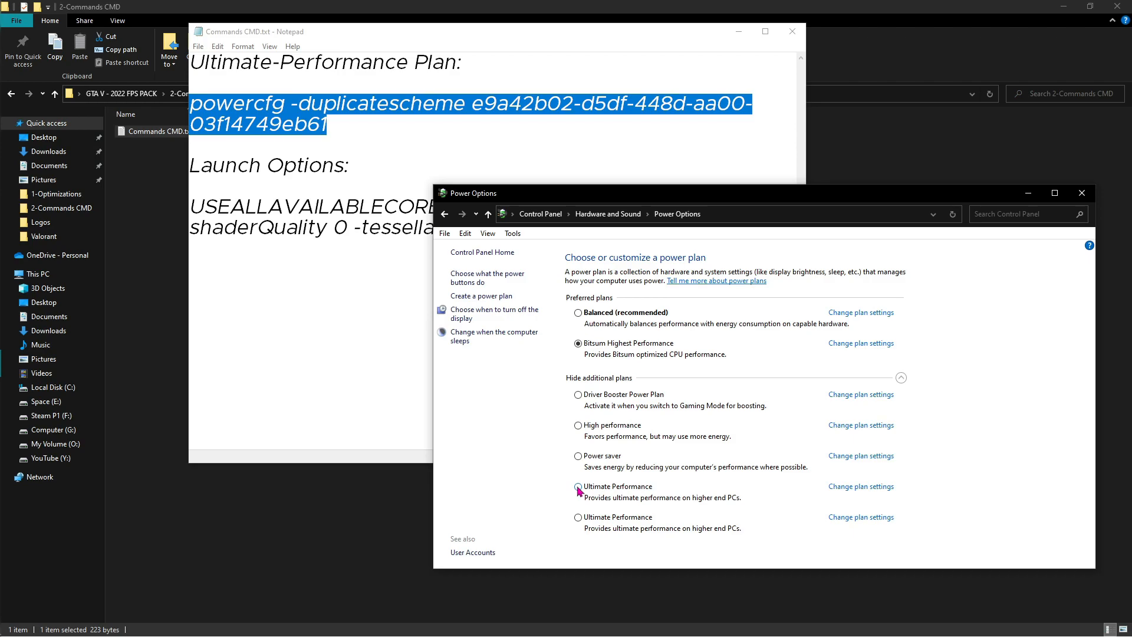
left_click(578, 486)
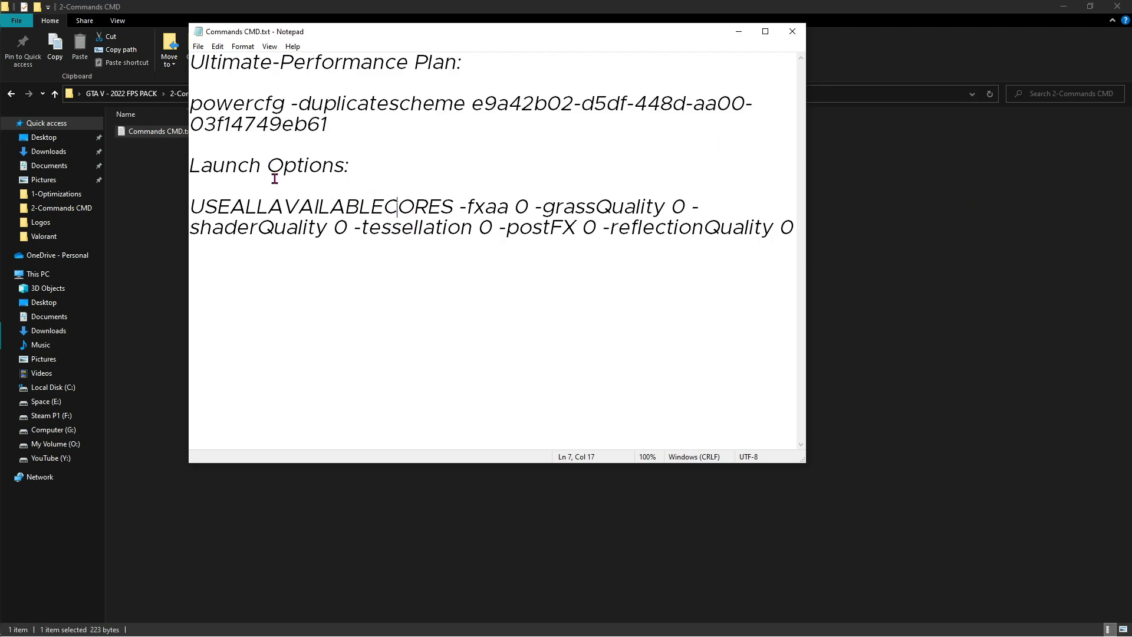
key("Alt+Tab")
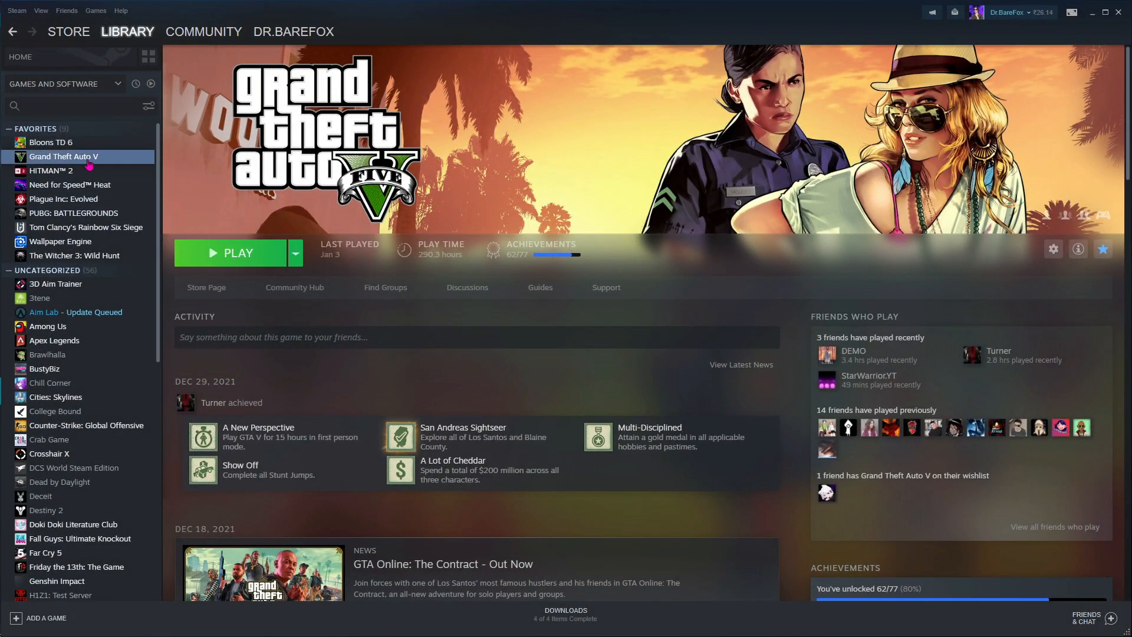
Step: Set Grand Theft Auto V's Steam launch options to 'powercfg -duplicatescheme e9a42b02-d5df-448d-aa00-03f14749eb61'
right_click(63, 157)
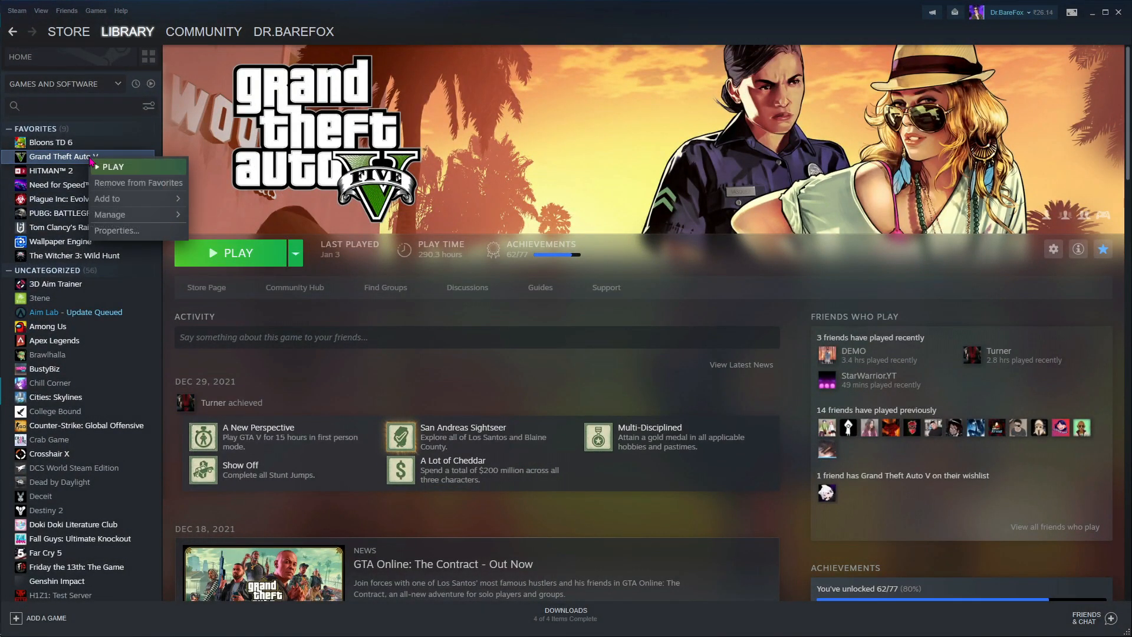
mouse_move(132, 234)
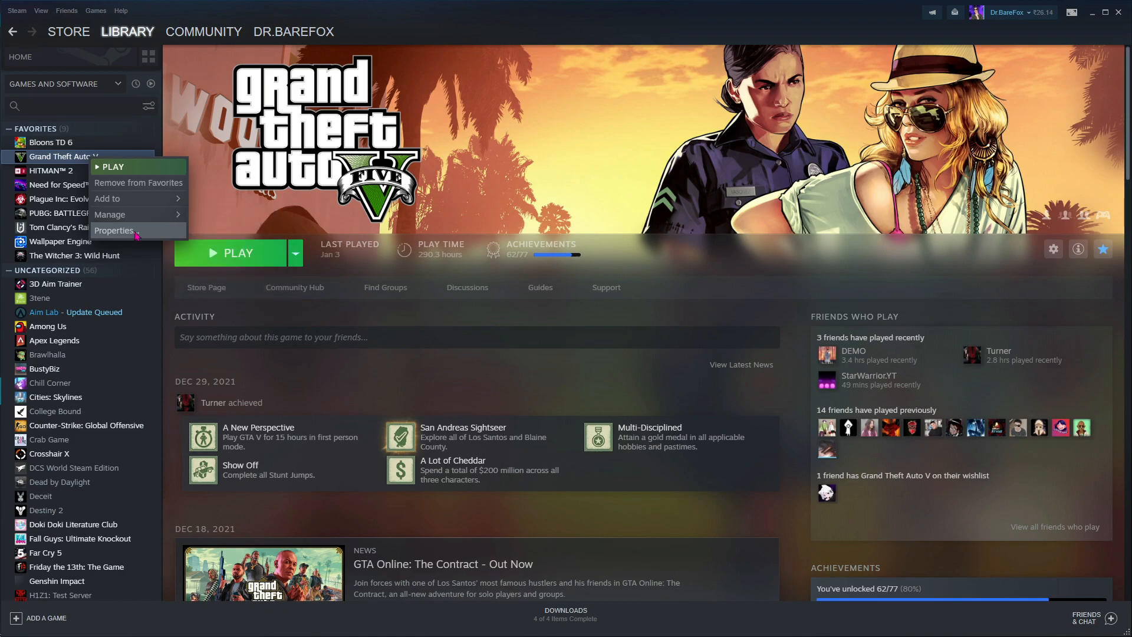
left_click(114, 230)
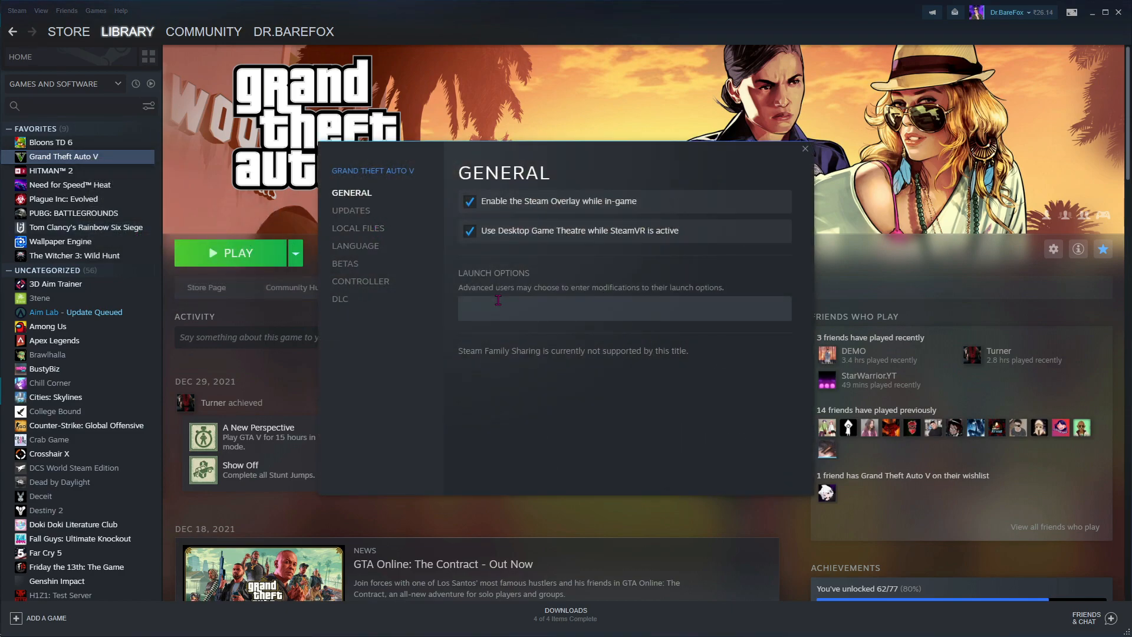
type("powercfg -duplicatescheme e9a42b02-d5df-448d-aa00-03f14749eb61")
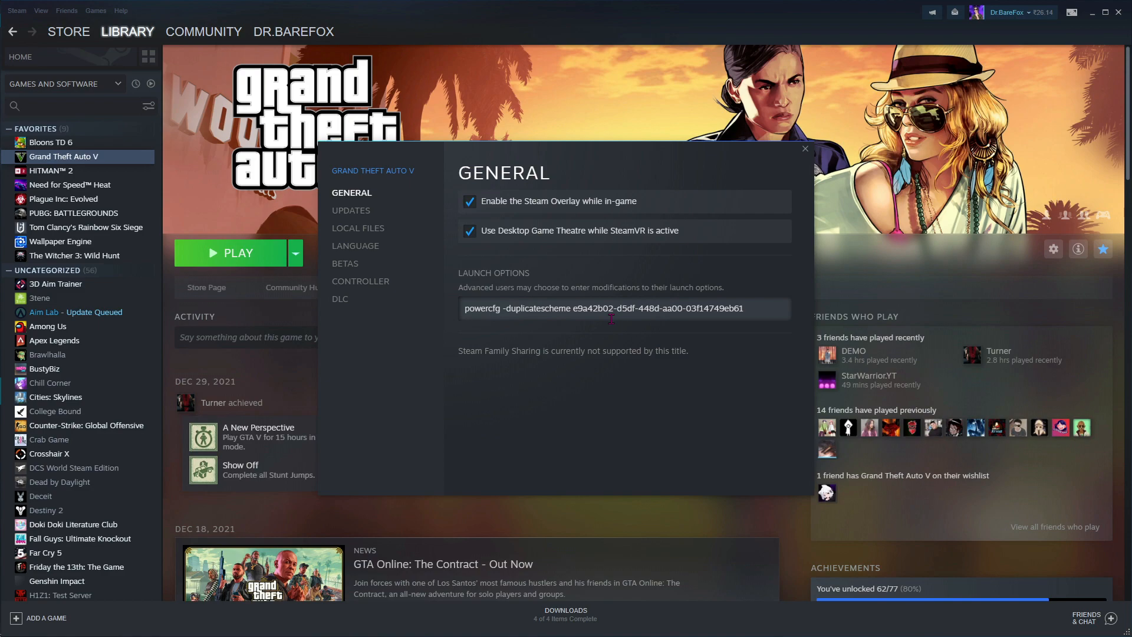
left_click(805, 148)
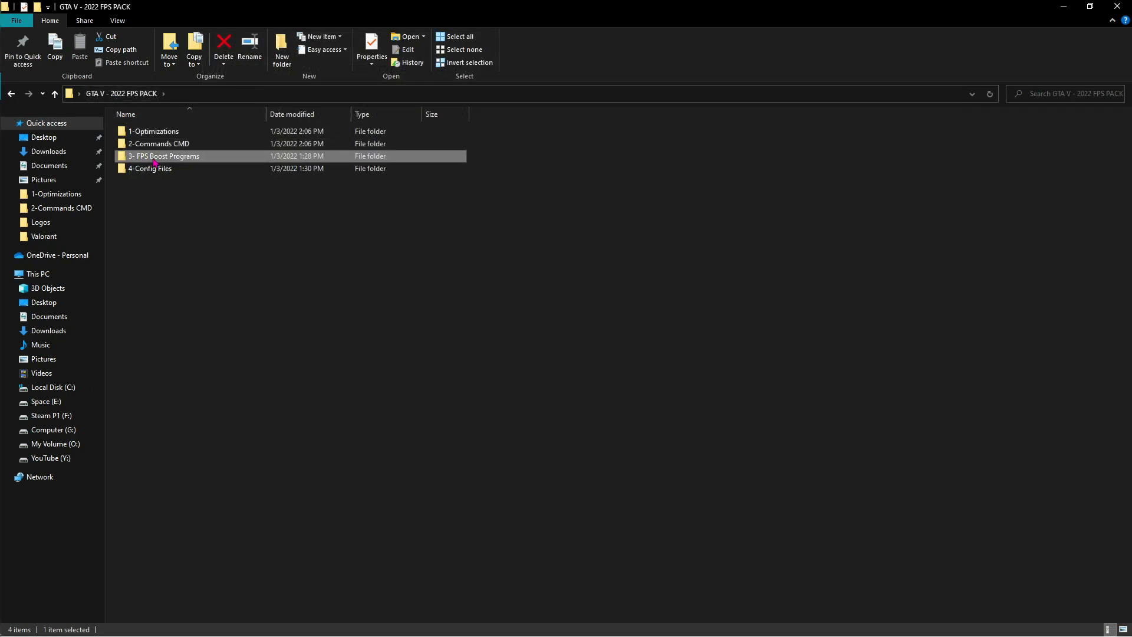
Step: Launch ISLC from 3- FPS Boost Programs > ISLC and stop monitoring to edit settings
double_click(164, 156)
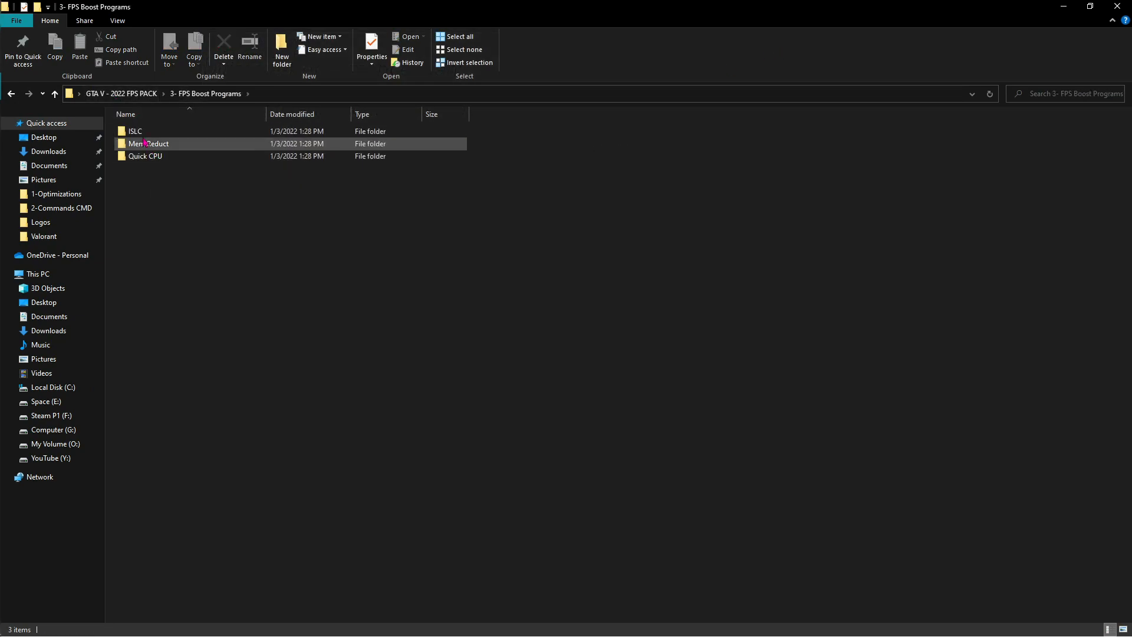
mouse_move(155, 155)
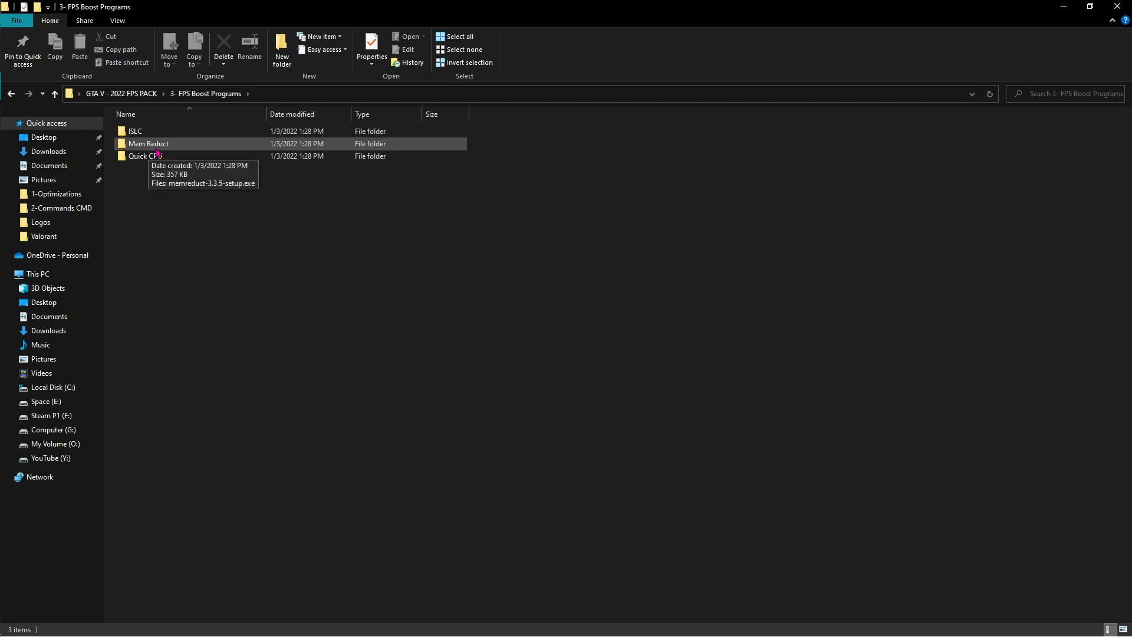
left_click(134, 131)
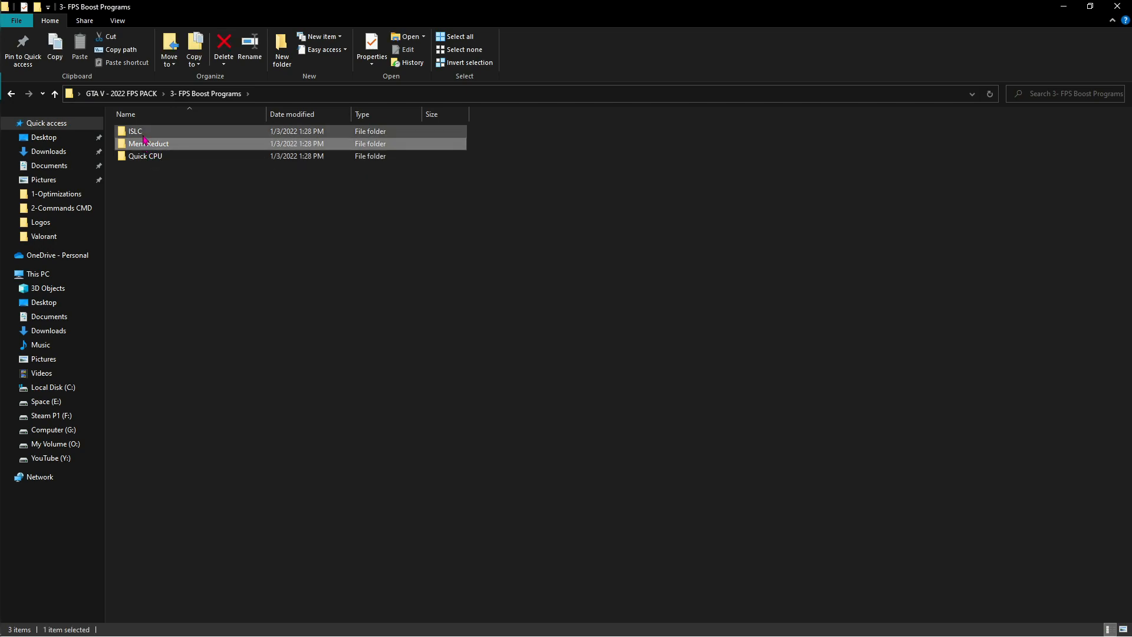
double_click(135, 131)
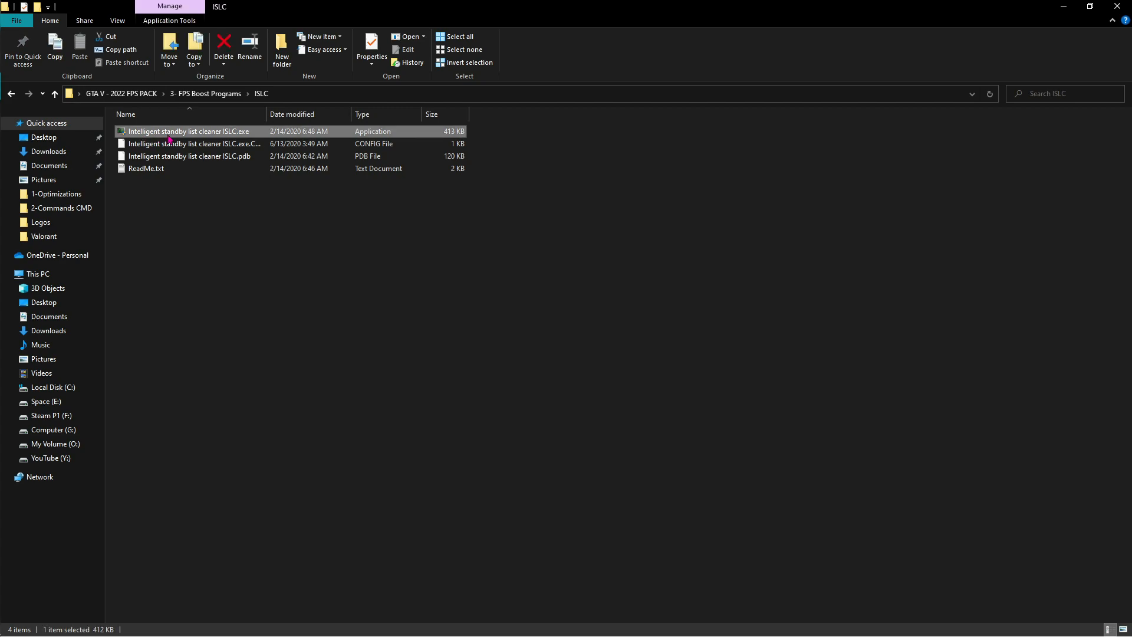
double_click(189, 131)
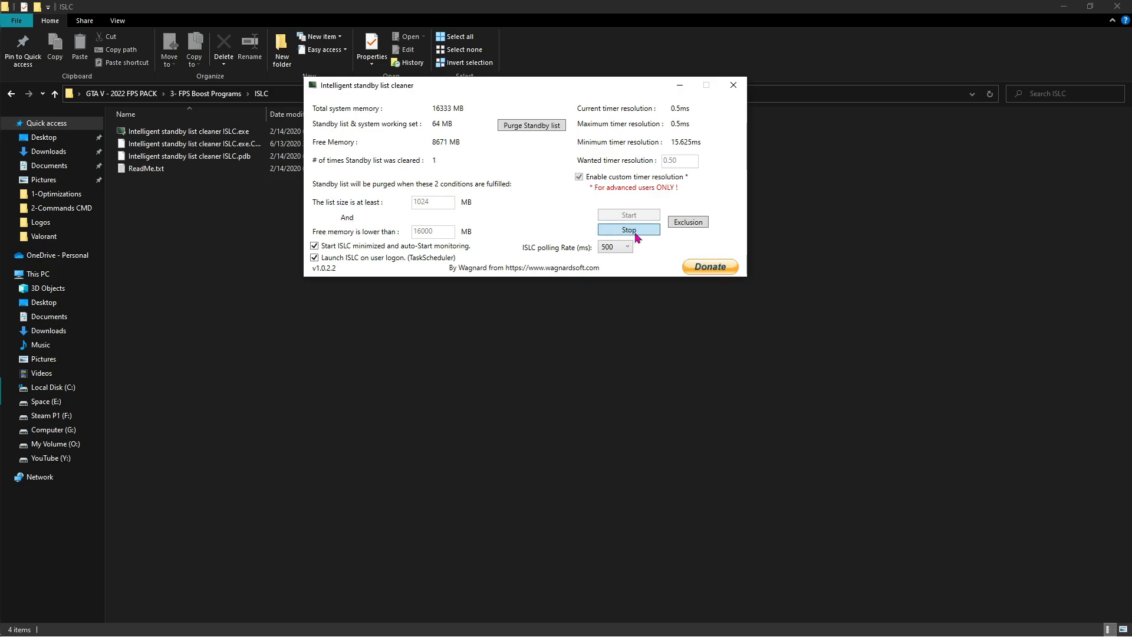
left_click(628, 229)
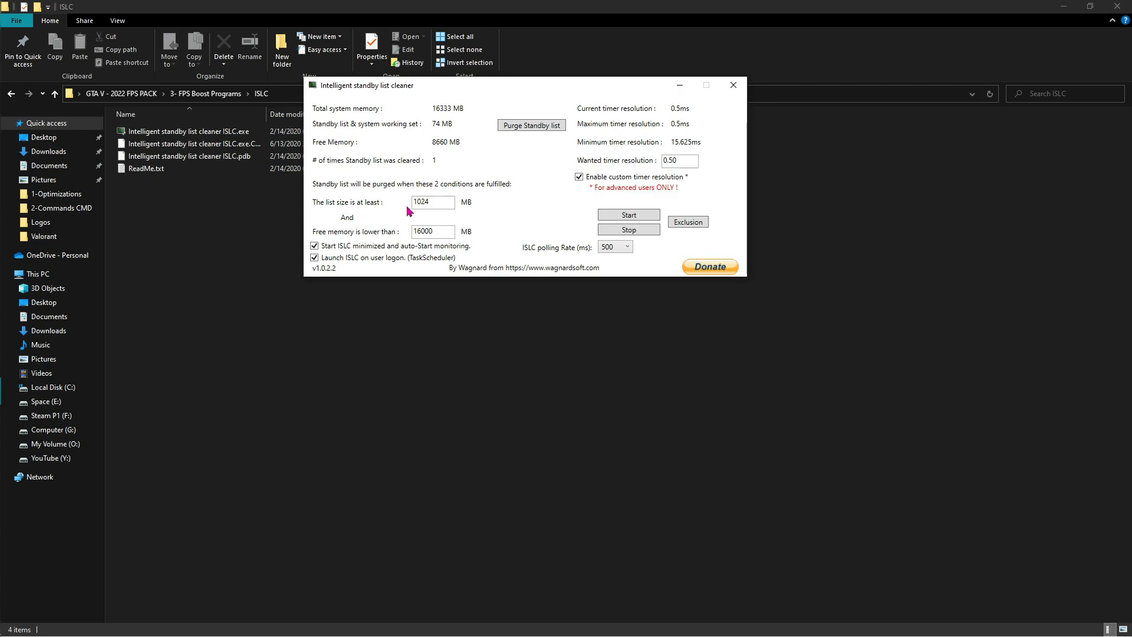
Step: Set ISLC free memory threshold to 8000 MB, timer resolution and polling rate 1000 ms
triple_click(432, 201)
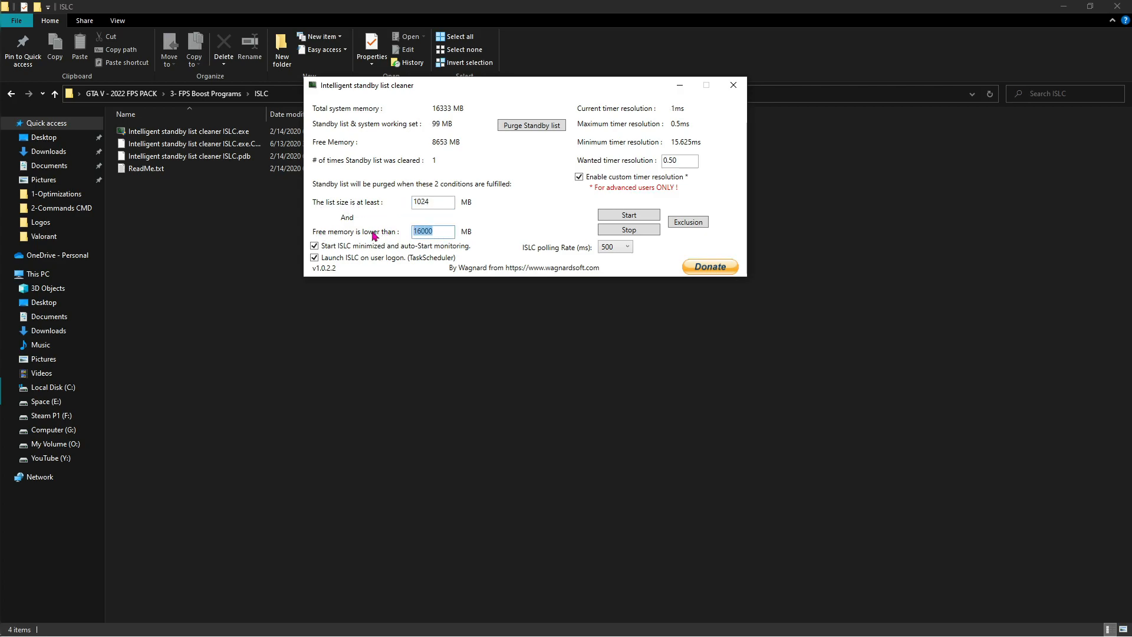
type("8000")
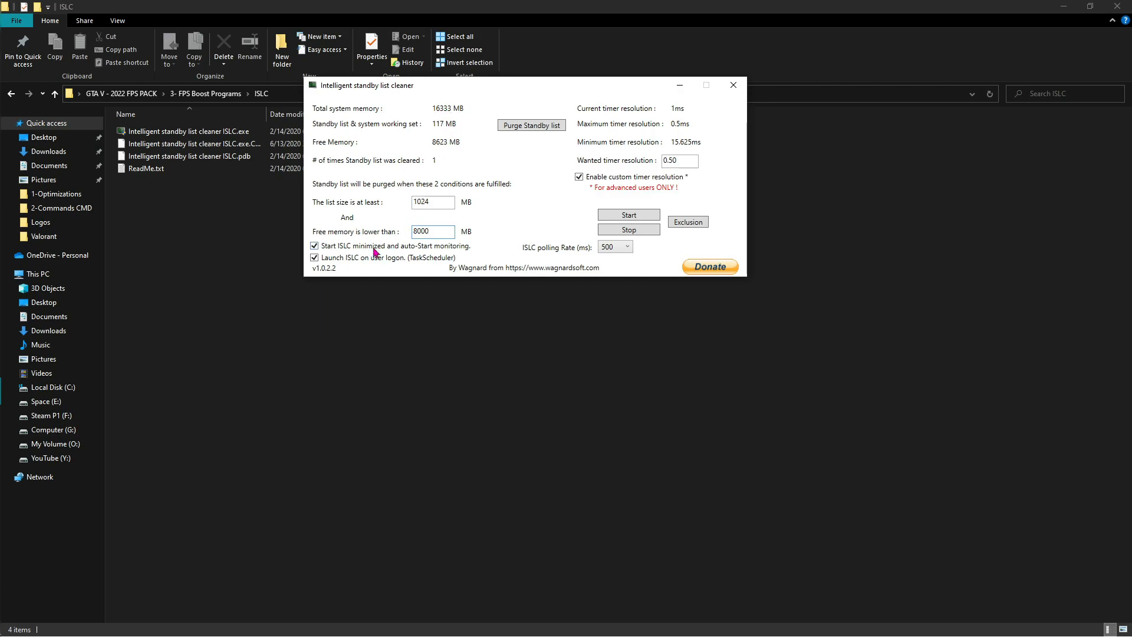
triple_click(432, 231)
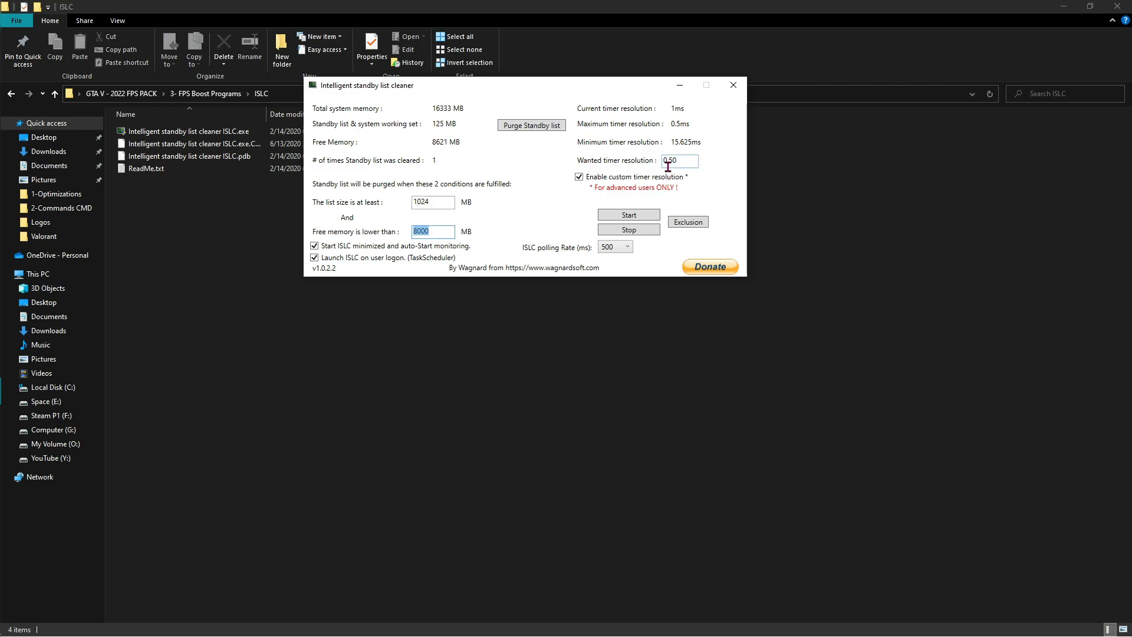
left_click(314, 257)
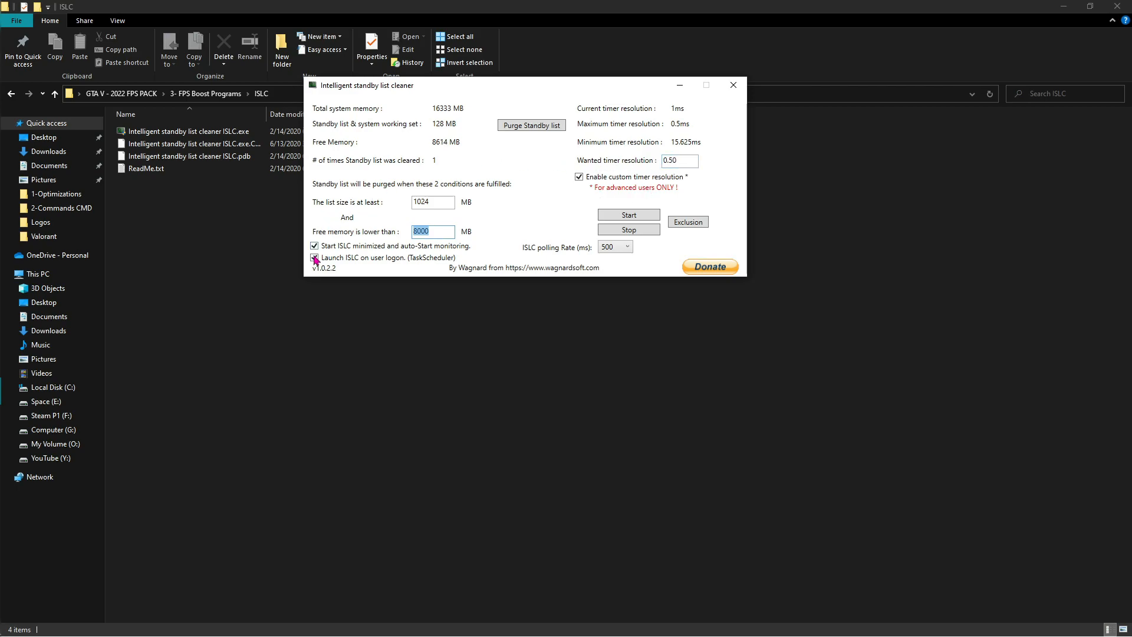
left_click(313, 257)
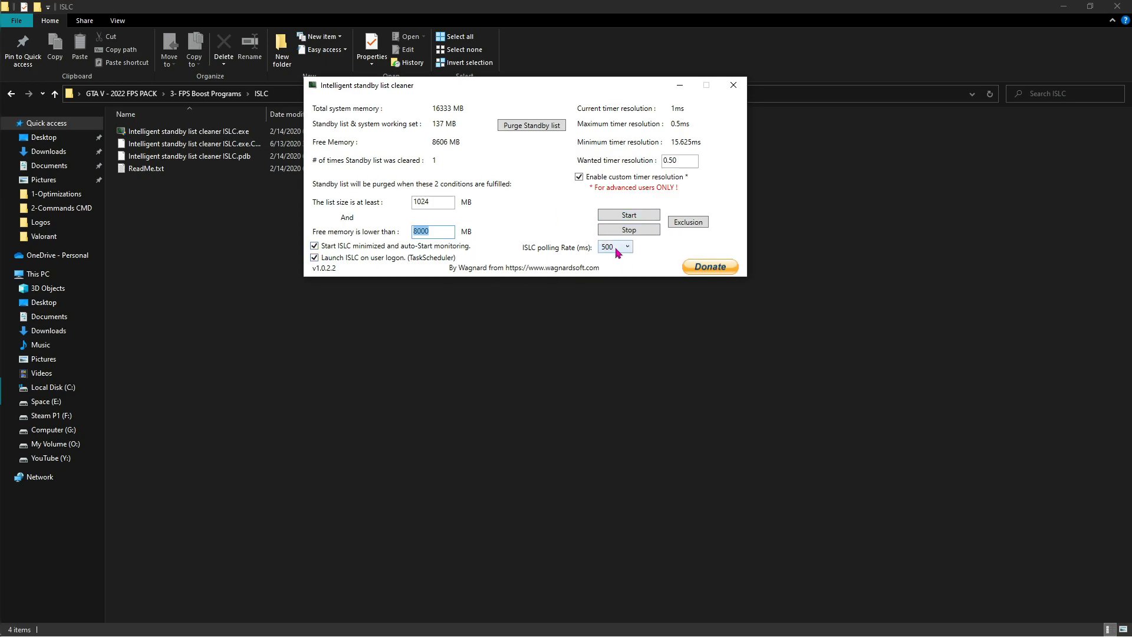
left_click(627, 247)
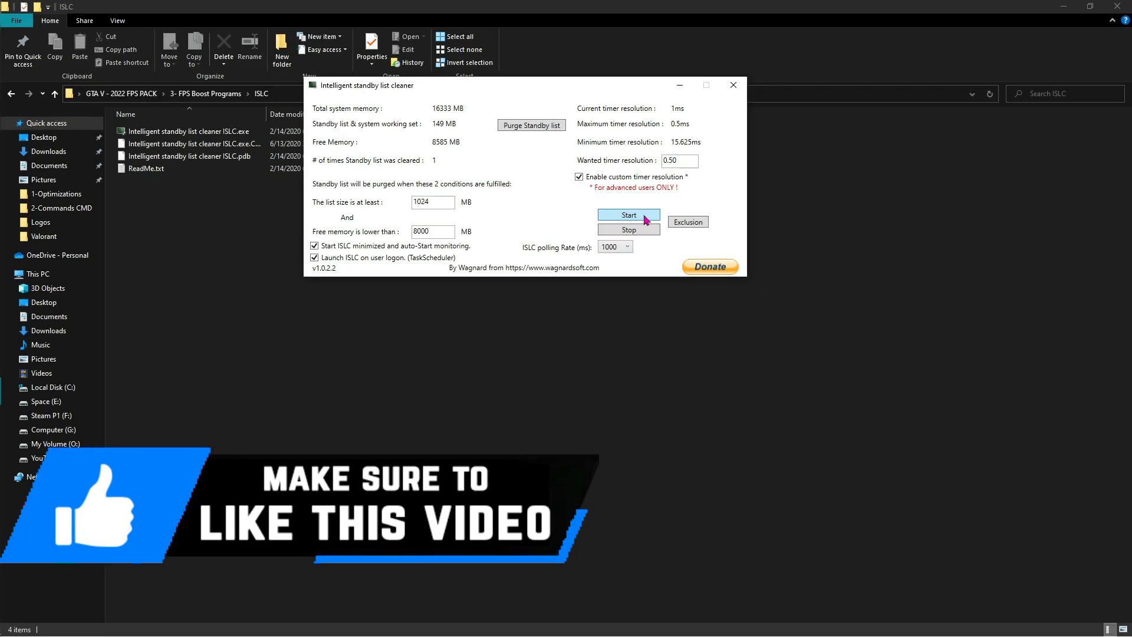
Step: Start standby list monitoring with the new settings and minimize ISLC
left_click(629, 214)
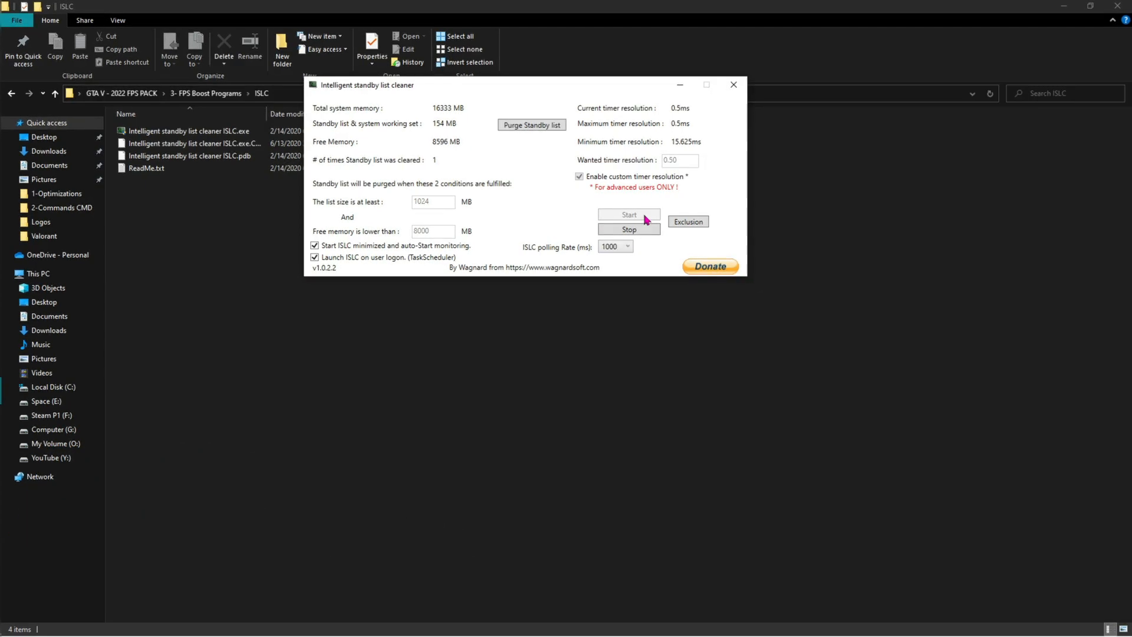
left_click(532, 125)
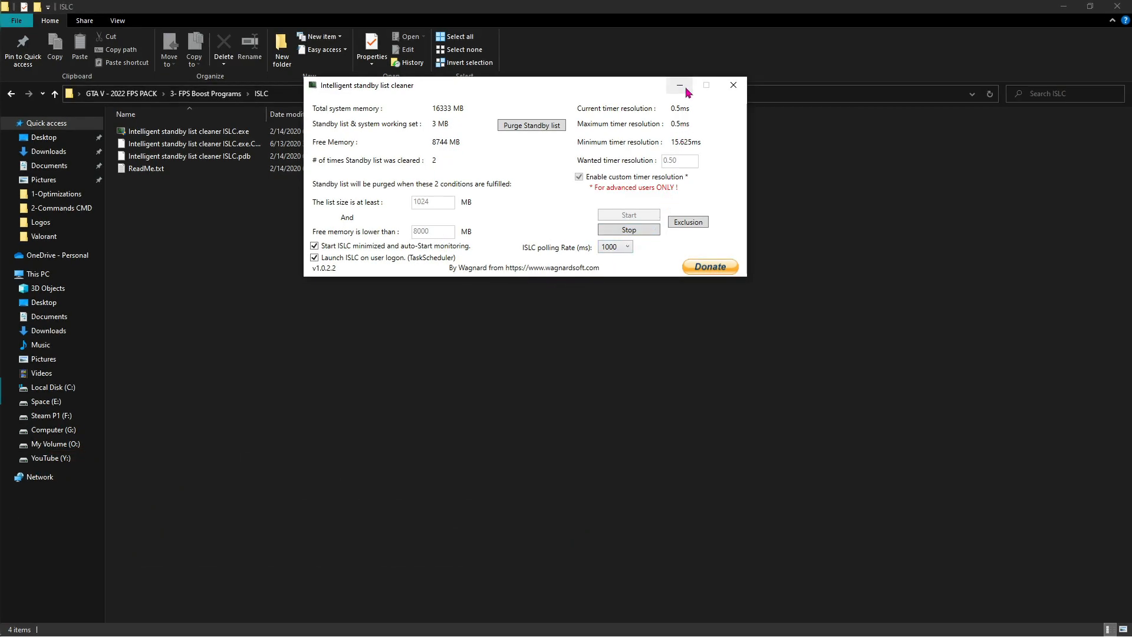
left_click(680, 84)
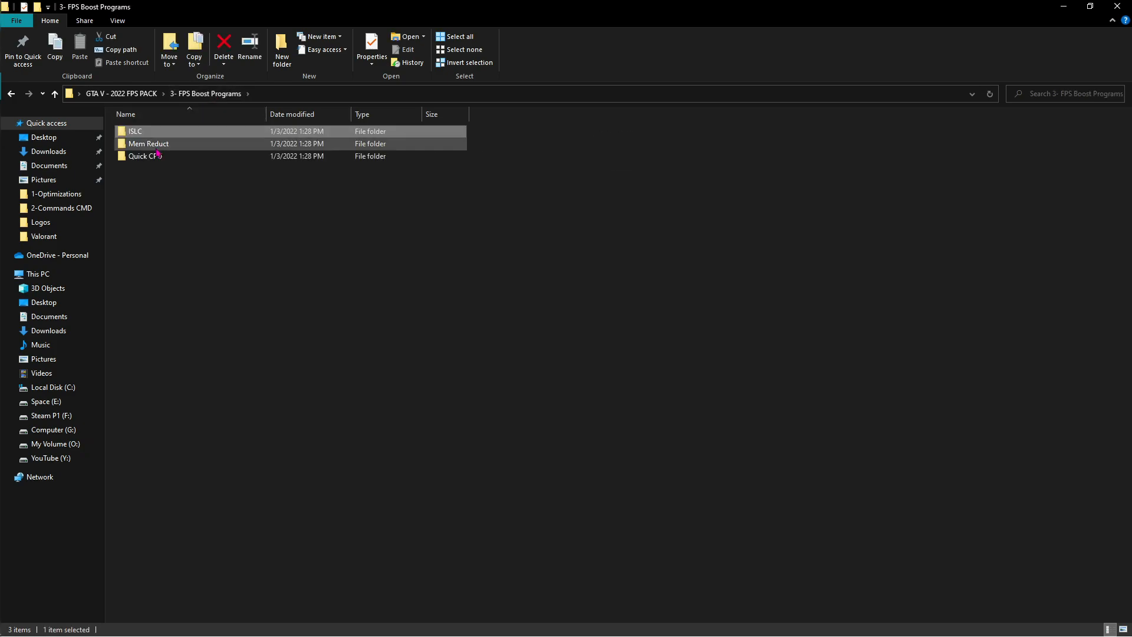
Step: Run Mem Reduct and clean system memory, confirming with Yes, dropping usage from 46% to 38%
double_click(148, 143)
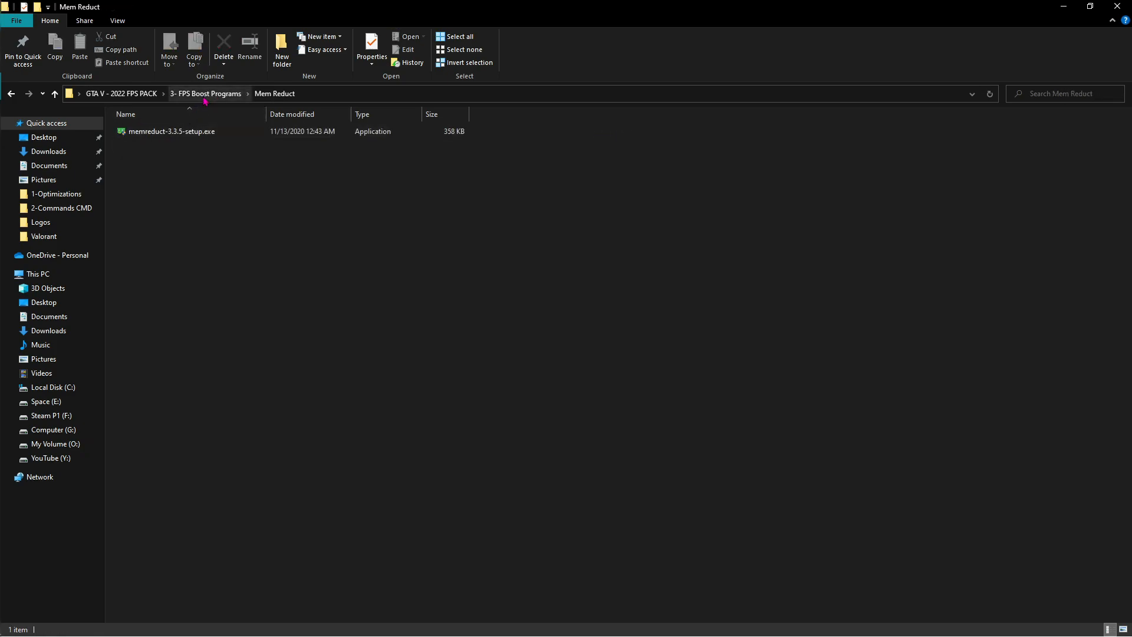
left_click(10, 13)
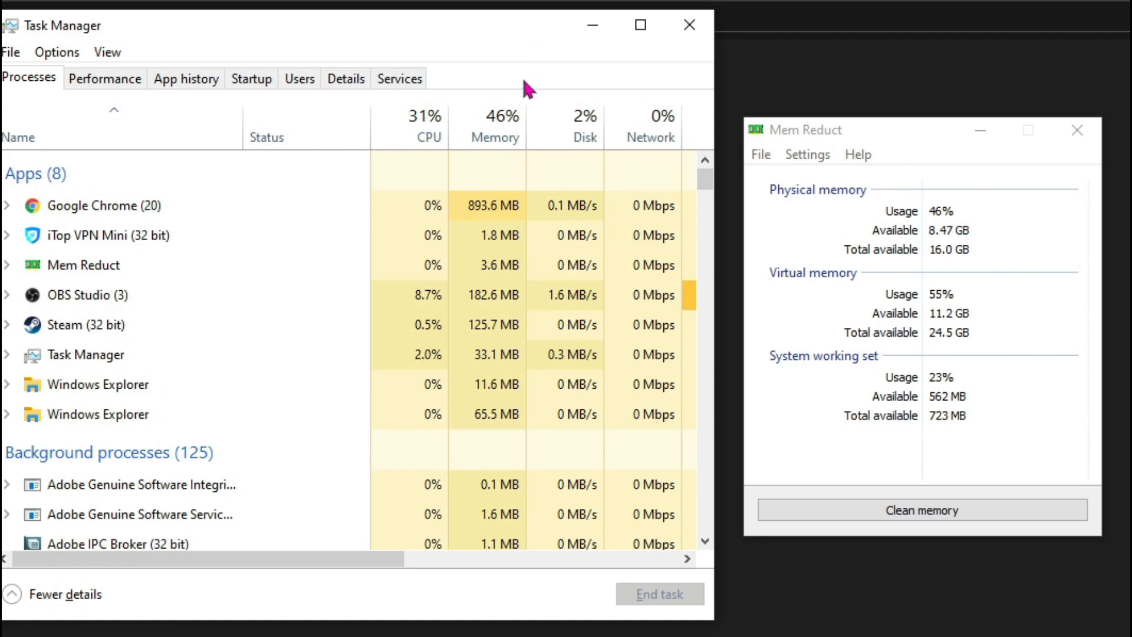
mouse_move(497, 143)
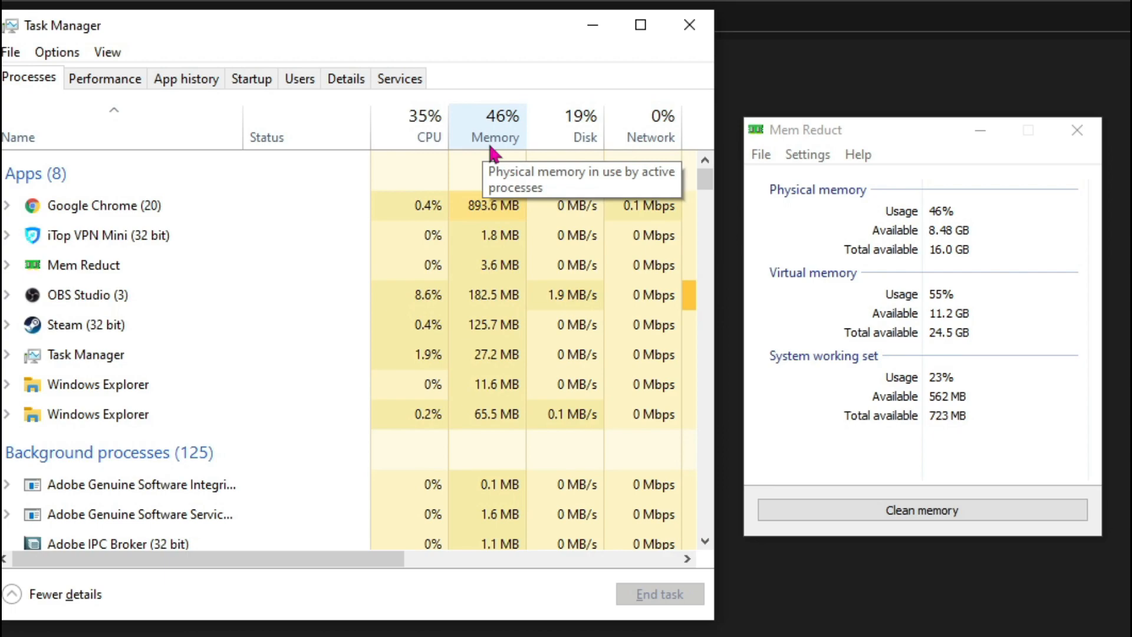
left_click(922, 510)
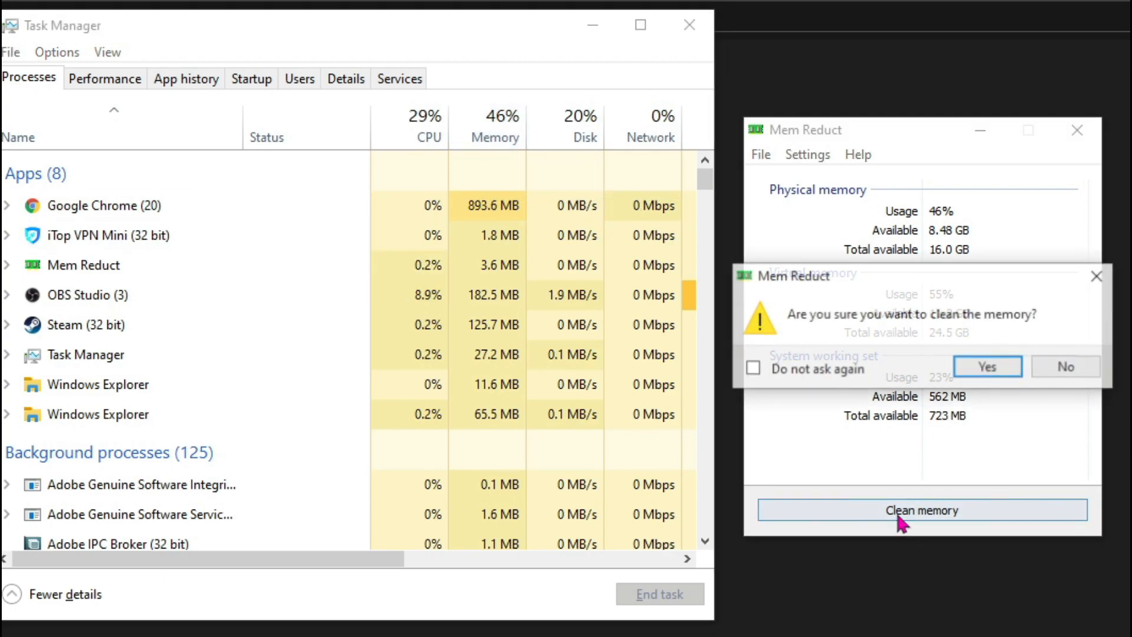
left_click(988, 366)
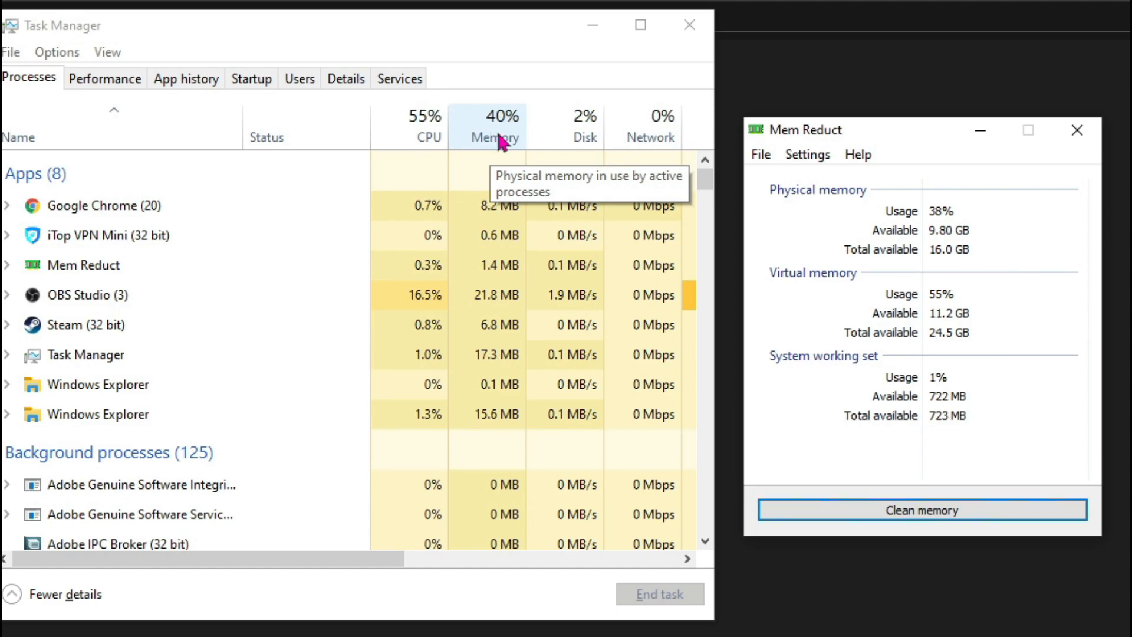
left_click(921, 511)
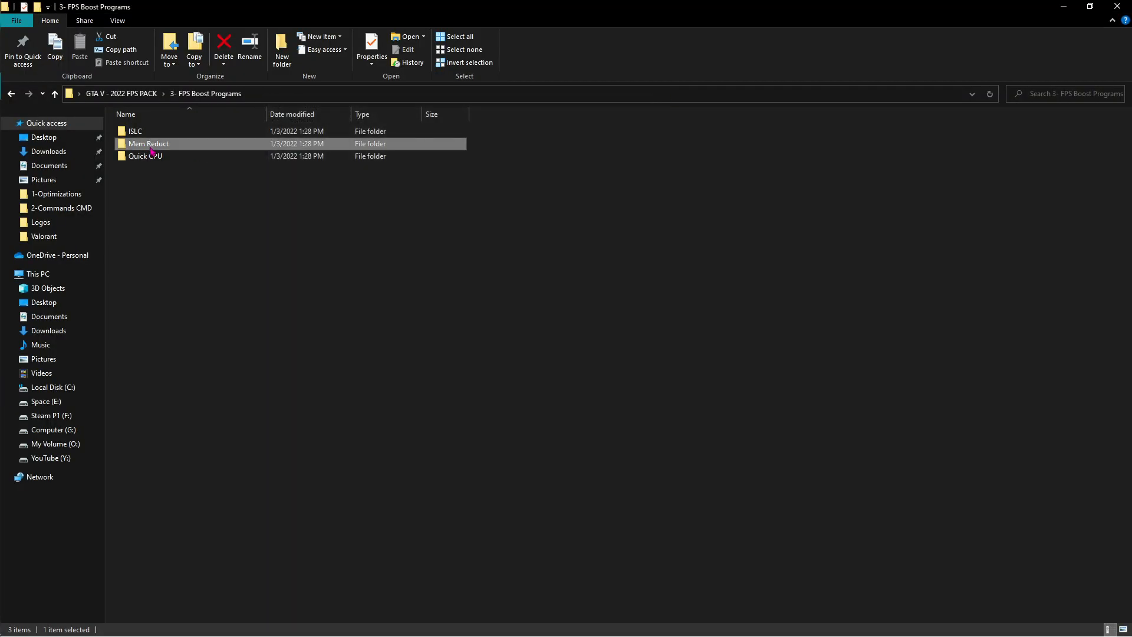
Step: Launch Quick CPU from its folder and apply the Ultimate Performance CPU settings
left_click(151, 155)
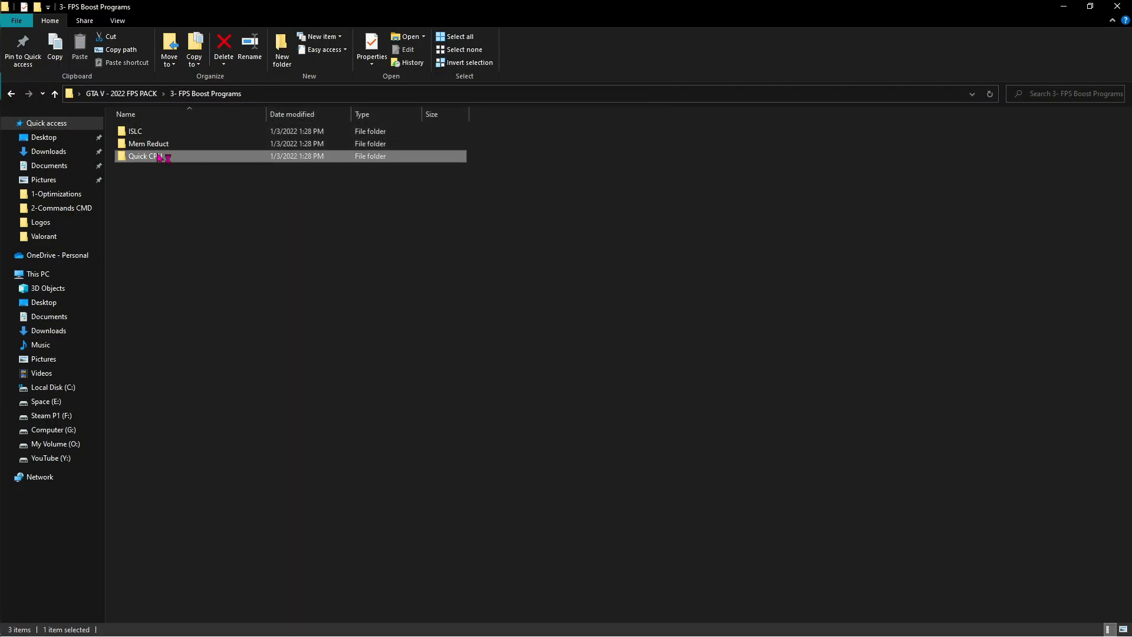
double_click(143, 156)
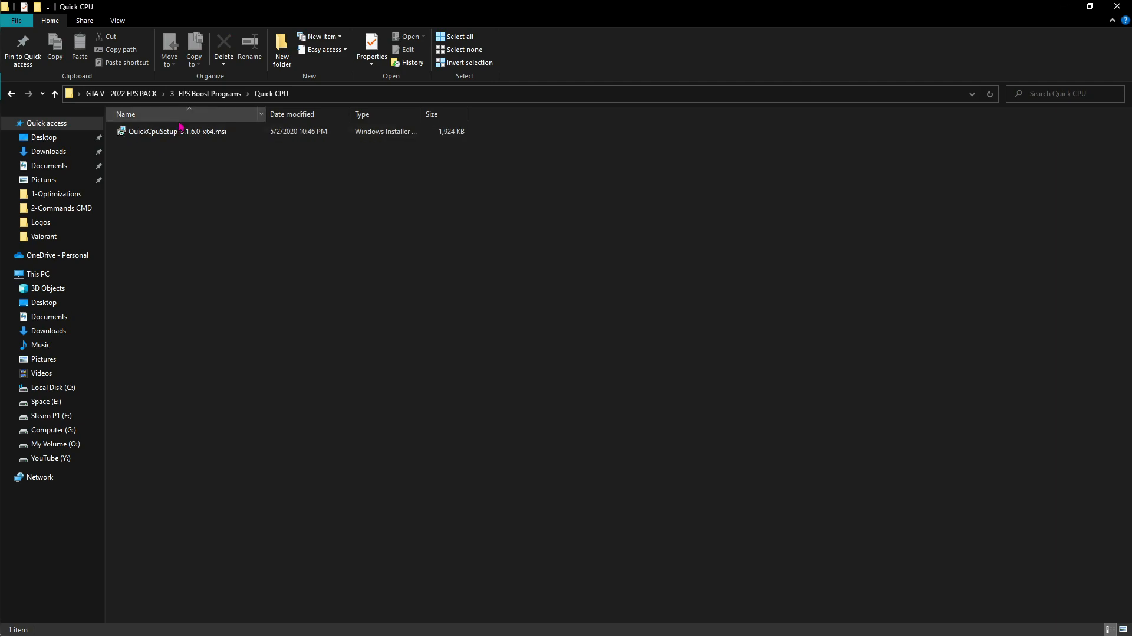
double_click(177, 131)
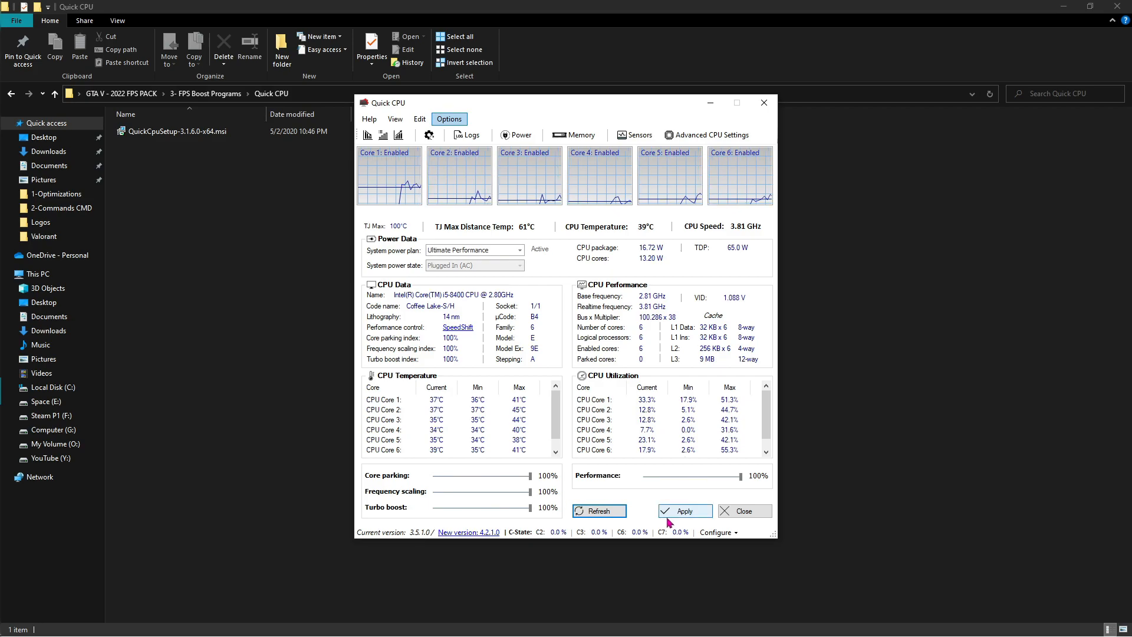
left_click(685, 511)
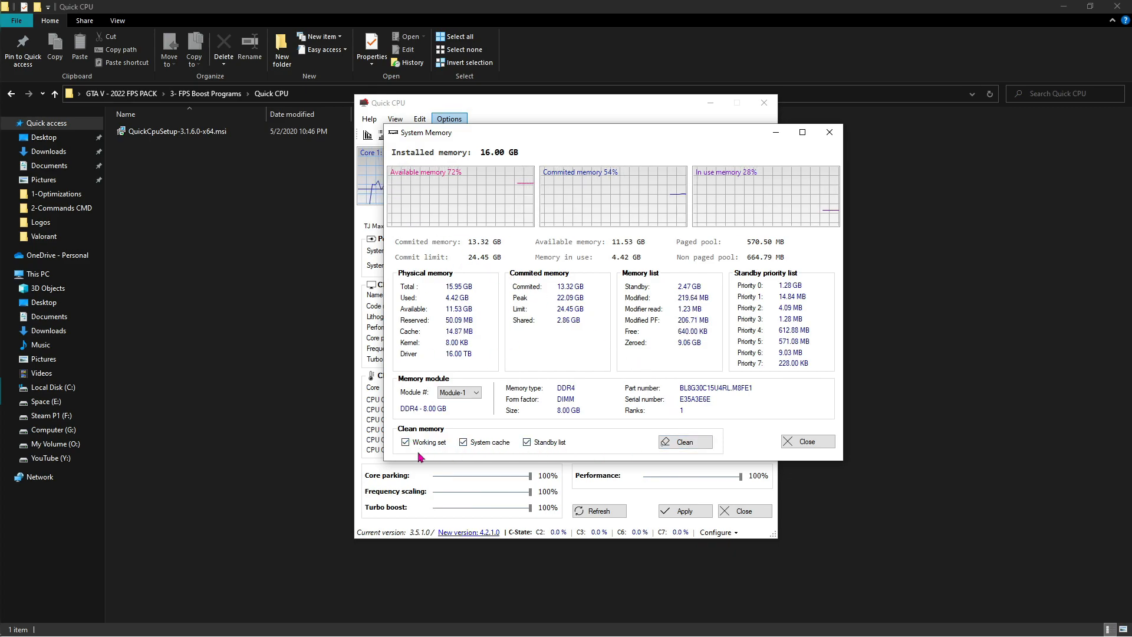
Step: Clean the working set, system cache and standby list from Quick CPU's Memory panel
left_click(685, 441)
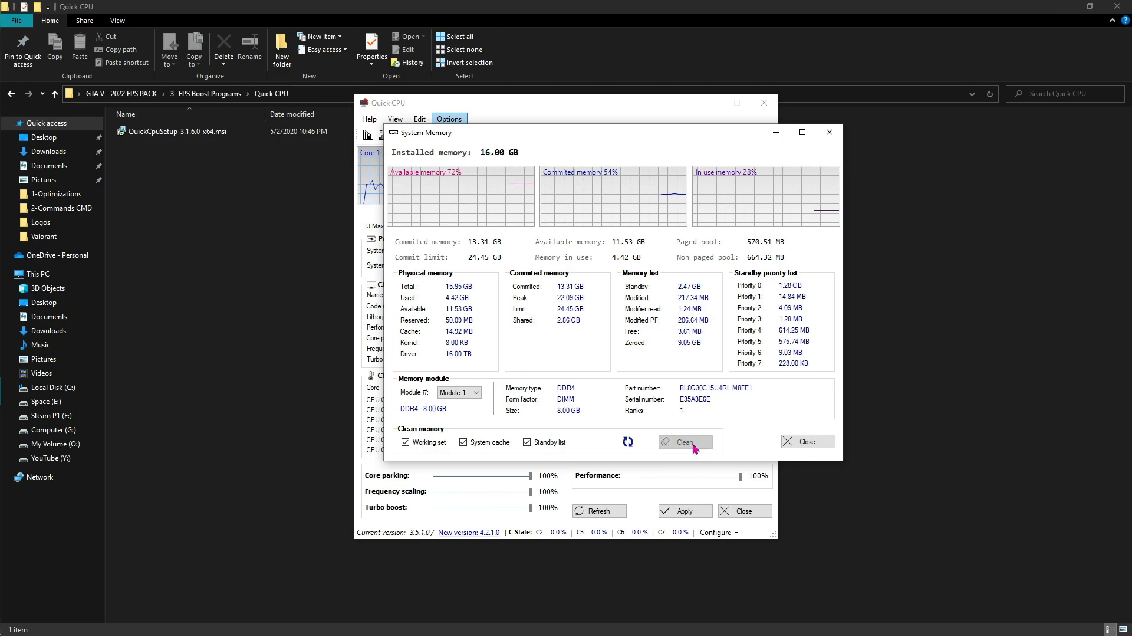
left_click(685, 442)
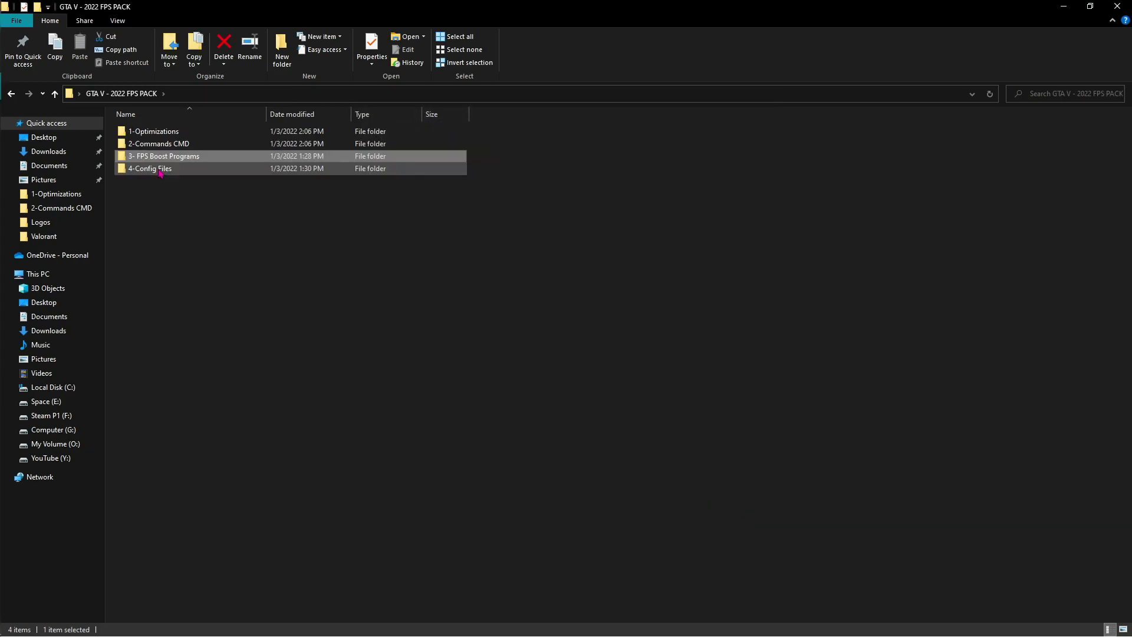
Step: Navigate into the 4-Config Files folder and its Low end settings subfolder
double_click(149, 168)
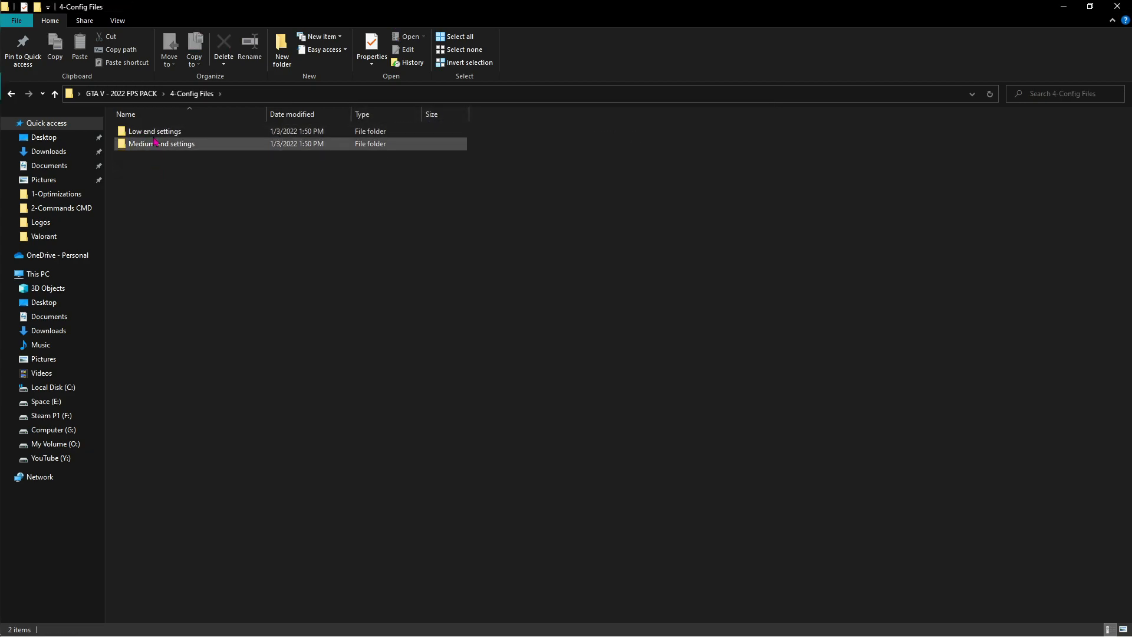
mouse_move(171, 132)
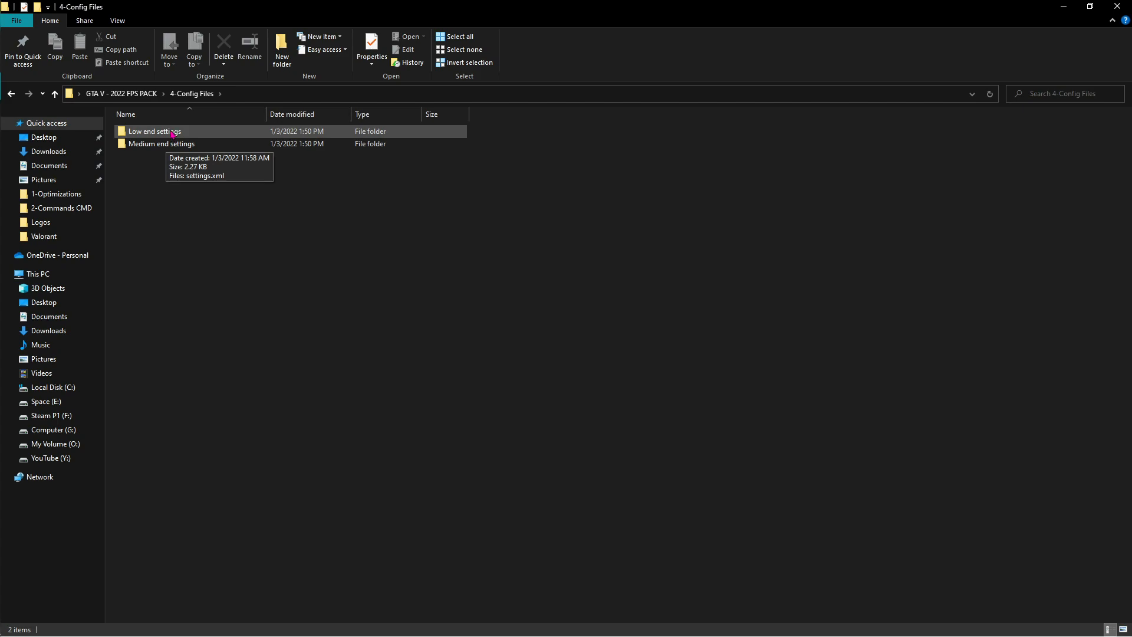
left_click(155, 132)
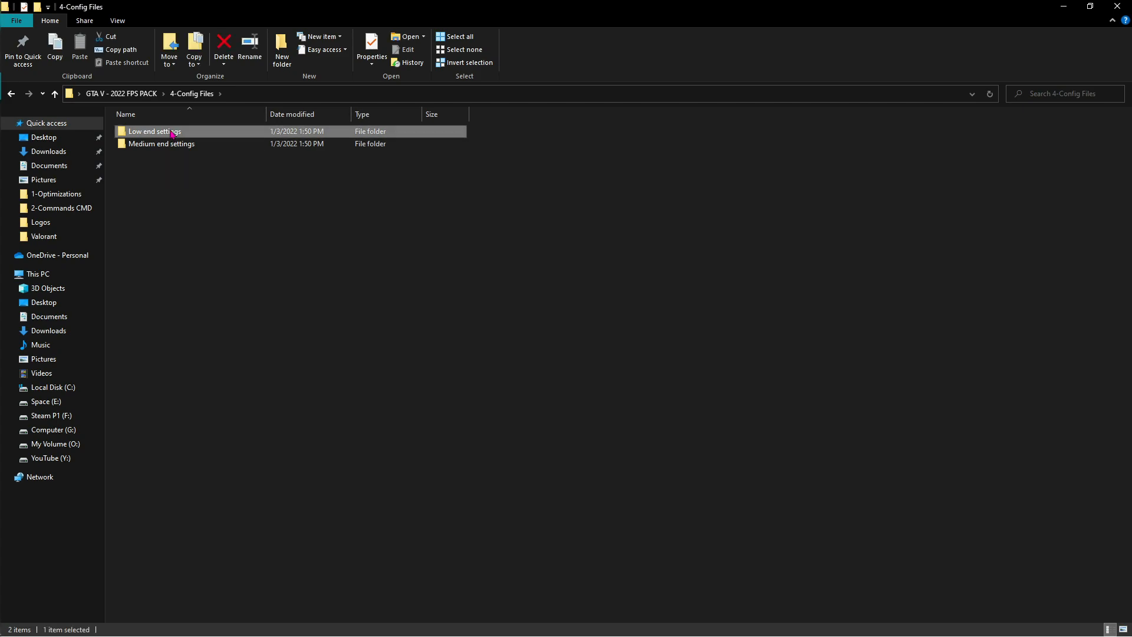
double_click(155, 131)
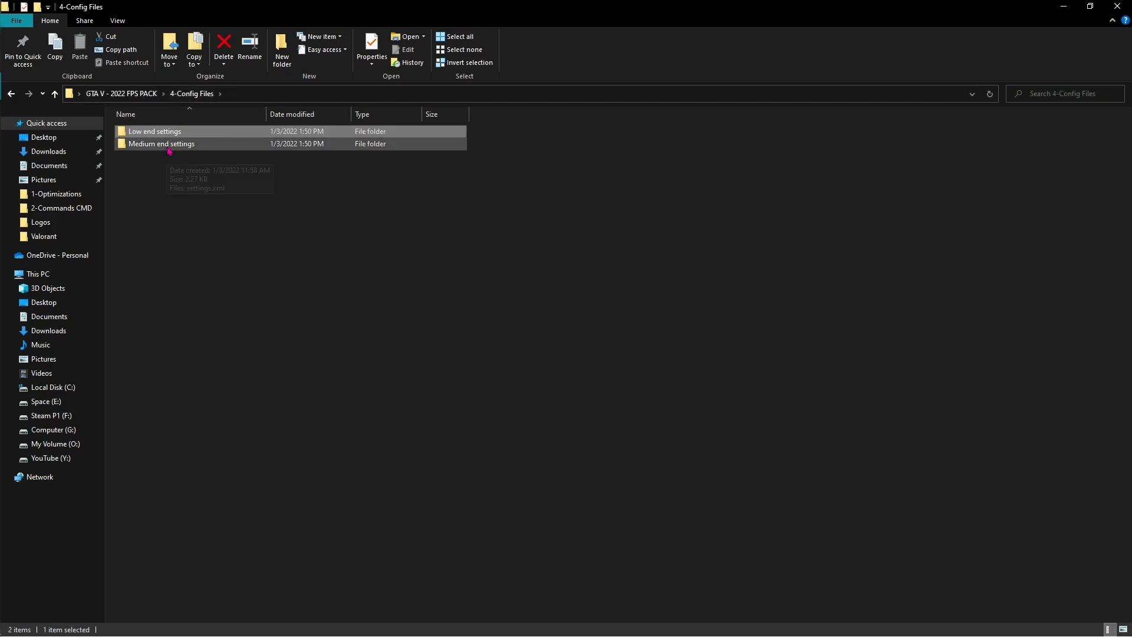
double_click(160, 144)
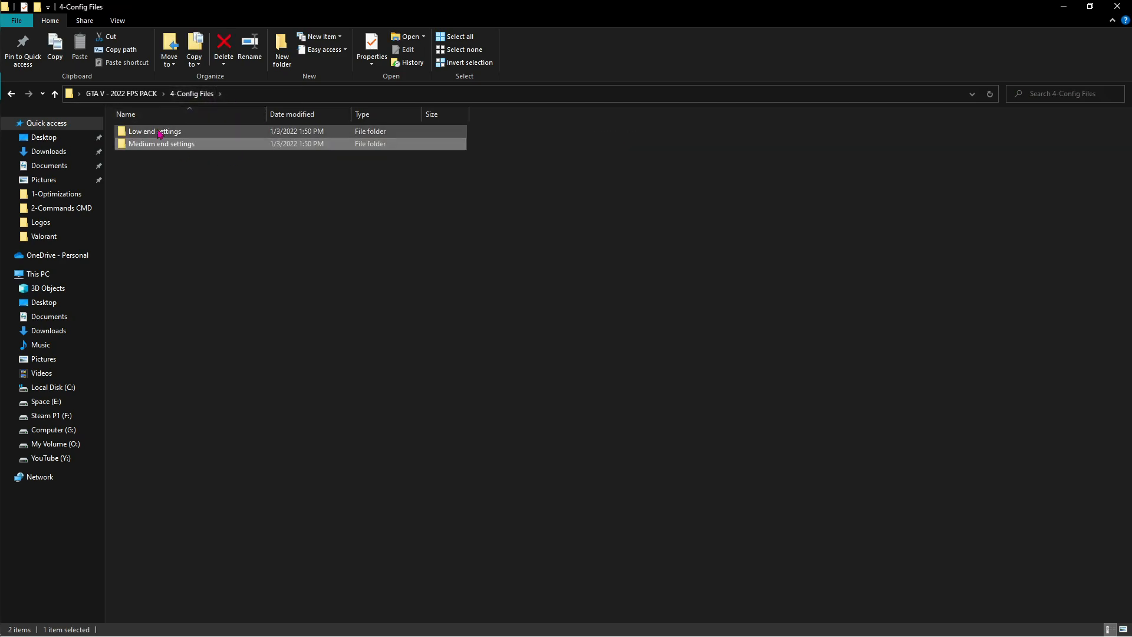
double_click(154, 131)
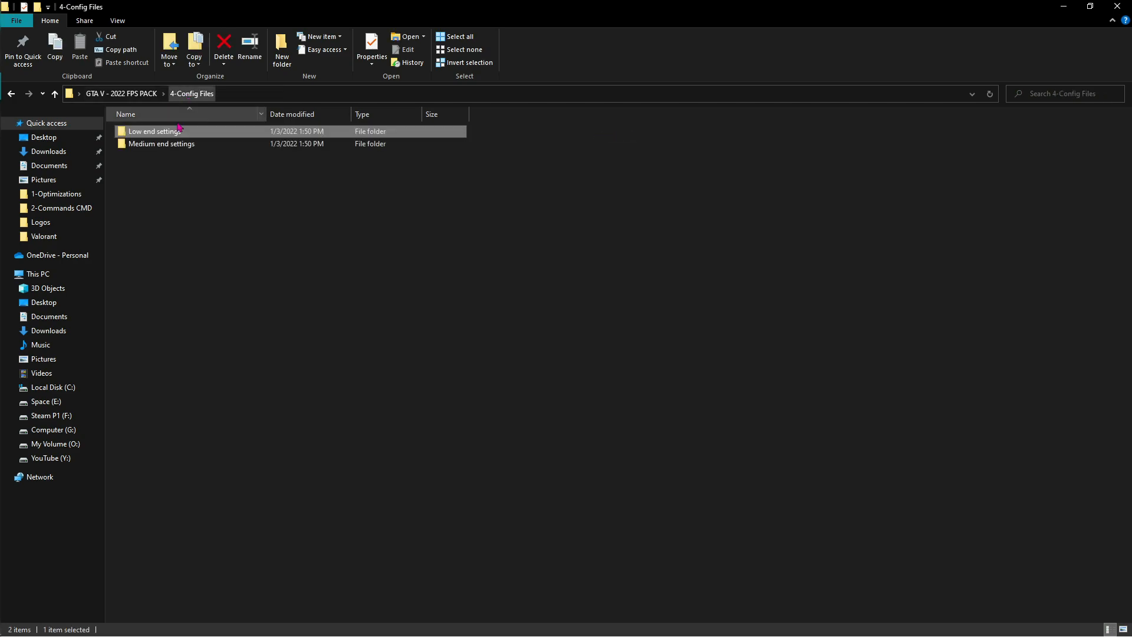
Step: Reach settings.xml in Low end settings and bring up its context menu
left_click(161, 143)
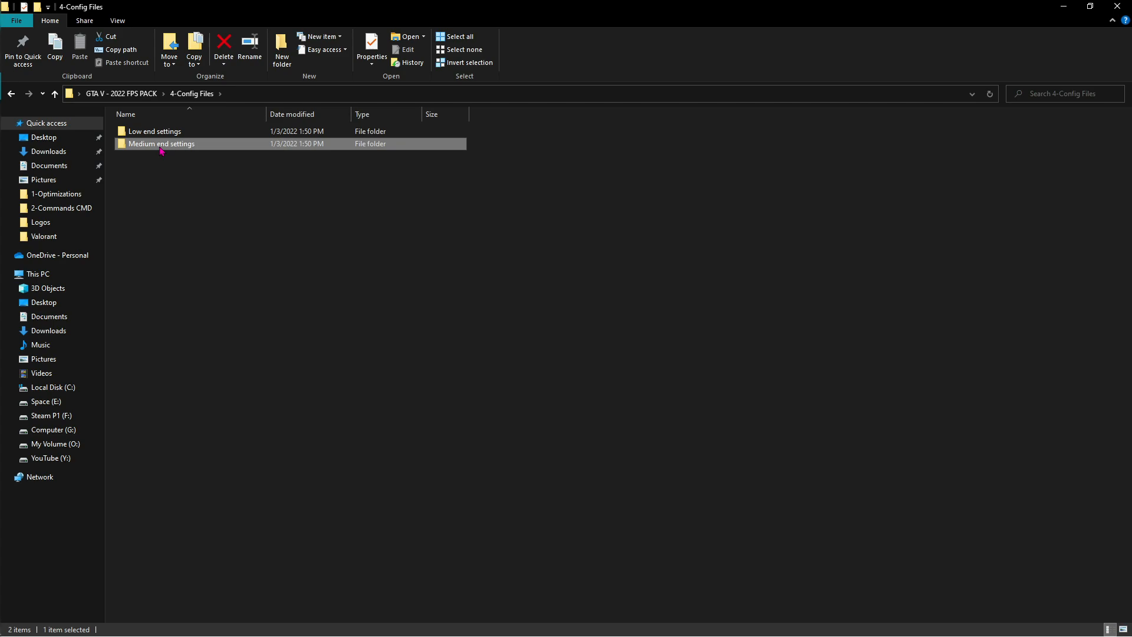
double_click(155, 131)
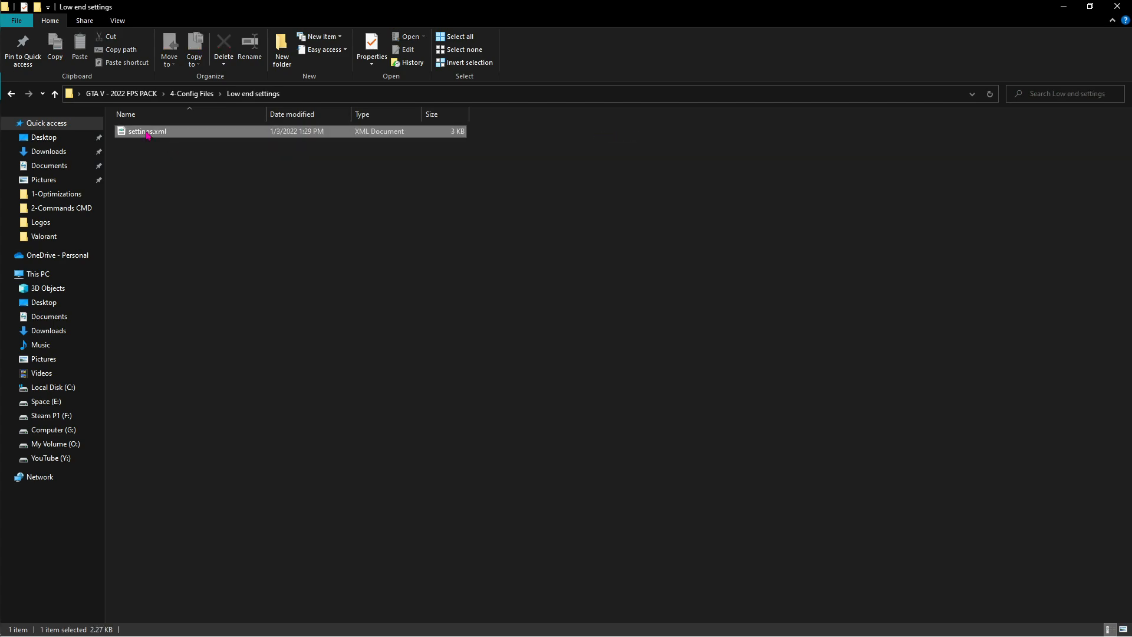
right_click(148, 134)
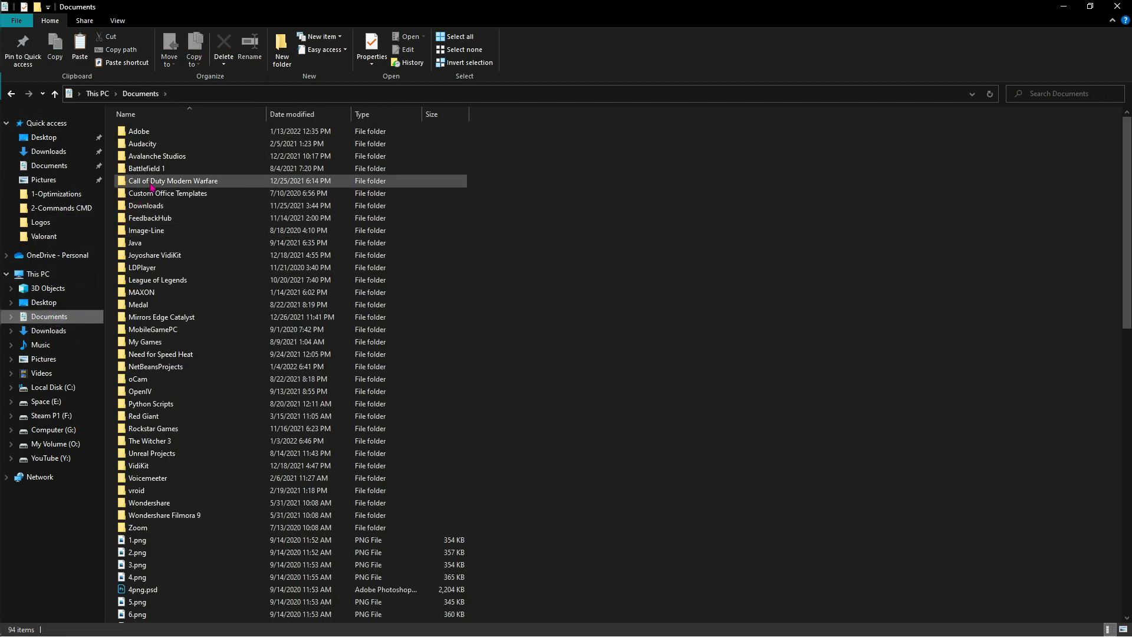
Step: Navigate to Documents > Rockstar Games > GTA V and select its settings.xml alongside the desktop copy
double_click(153, 428)
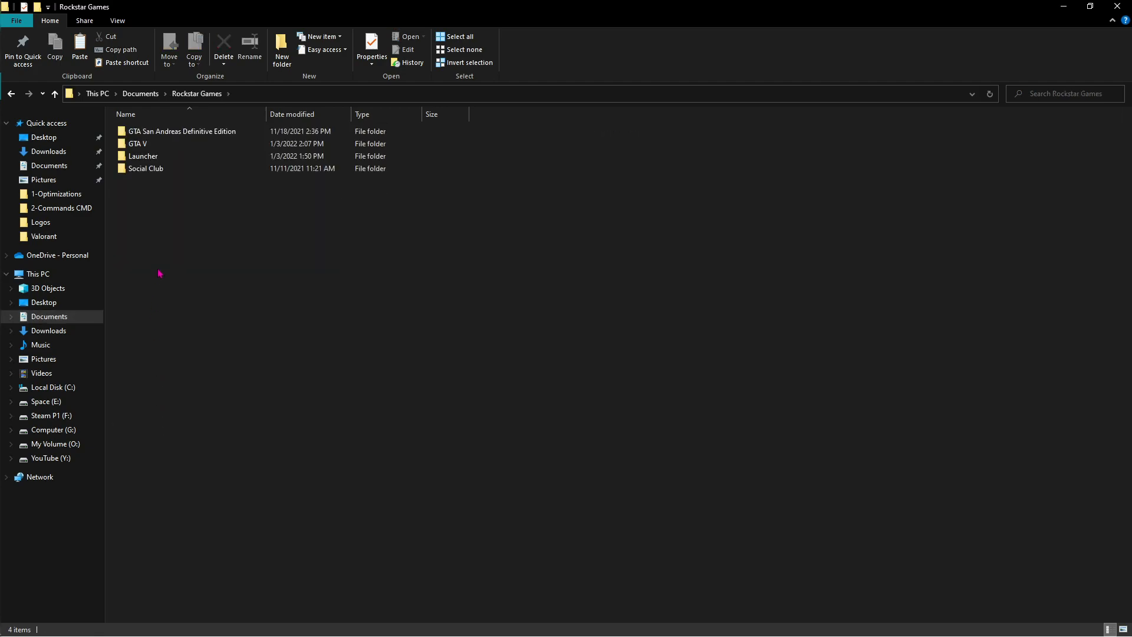
double_click(138, 143)
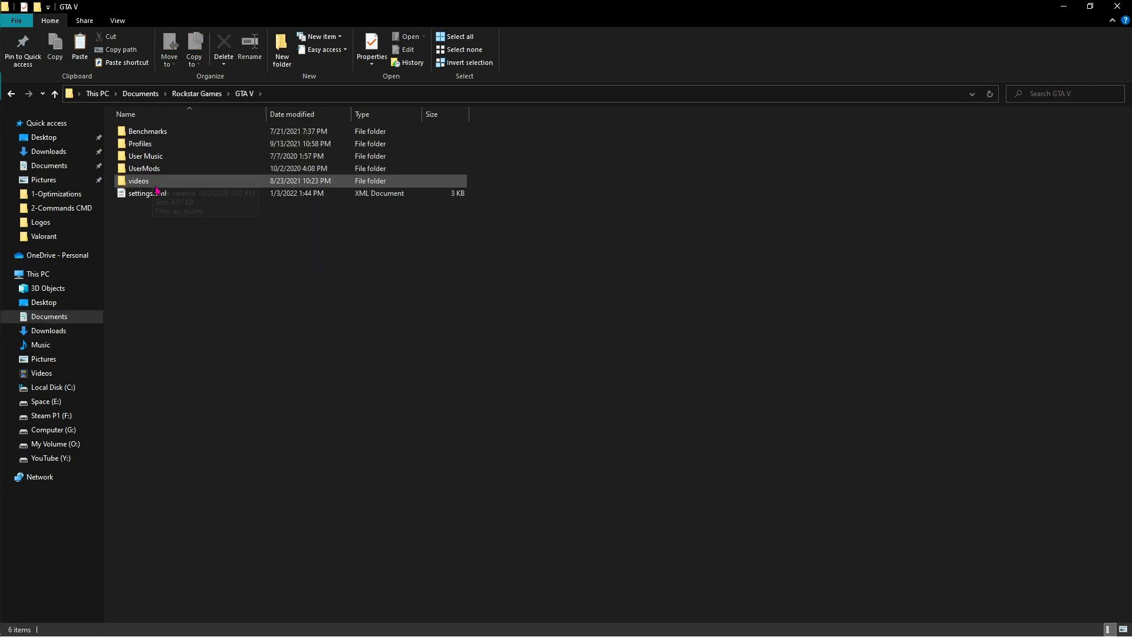
left_click(136, 193)
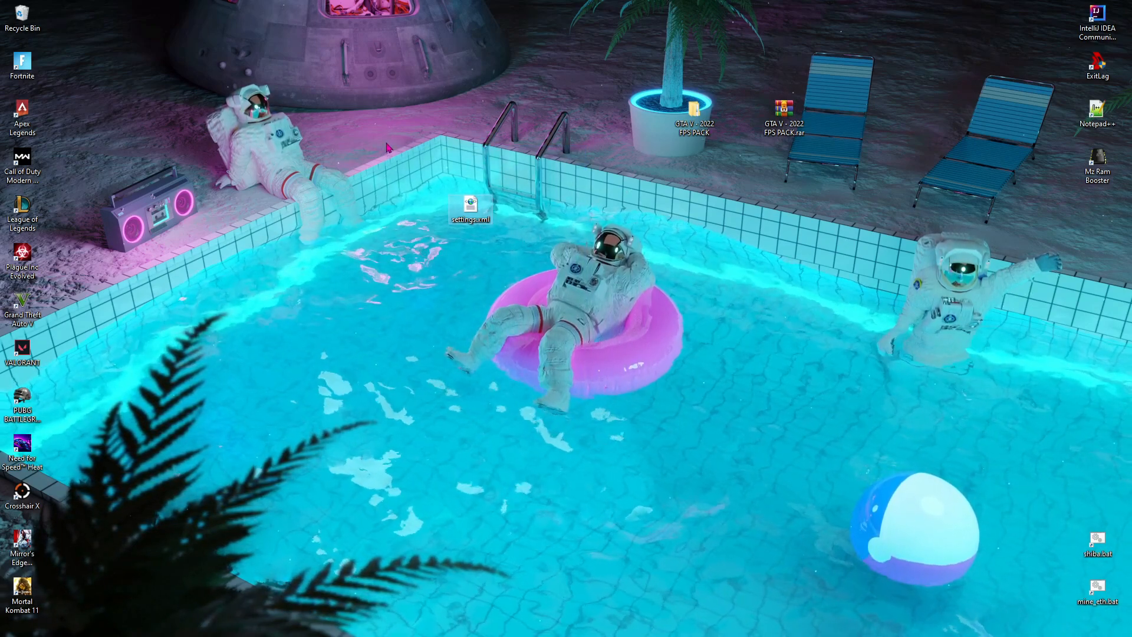
left_click_drag(418, 138, 556, 292)
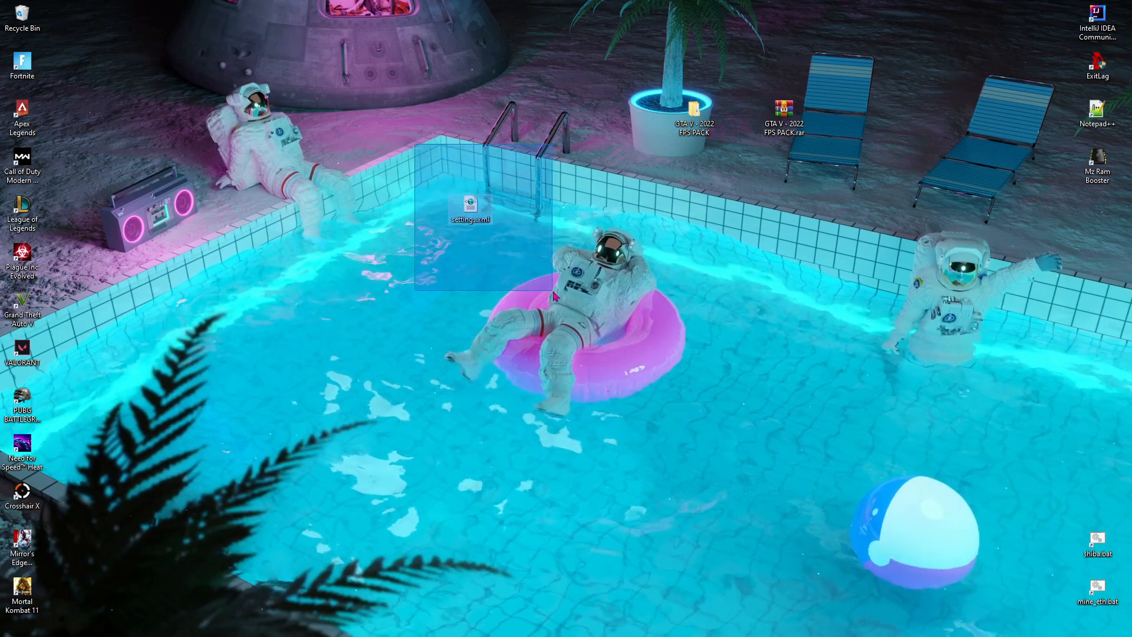
left_click(556, 298)
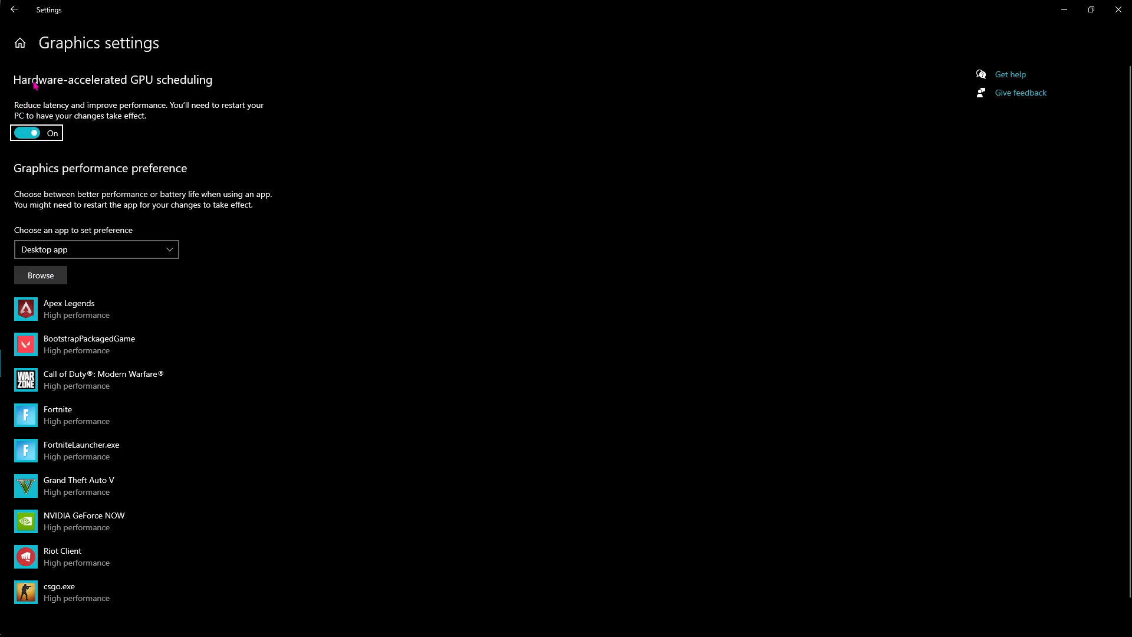
mouse_move(54, 111)
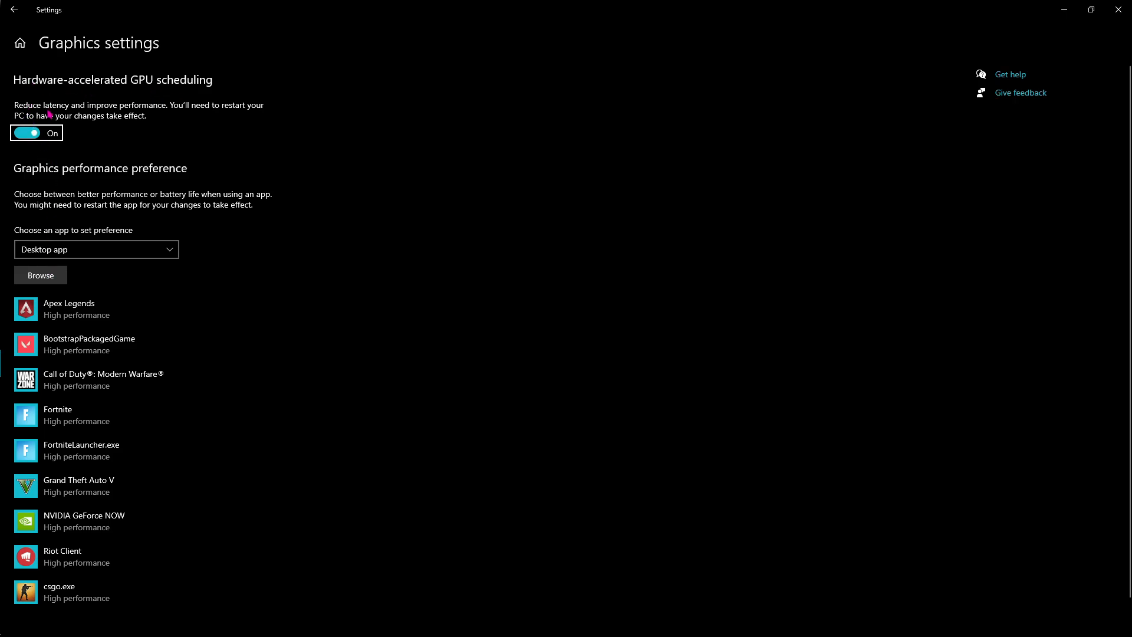
mouse_move(47, 281)
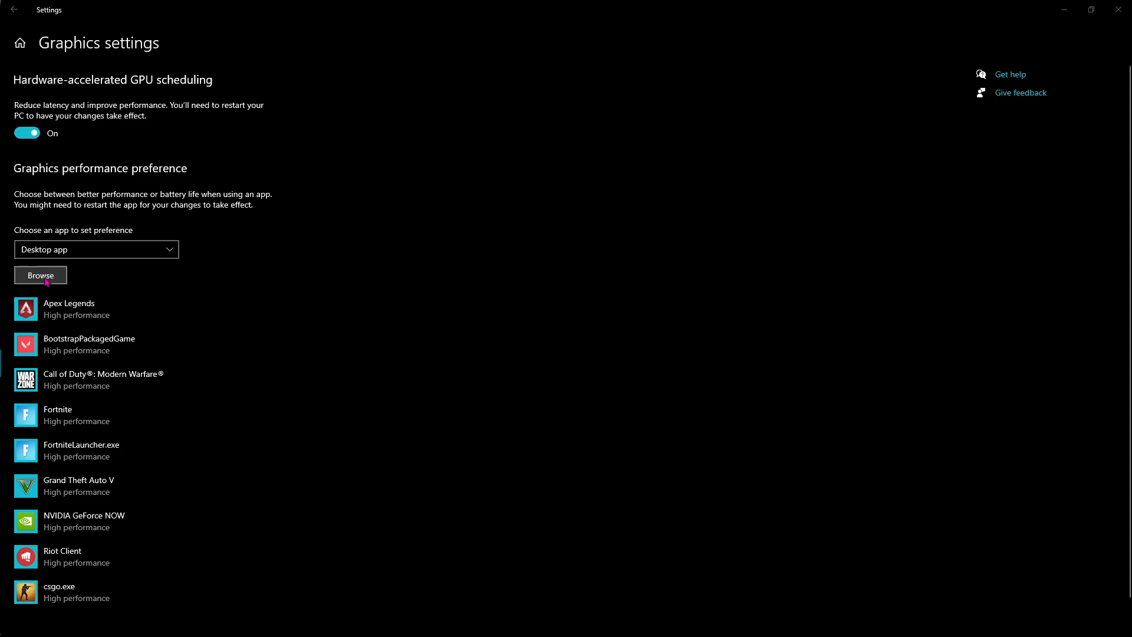
Step: Browse to GTA5.exe in the Grand Theft Auto V folder, add it and save High performance
left_click(40, 275)
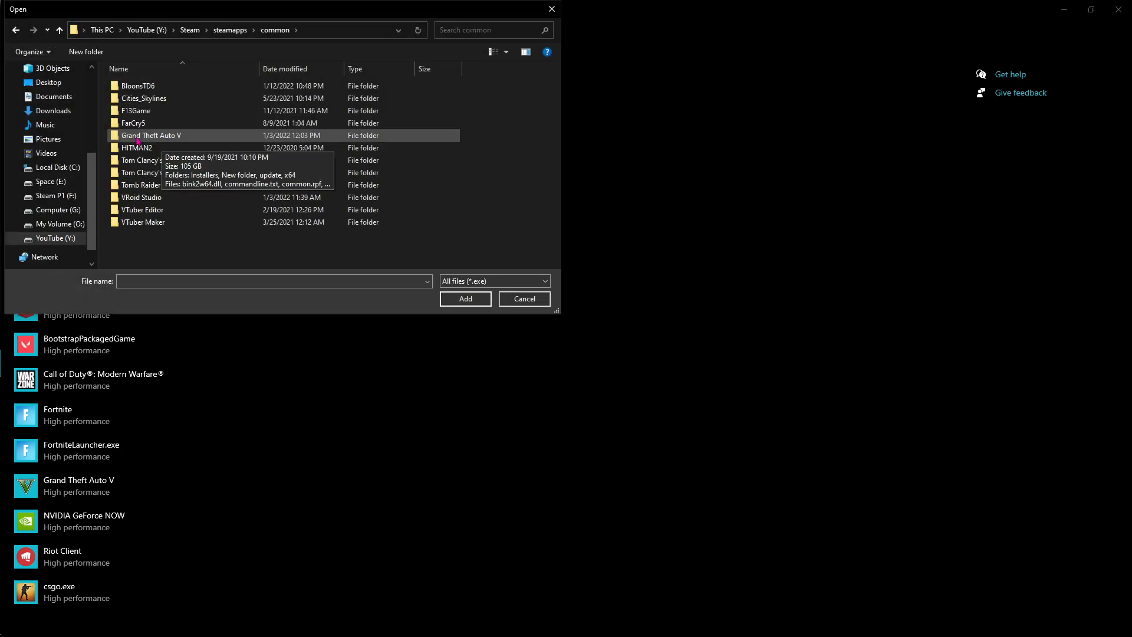
double_click(151, 135)
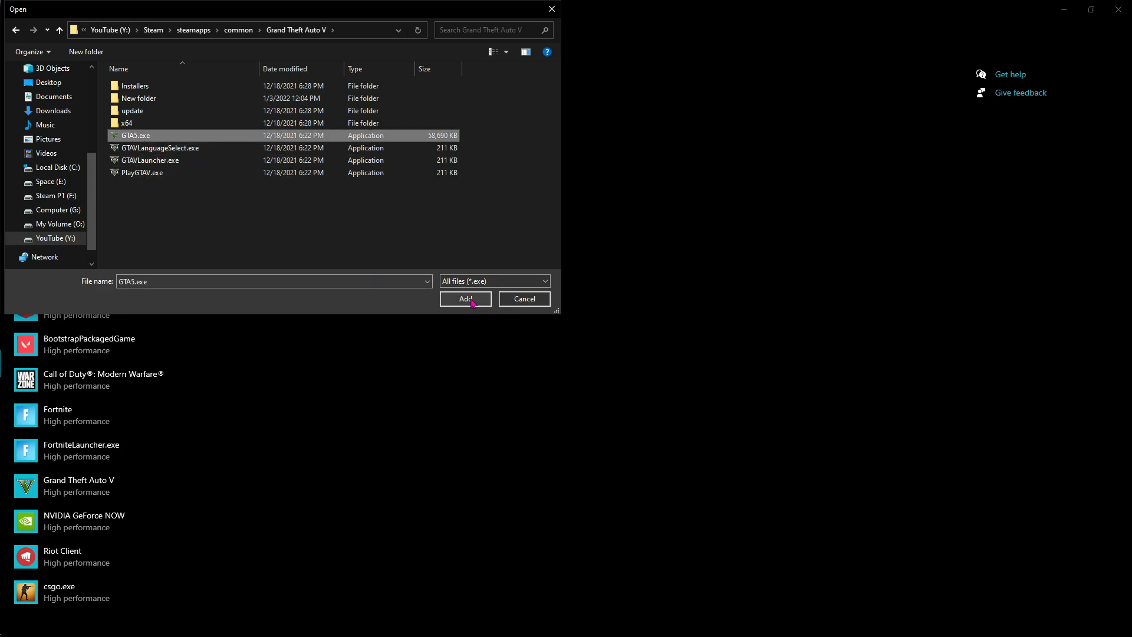
left_click(465, 299)
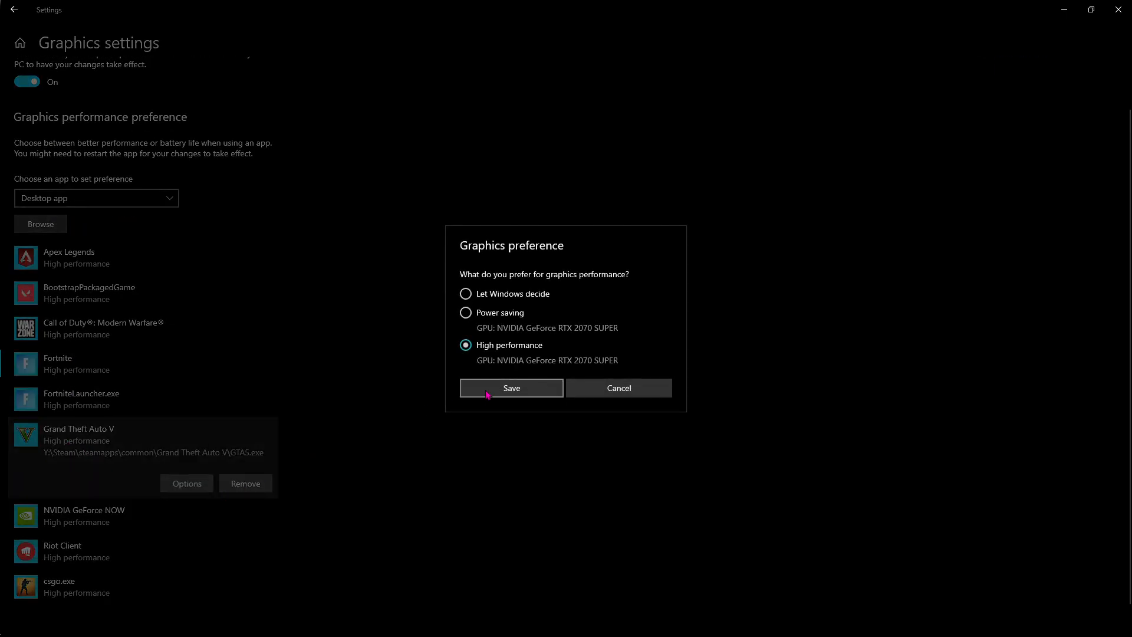
left_click(511, 388)
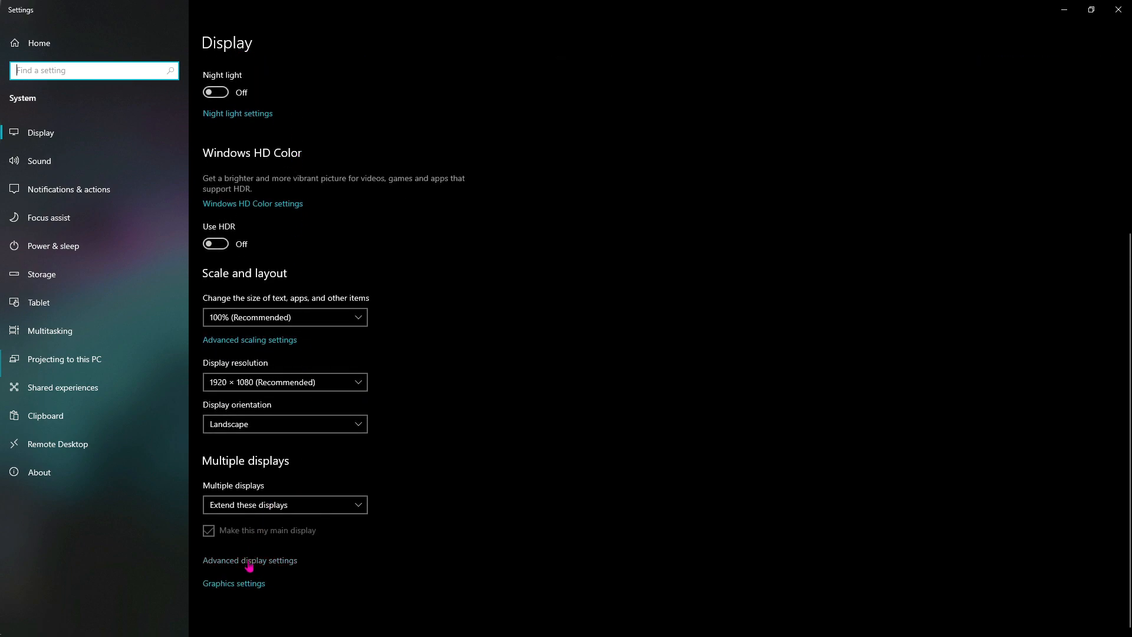
Step: Check advanced display settings show 239.964 Hz and view Display 1 adapter properties
left_click(250, 560)
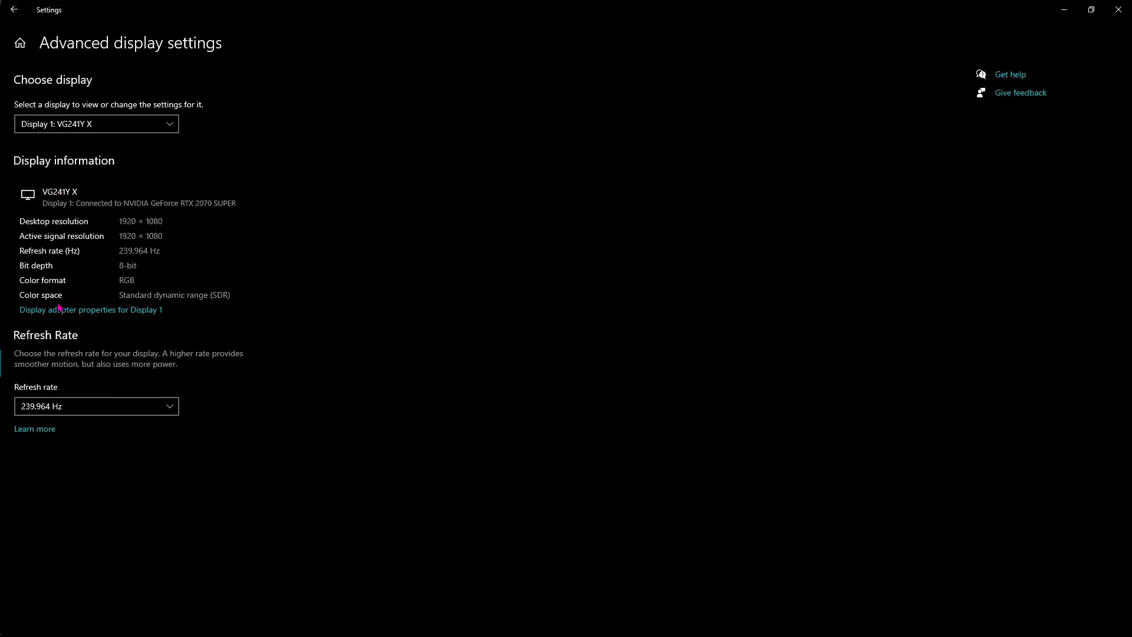
left_click(96, 406)
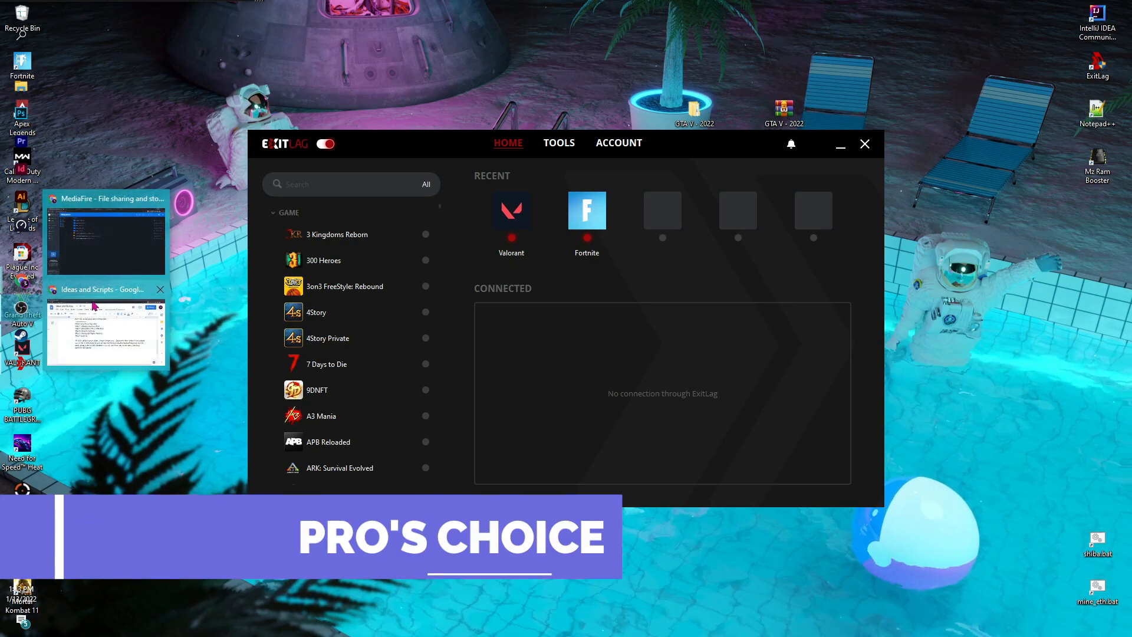
Step: Search 'GTA', select GTA V with region IN Mumbai01 and apply its routes
left_click(841, 144)
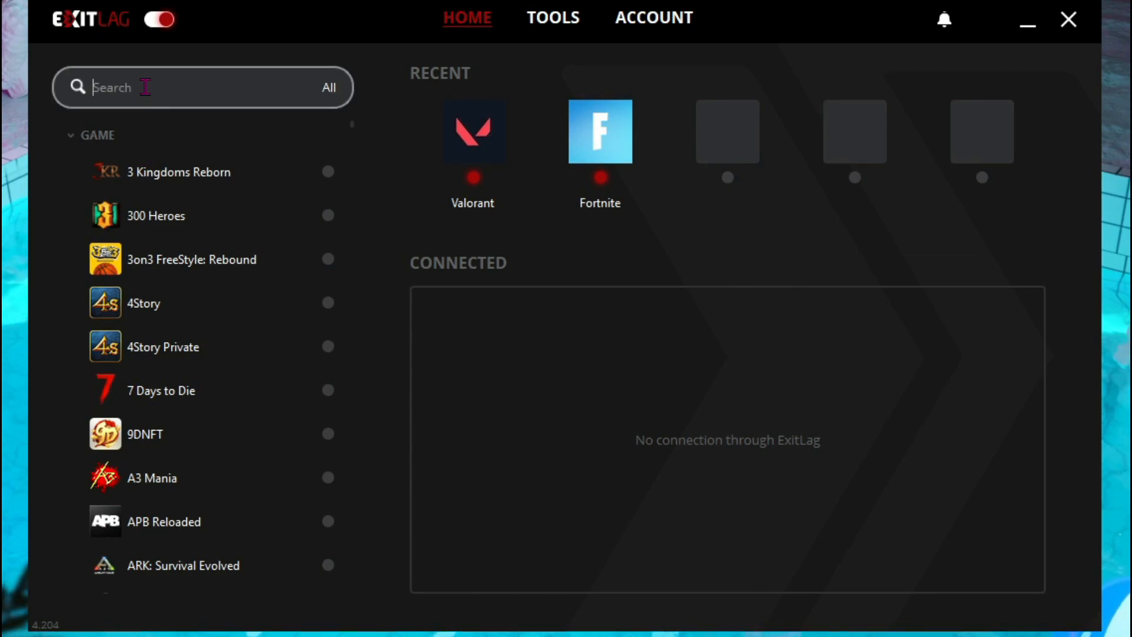
type("GTA")
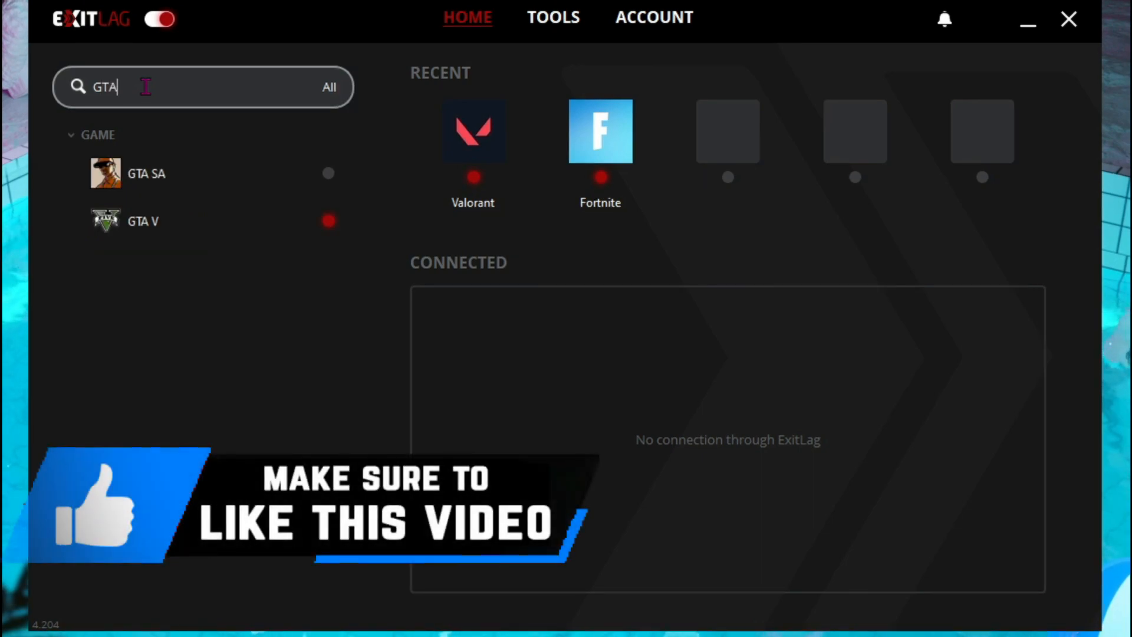
left_click(143, 221)
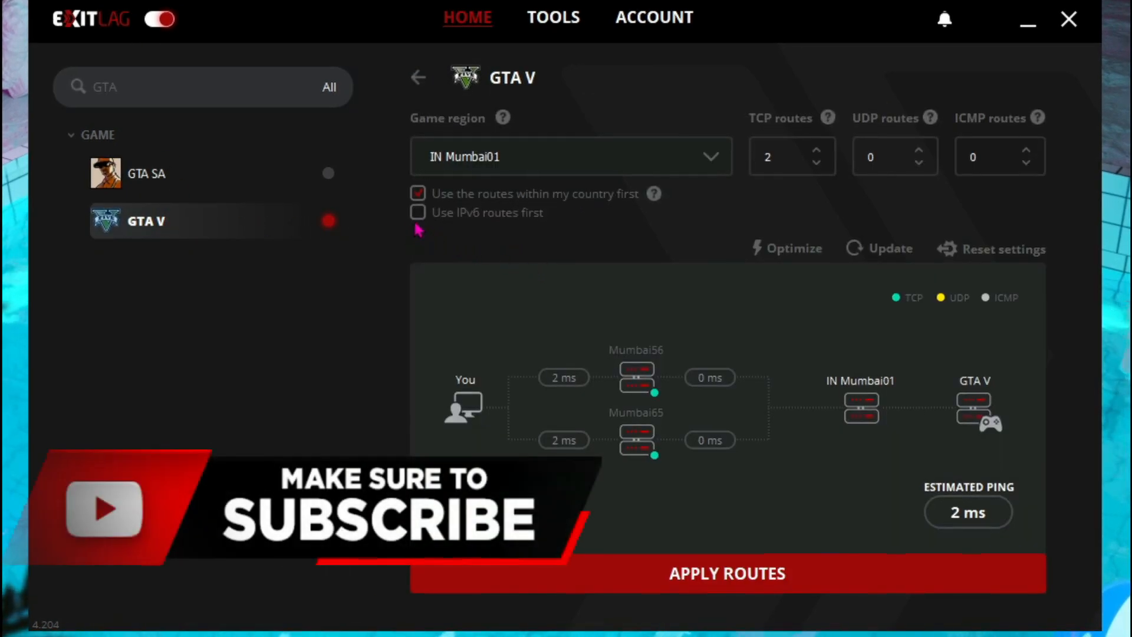
left_click(418, 212)
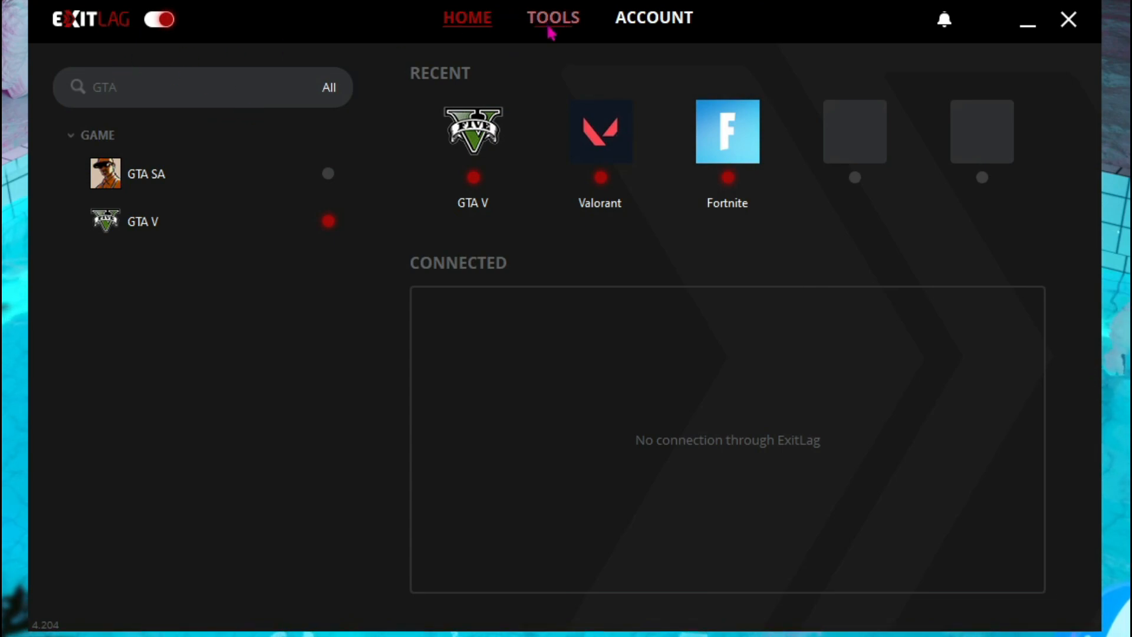
Step: Show the FPS Boost tweaks list under ExitLag's Tools
left_click(552, 17)
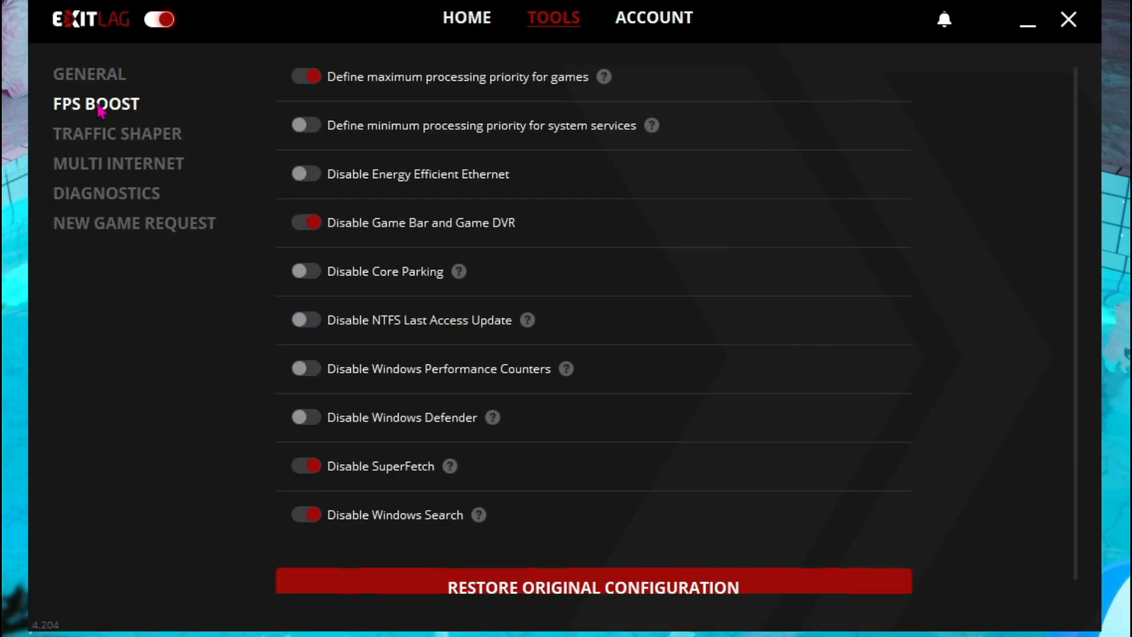
left_click(306, 223)
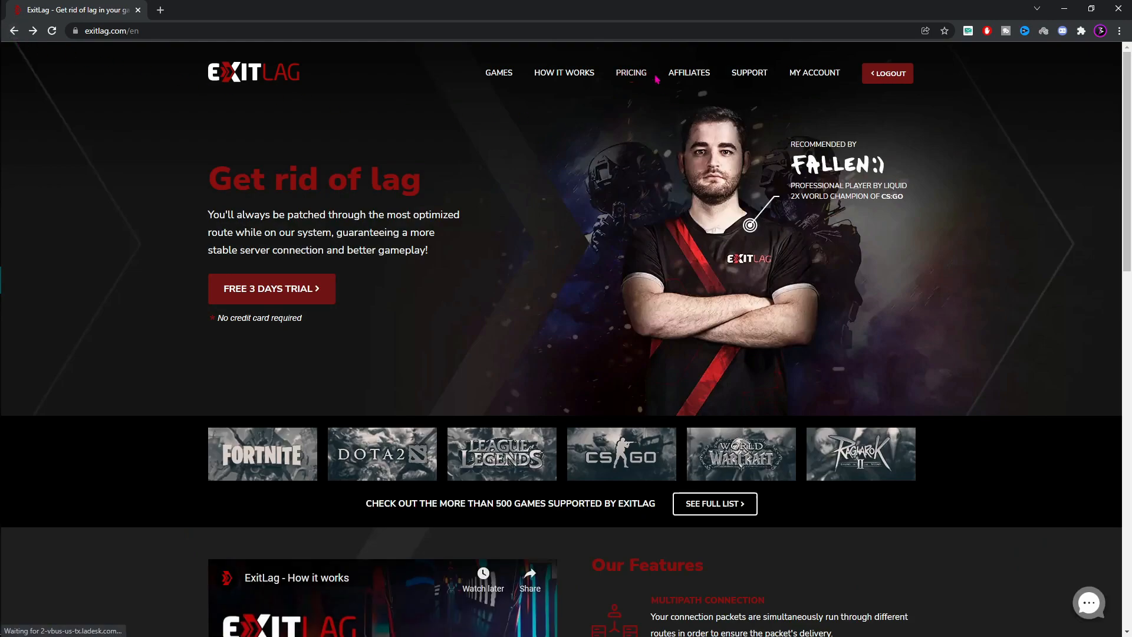
Step: View the Pricing page with monthly, semiannual and quarterly subscription plans
left_click(631, 72)
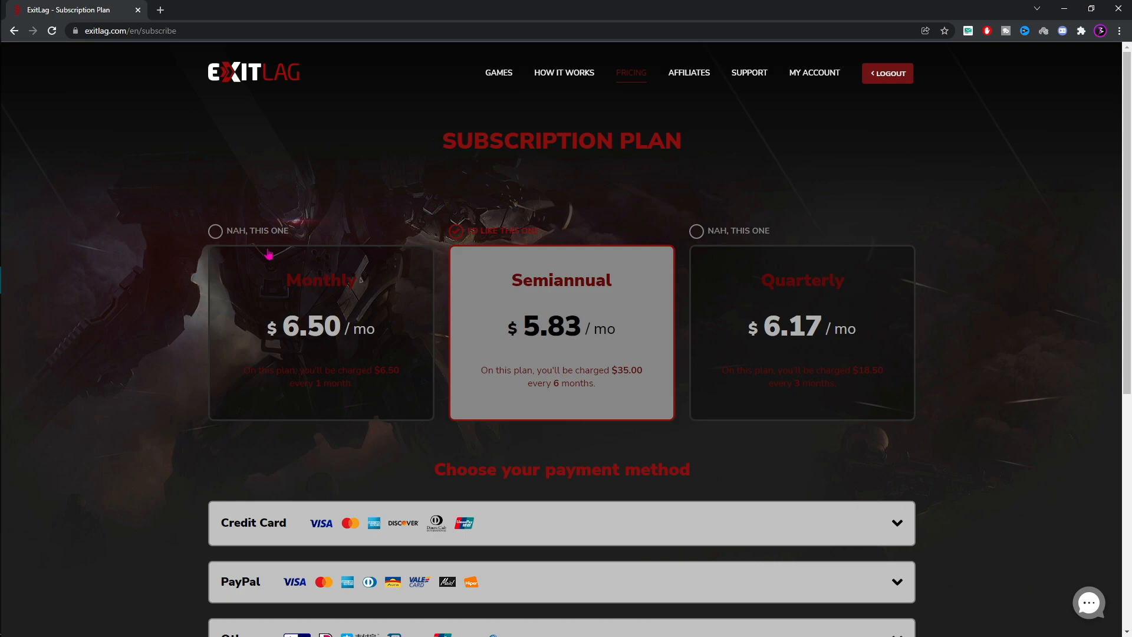
mouse_move(607, 289)
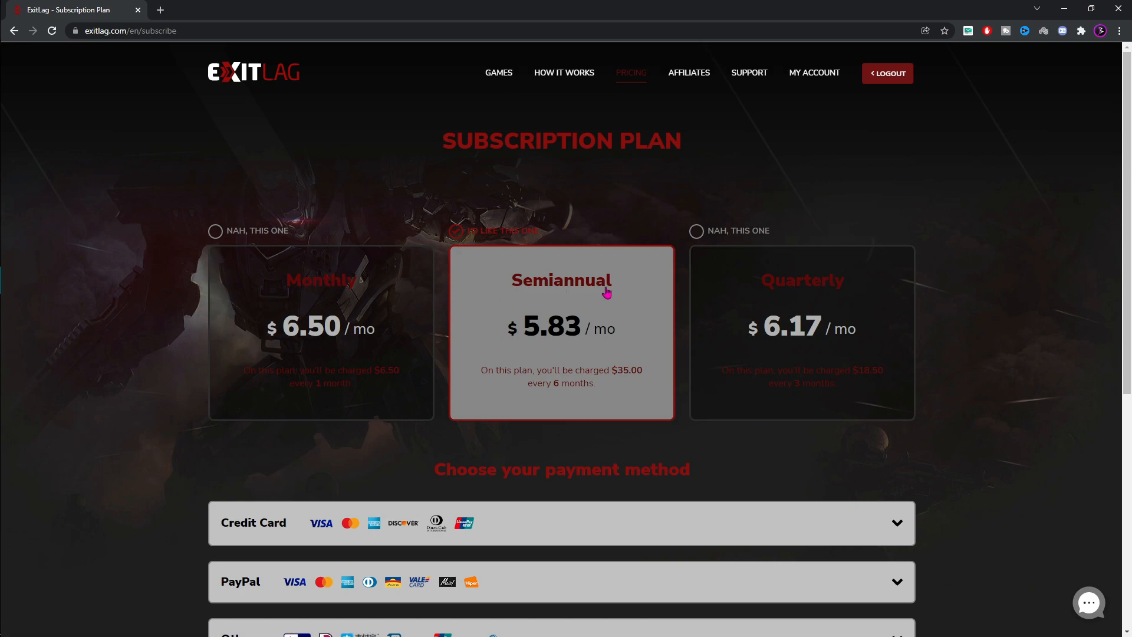
mouse_move(466, 284)
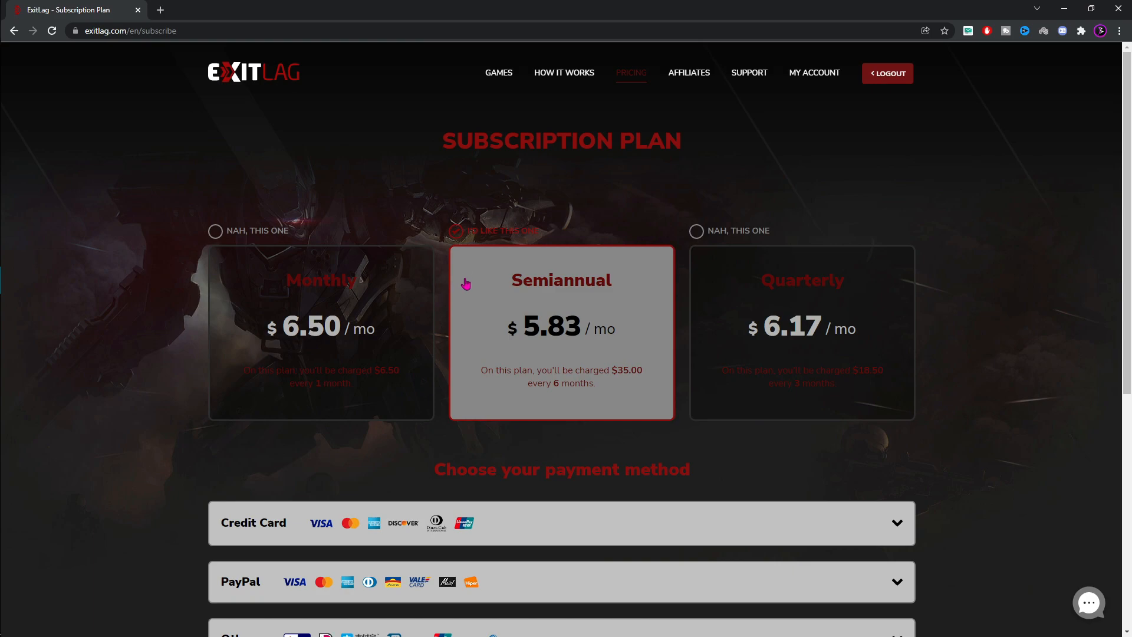
mouse_move(743, 319)
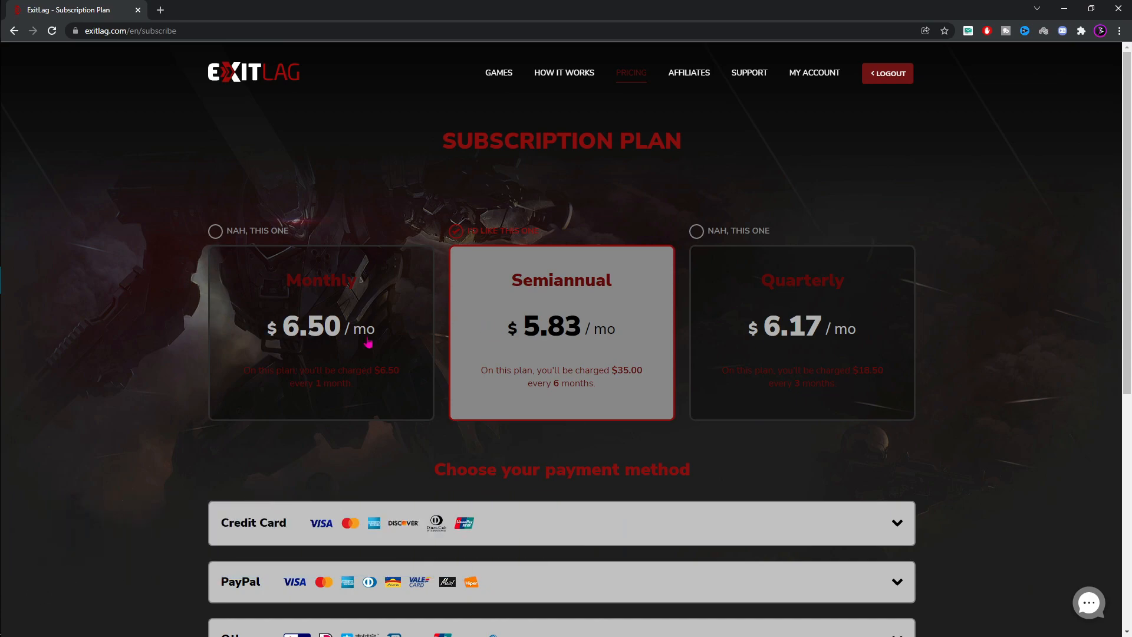
mouse_move(894, 328)
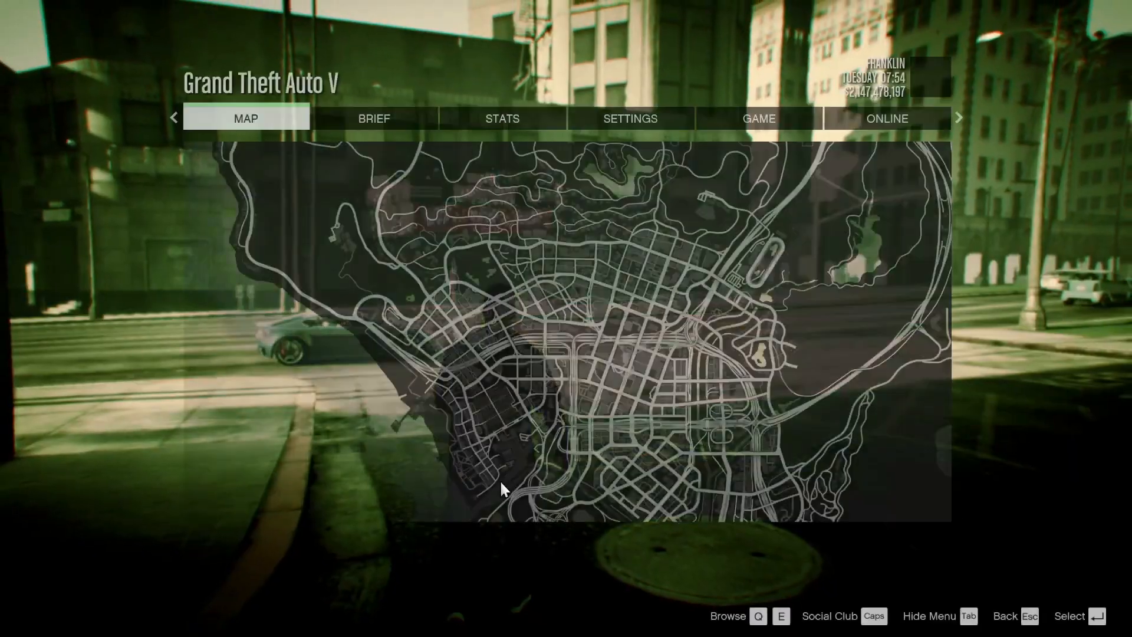
Step: Enter Settings > Graphics and move down past Refresh Rate and FXAA to the focus-loss option
left_click(631, 118)
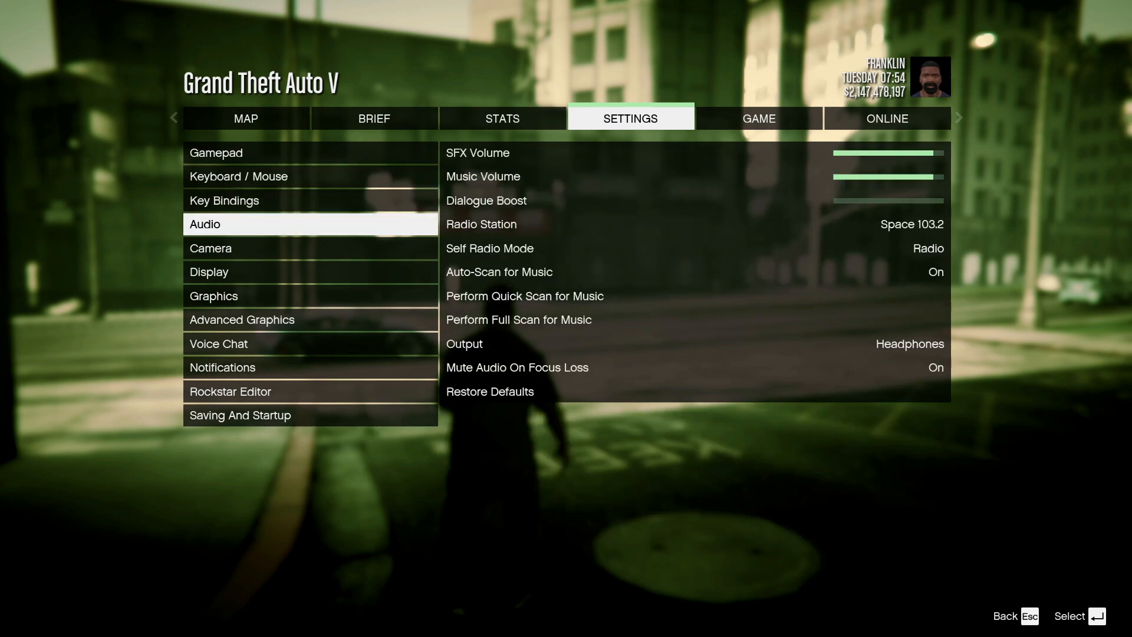
left_click(213, 297)
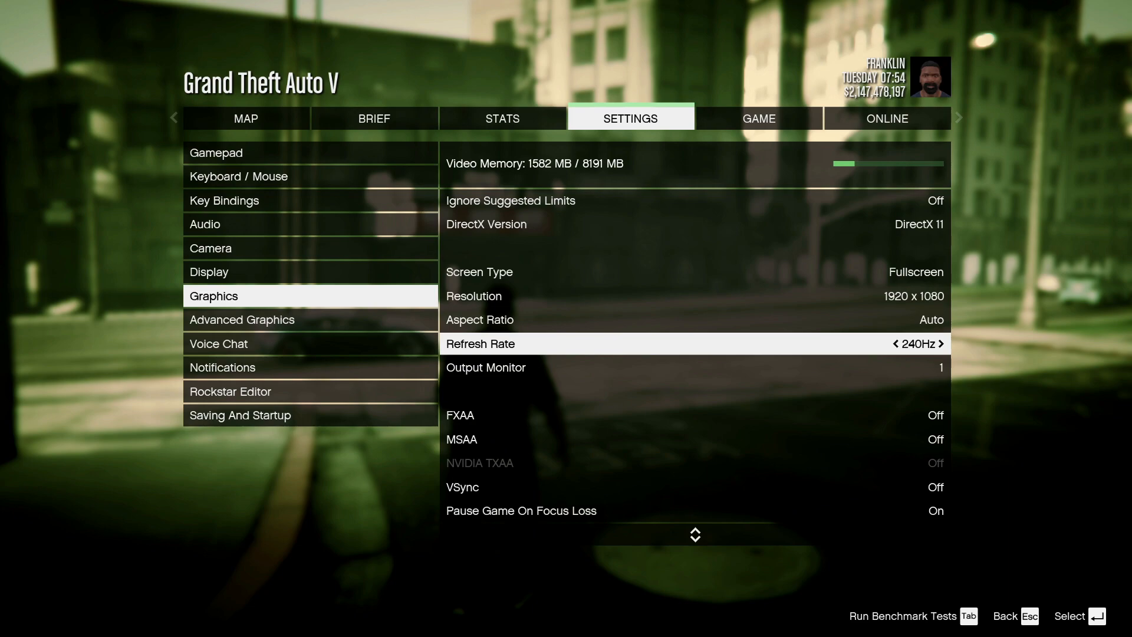
key("down")
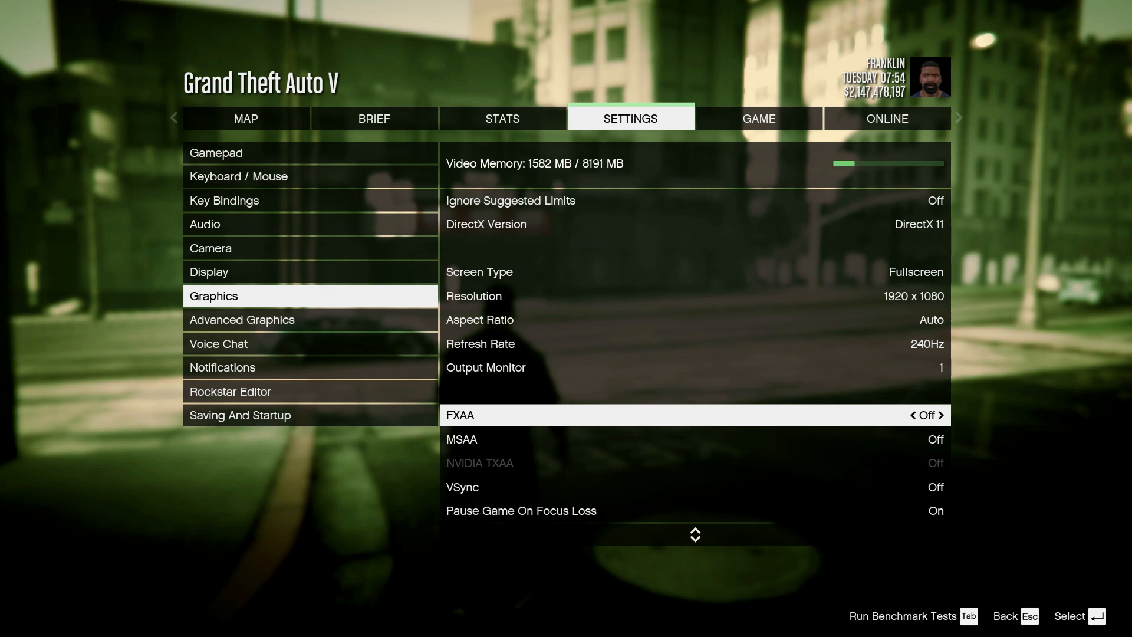
key("down")
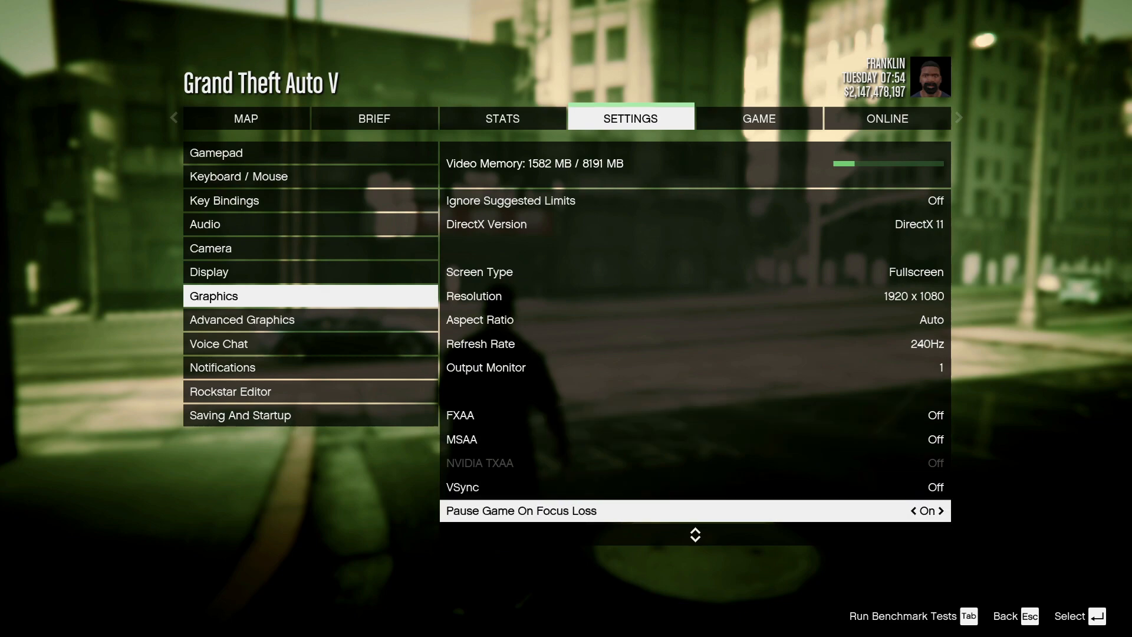
scroll("down", 3)
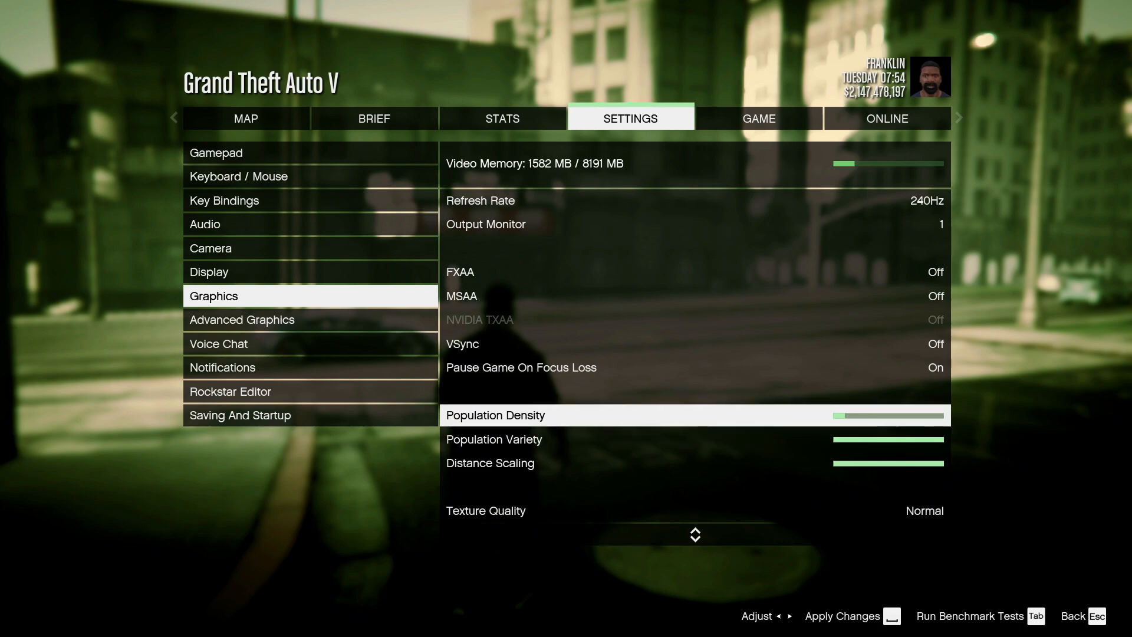
Step: Bring Population Density, Population Variety and Distance Scaling down to minimum
key("down")
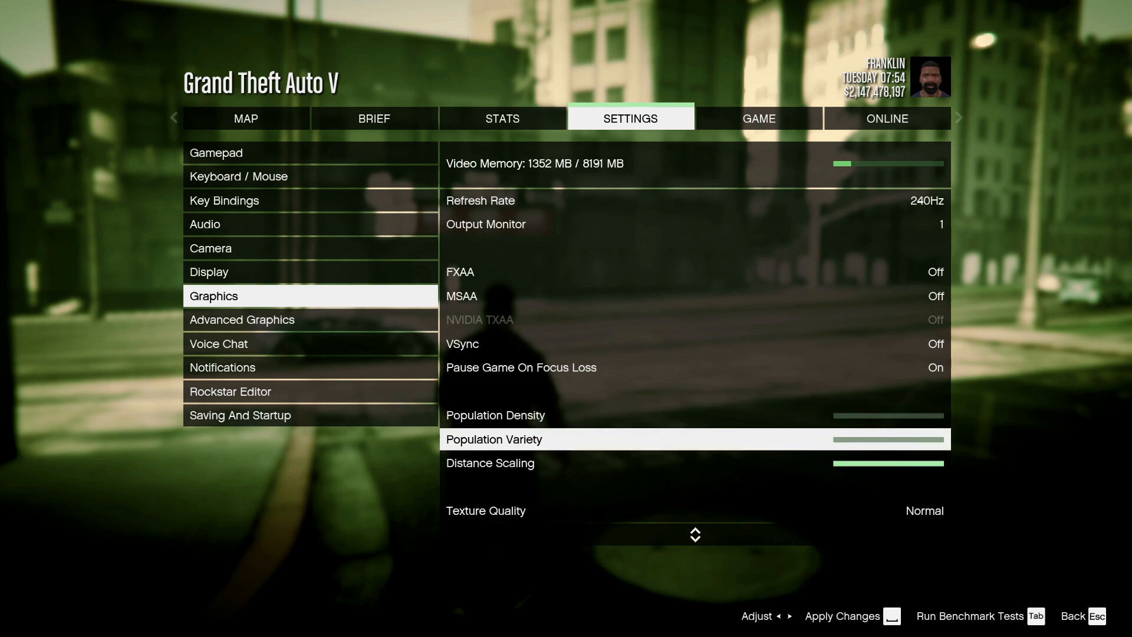
key("down")
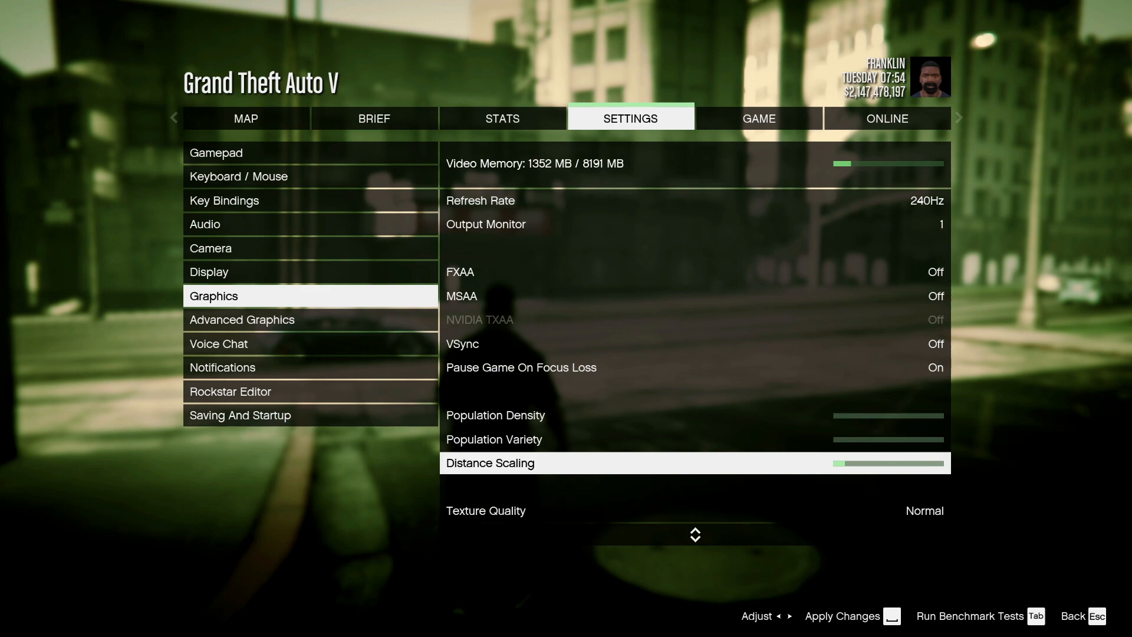
key("Down")
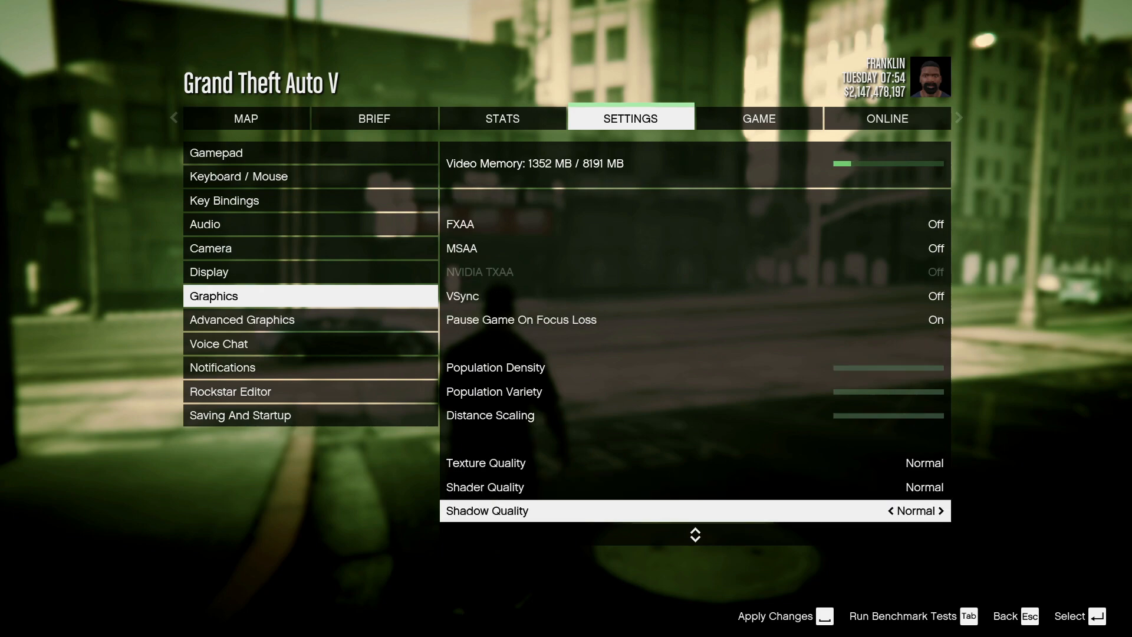
Step: Reduce Reflection MSAA from X8 to X2 and lower Water Quality to High
scroll("down", 3)
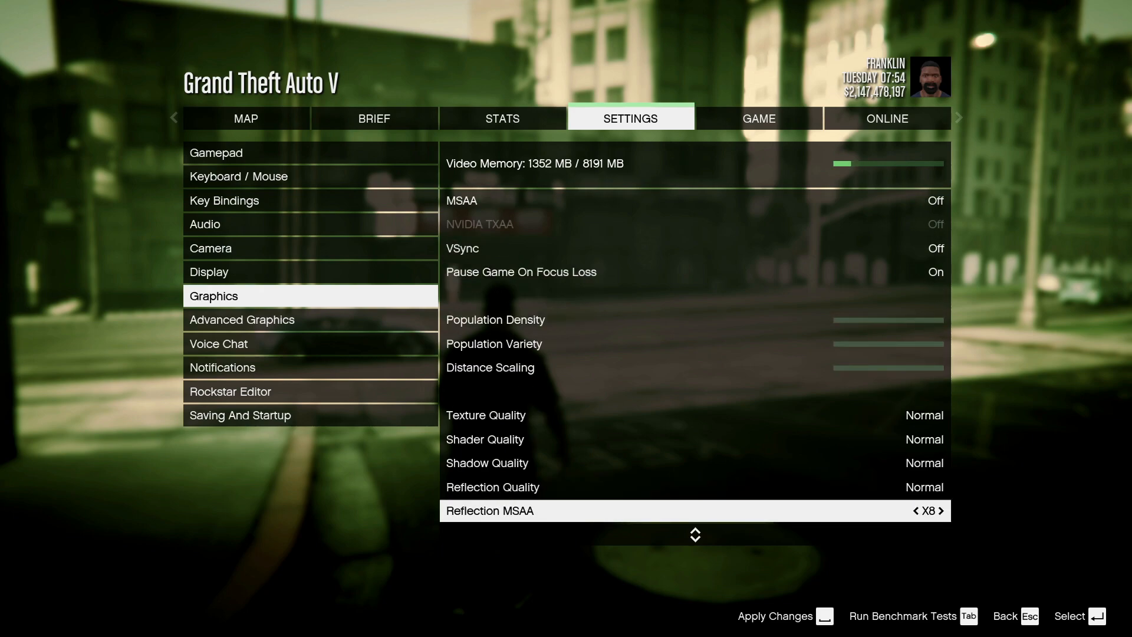
left_click(915, 511)
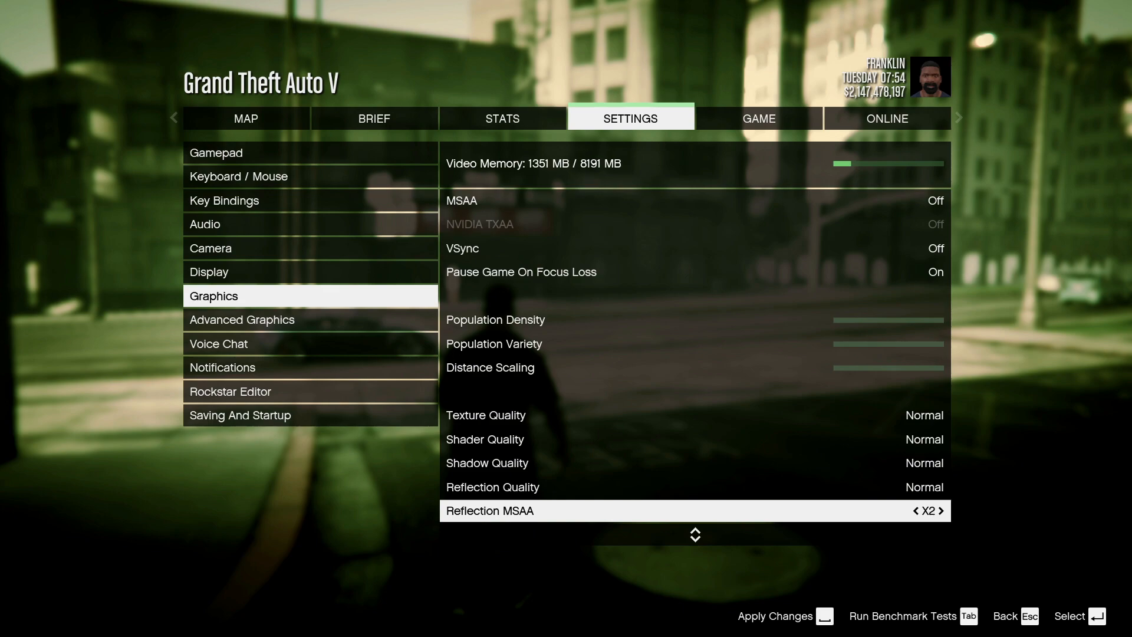
scroll("down", 3)
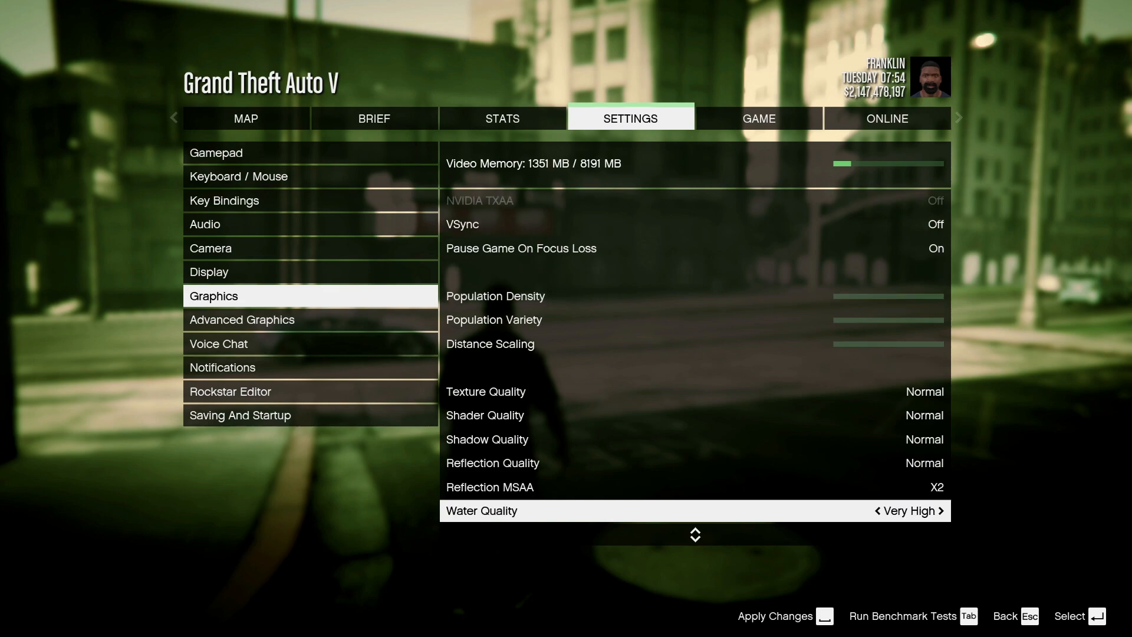
left_click(878, 510)
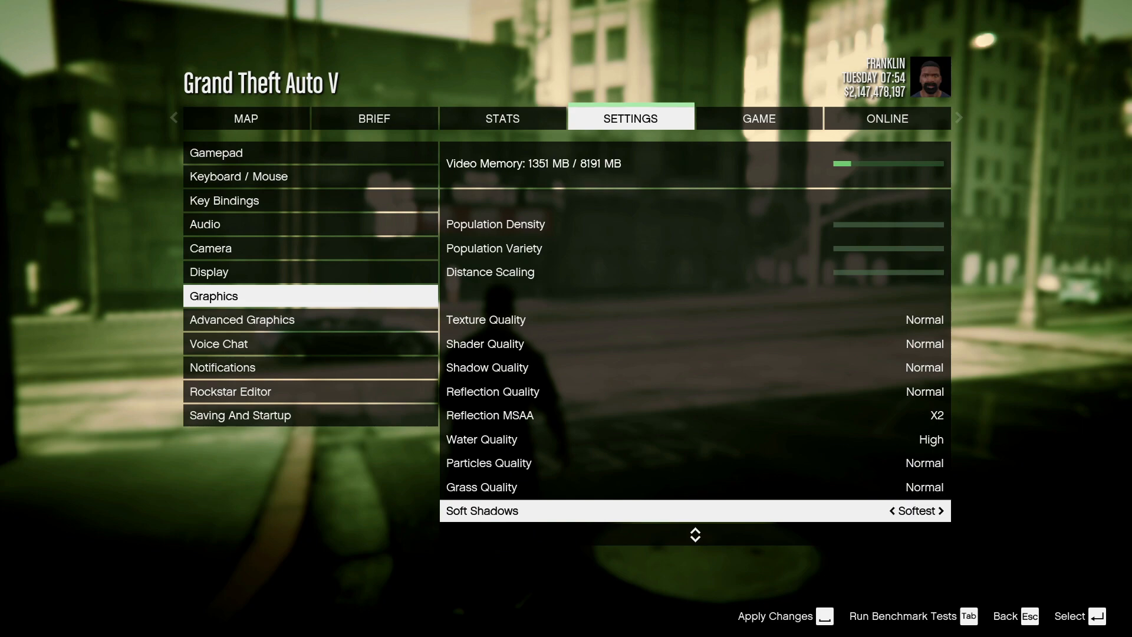
Step: Lower Post FX to Normal with anisotropic filtering, ambient occlusion and tessellation off
scroll("down", 3)
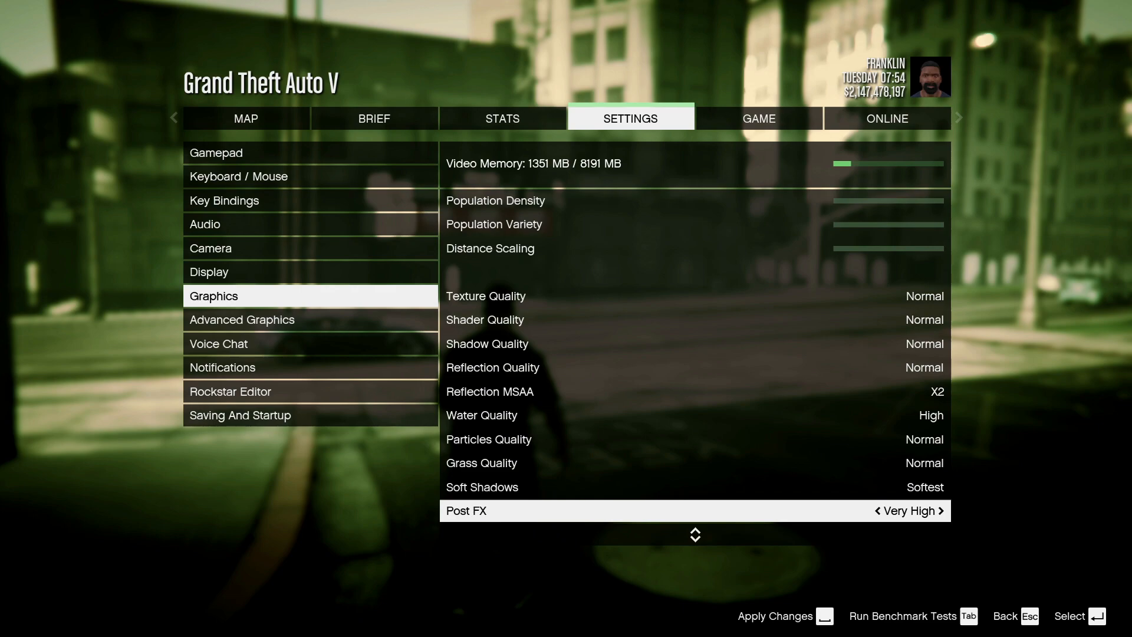
left_click(941, 511)
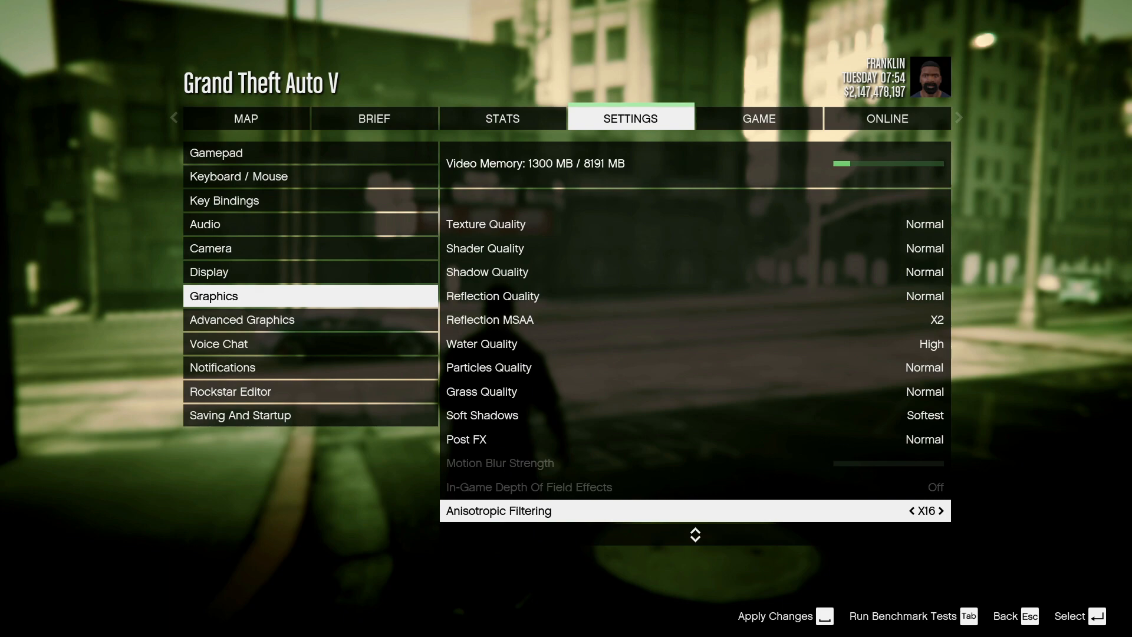
scroll("down", 3)
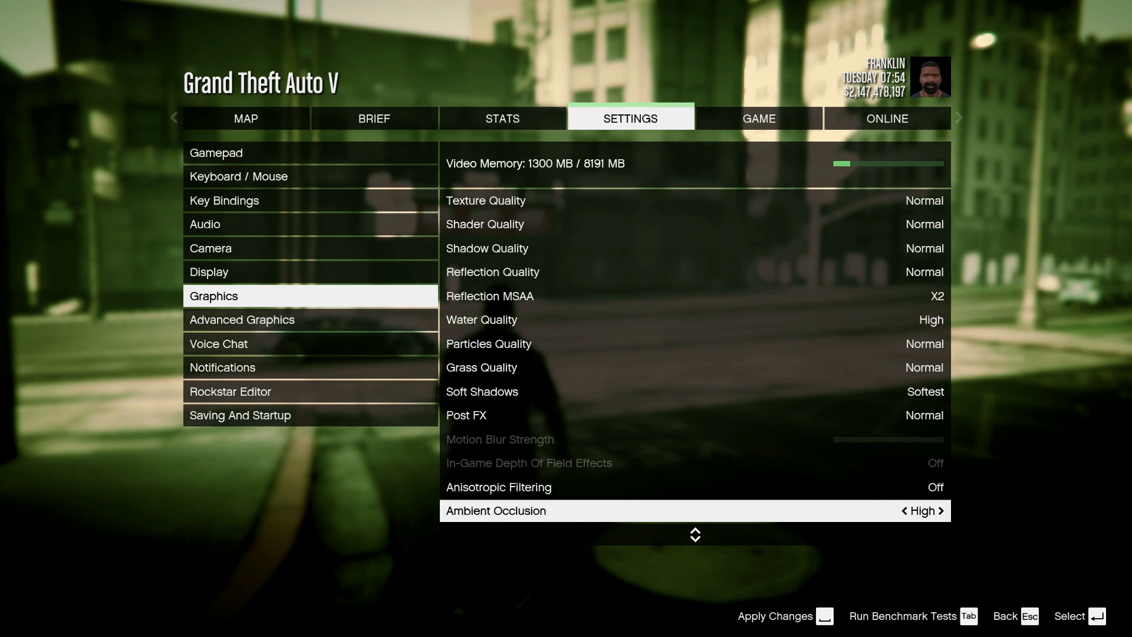
Step: Move down the list and enter the Advanced Graphics settings
scroll("down", 3)
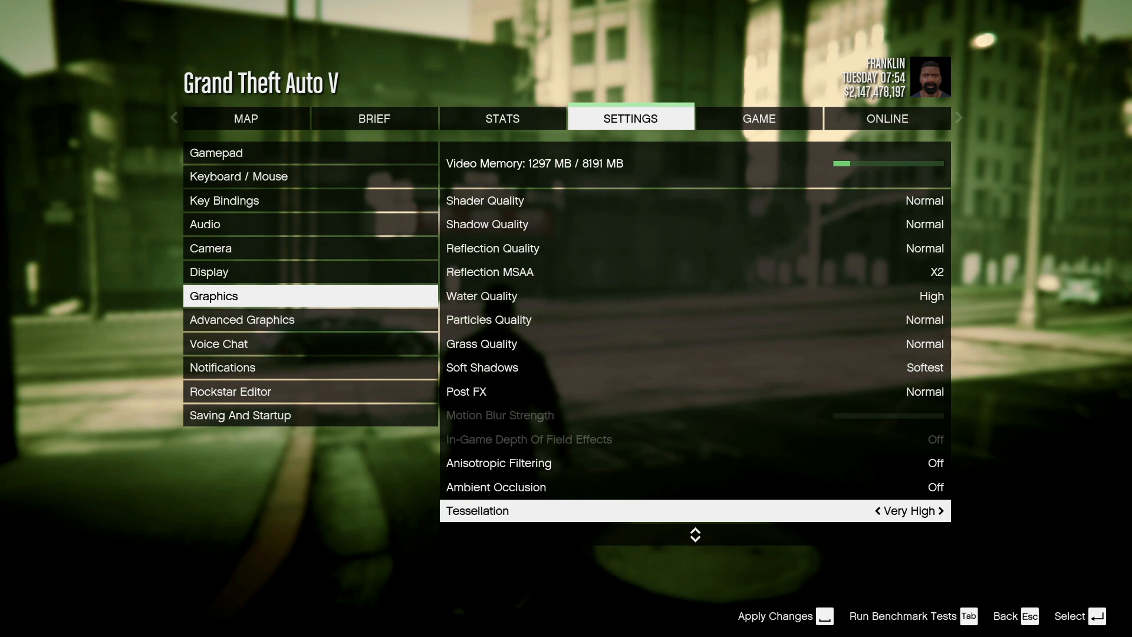
scroll("down", 3)
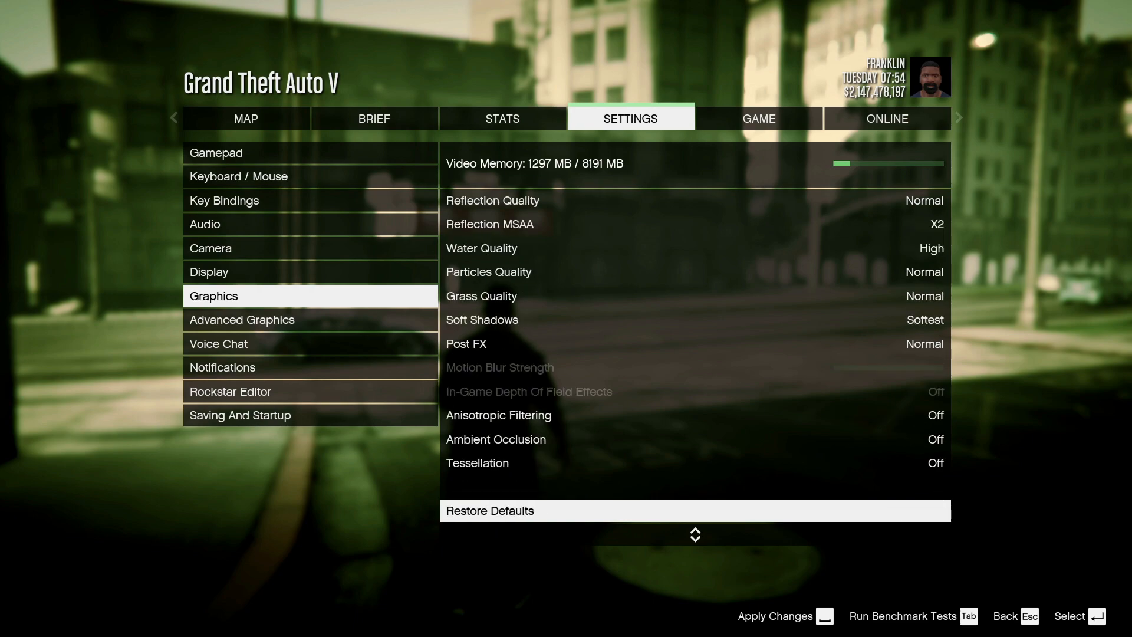
left_click(242, 319)
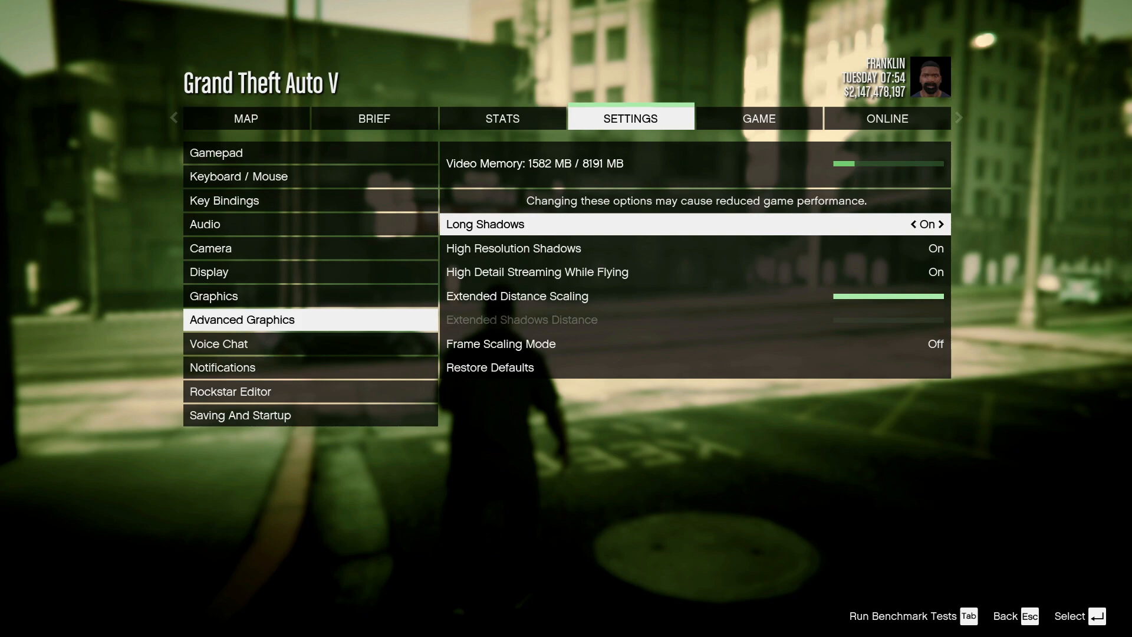
Step: Set High Resolution Shadows and High Detail Streaming While Flying to Off, and nudge Extended Distance Scaling down
key("down")
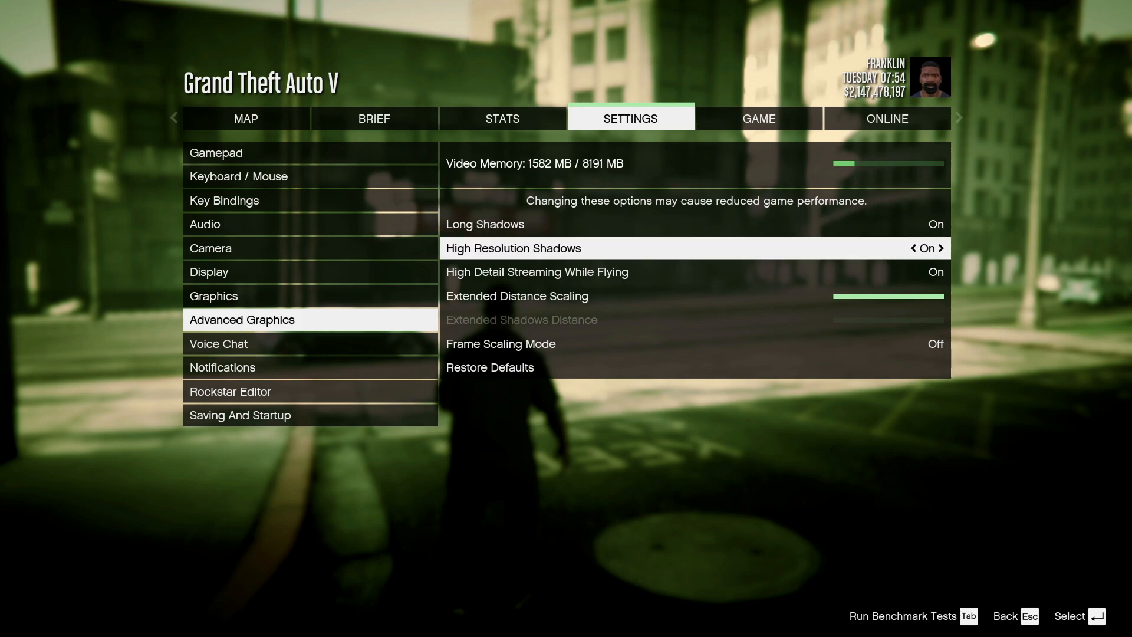
key("down")
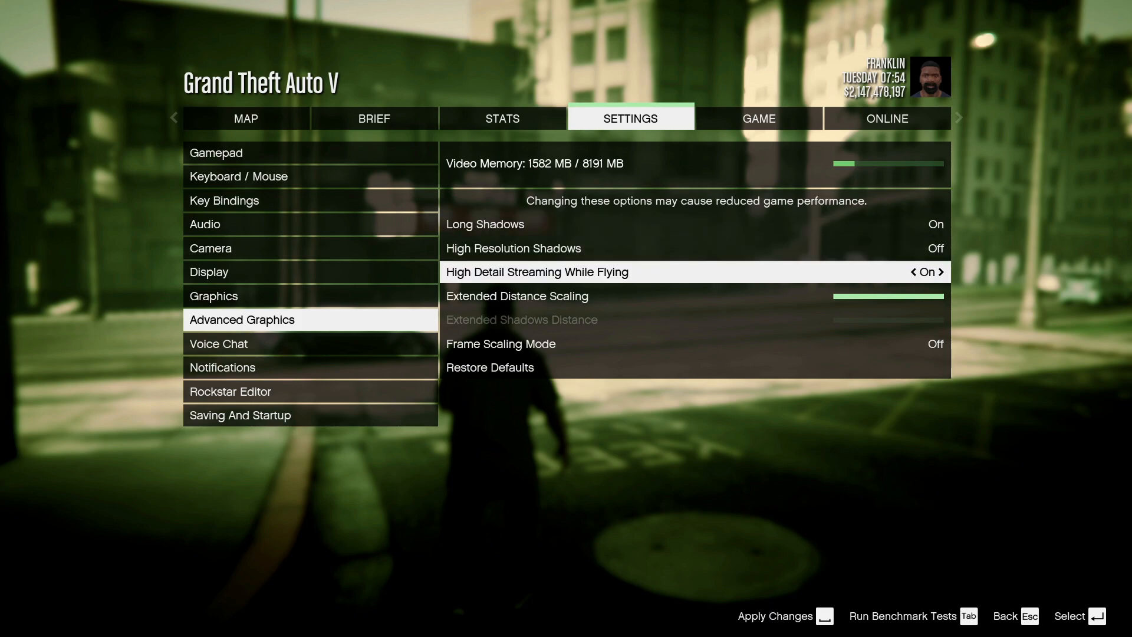
left_click(913, 271)
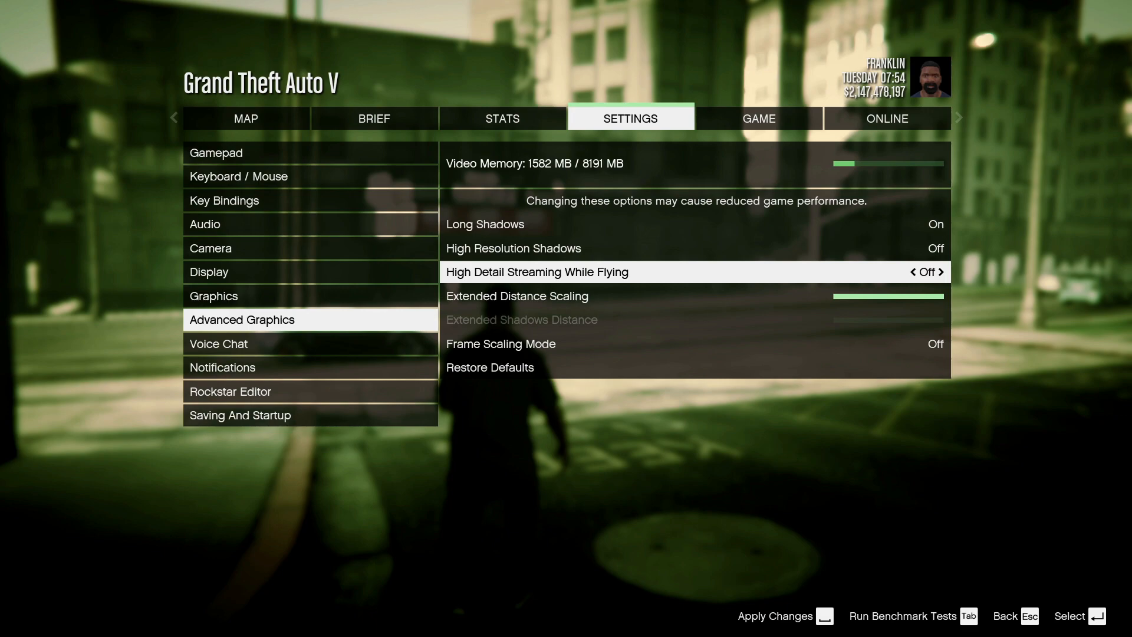
key("down")
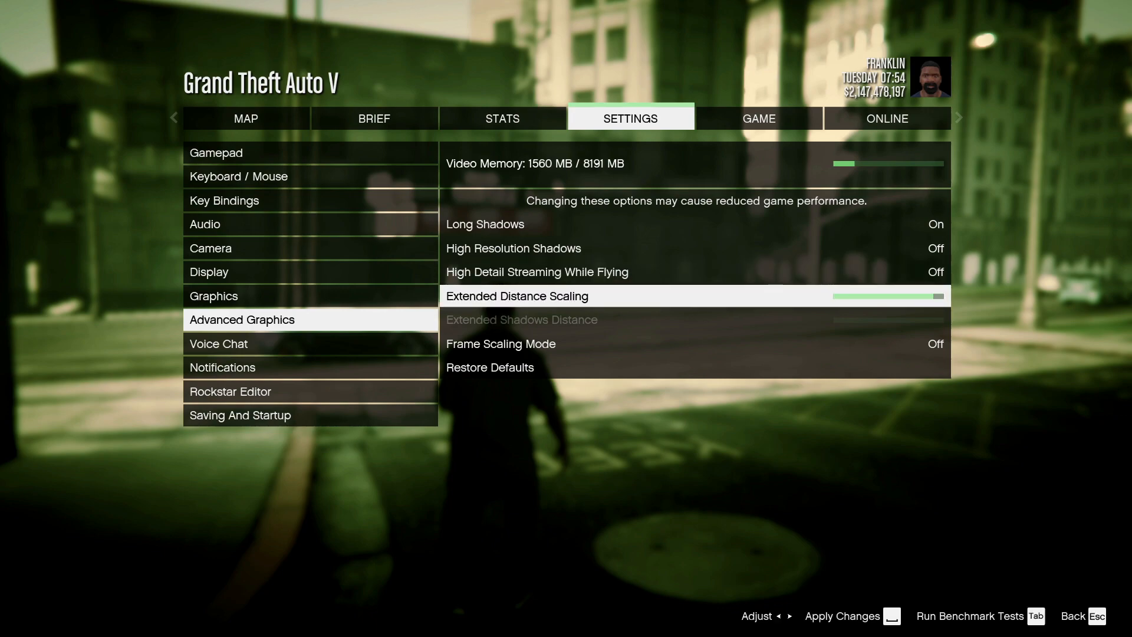